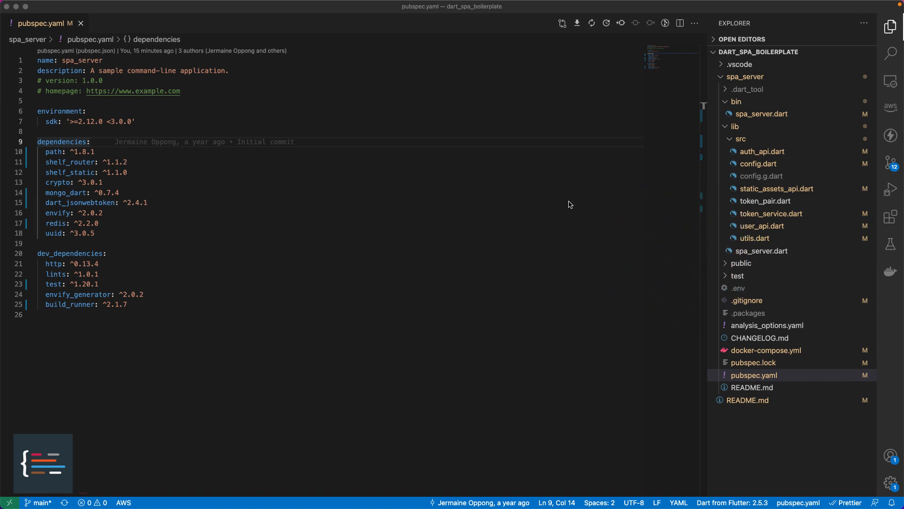
# - Review pubspec.yaml dependencies, then open utils.dart to inspect the removed verifyJwt diff
pyautogui.click(81, 23)
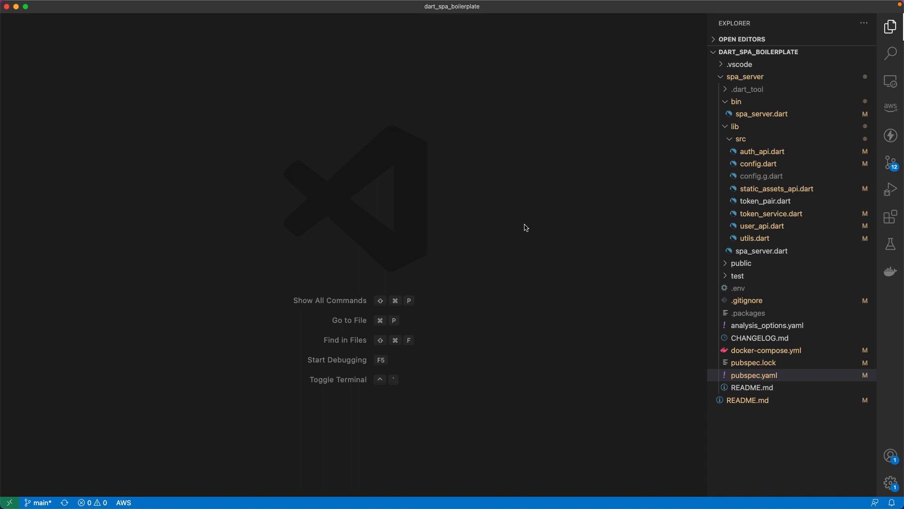
pyautogui.moveTo(733, 374)
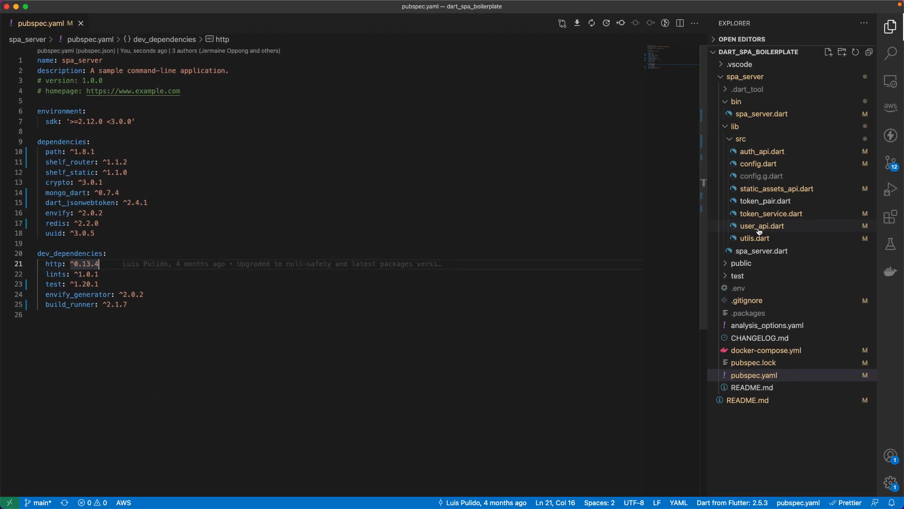
pyautogui.click(755, 226)
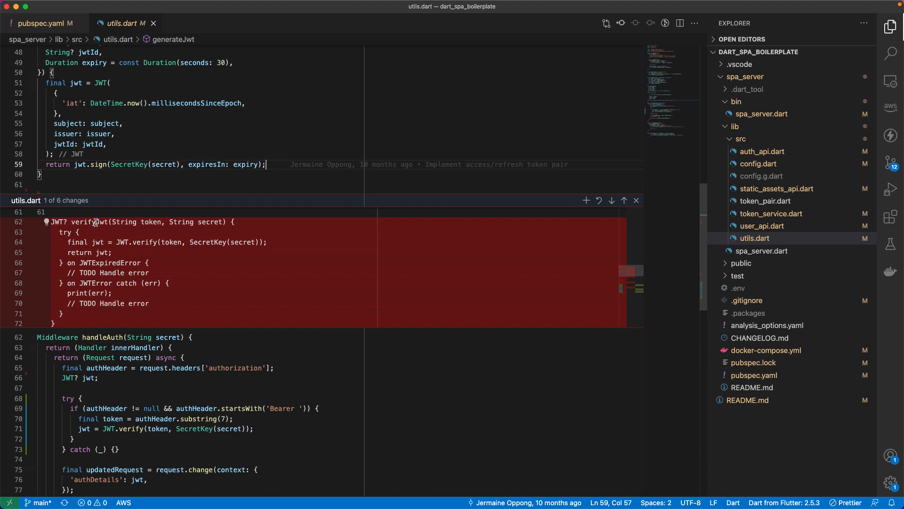
pyautogui.moveTo(336, 234)
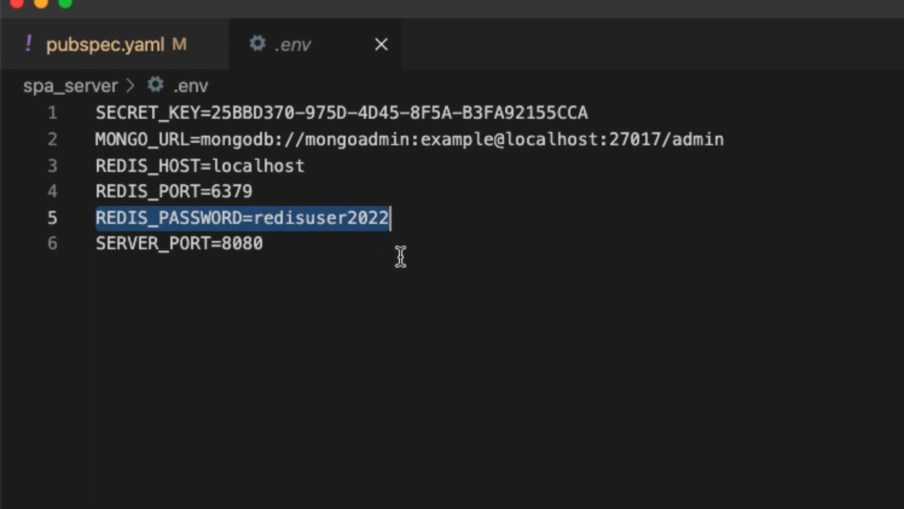
# - Open config.g.dart, token_service.dart and spa_server.dart to follow redisPassword into TokenService.start
pyautogui.click(761, 176)
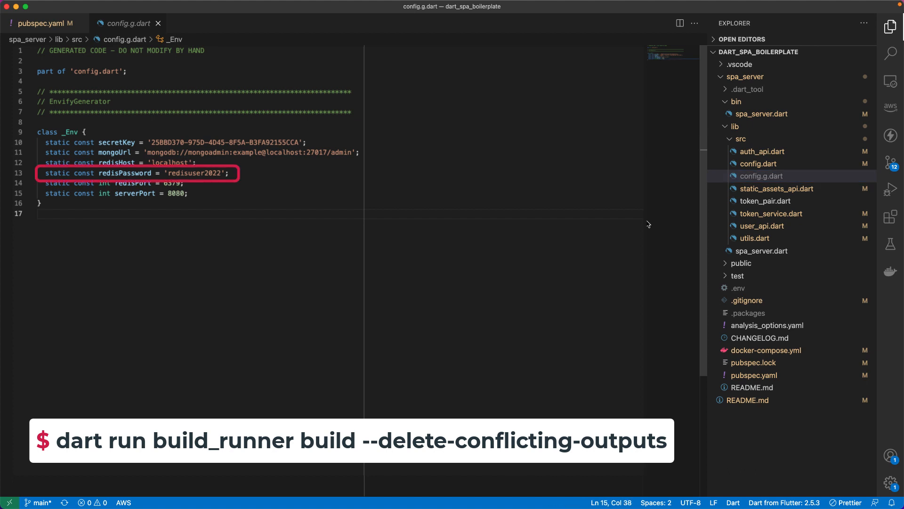
pyautogui.click(771, 213)
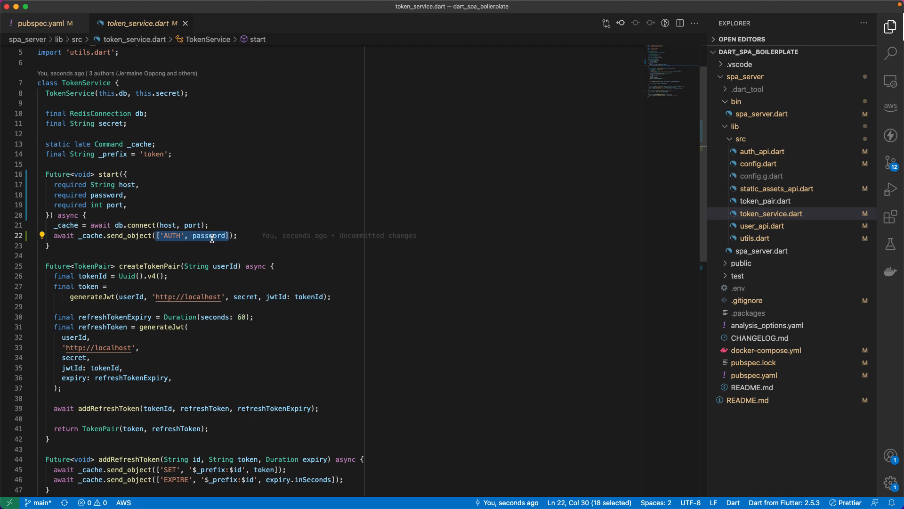
pyautogui.click(761, 113)
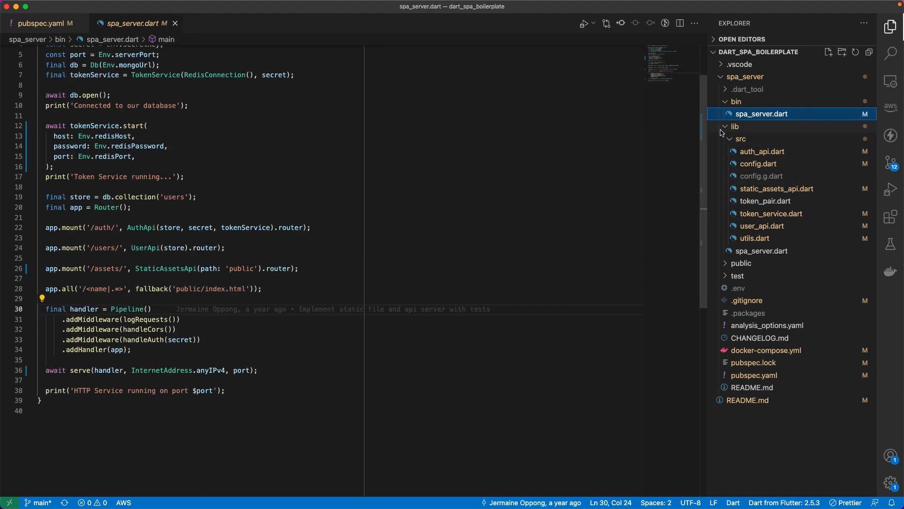
pyautogui.doubleClick(128, 146)
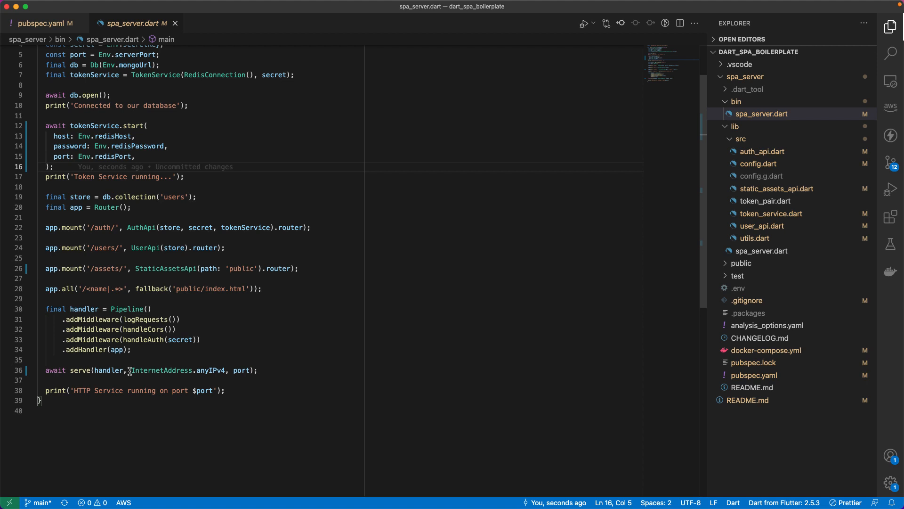
pyautogui.doubleClick(154, 370)
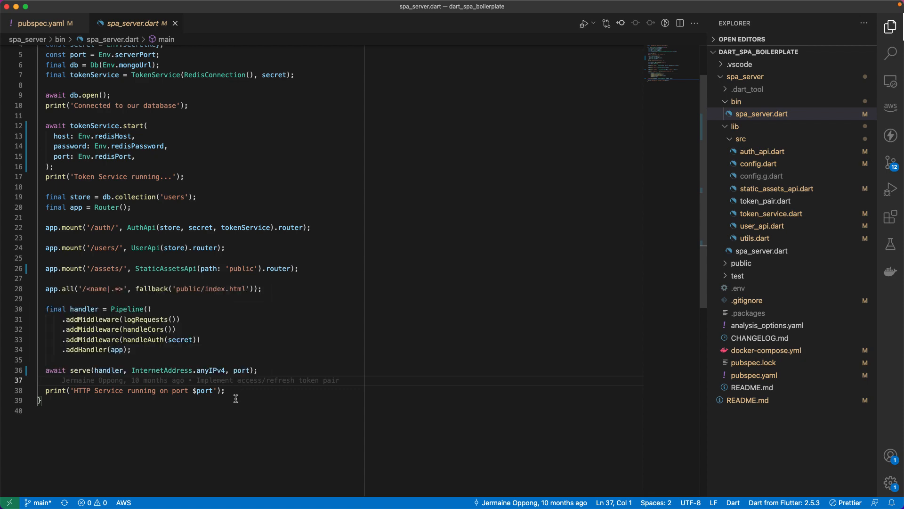
# - Open docker-compose.yml and highlight the mongo service block while reviewing redis, mongo and mongo-express
pyautogui.click(766, 350)
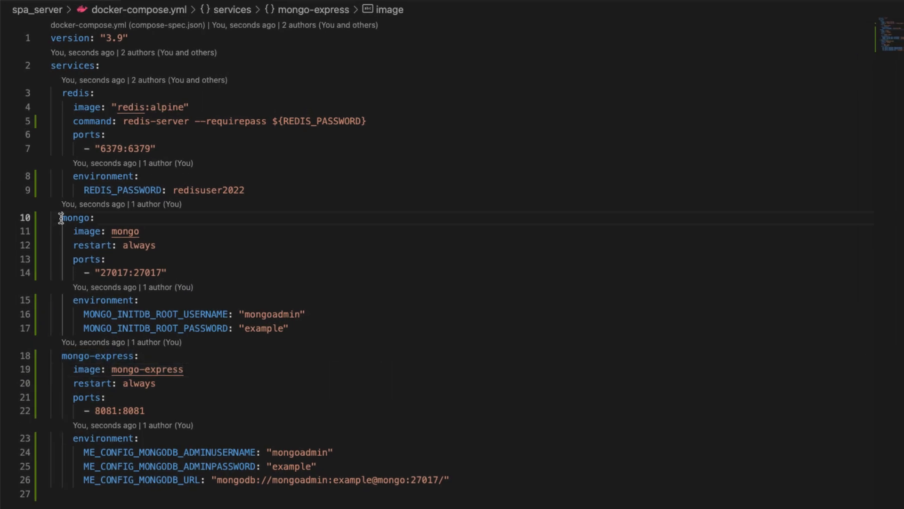
pyautogui.moveTo(60, 217); pyautogui.dragTo(290, 329)
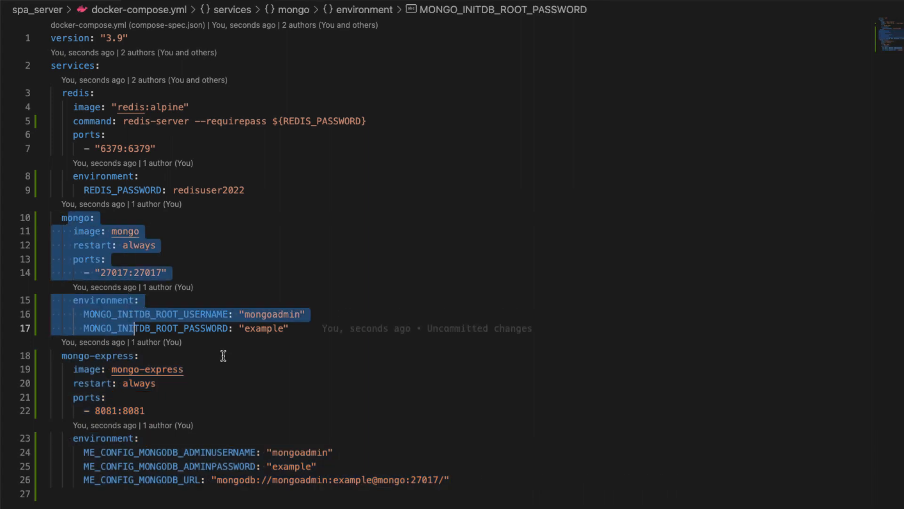
pyautogui.click(98, 355)
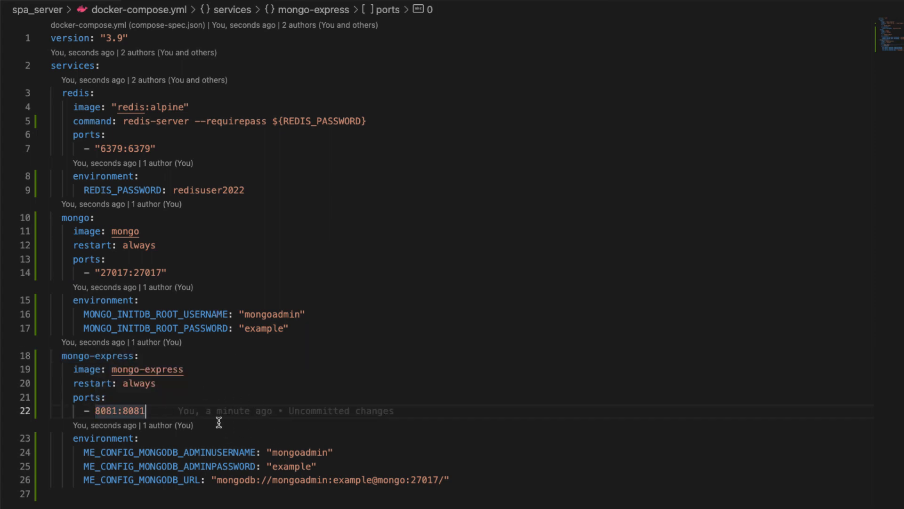
pyautogui.moveTo(593, 359)
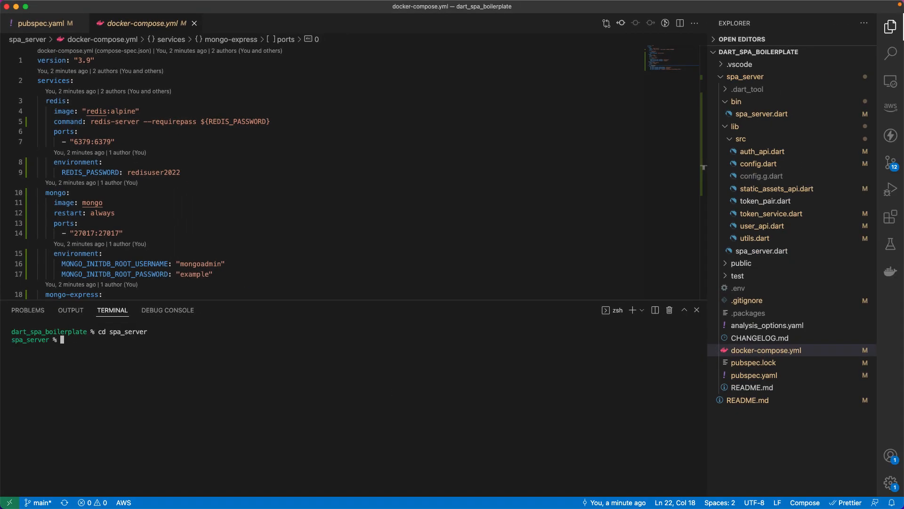
# - Run docker-compose up from the spa_server terminal
pyautogui.write('docker-compose')
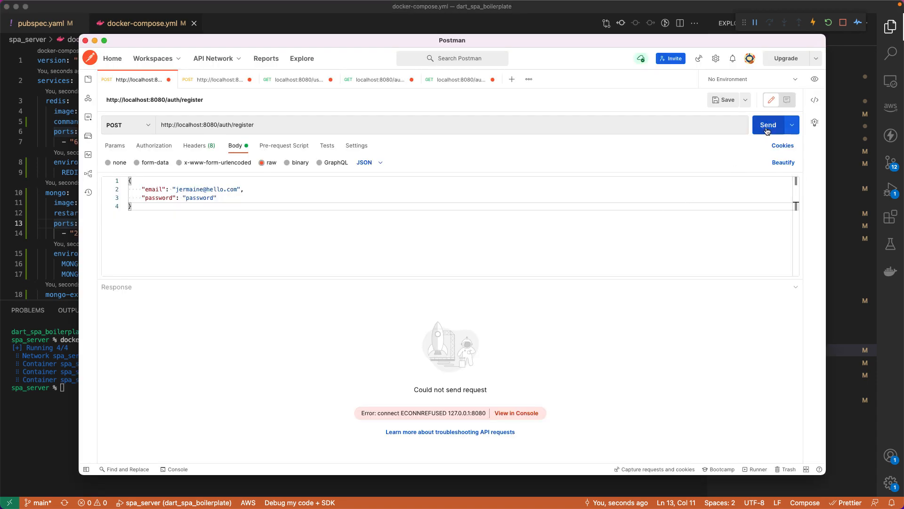
# - Log in for an access token, then send logout with Bearer Token authorization
pyautogui.click(768, 124)
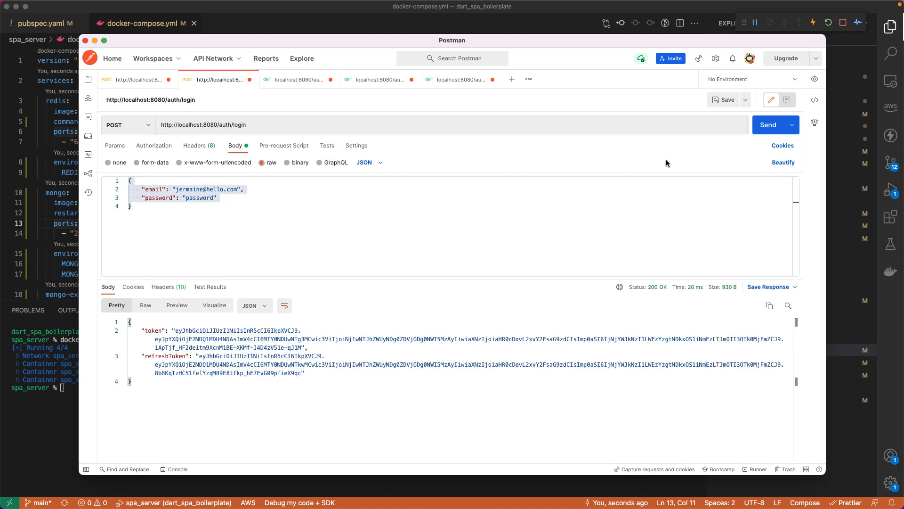
pyautogui.click(768, 124)
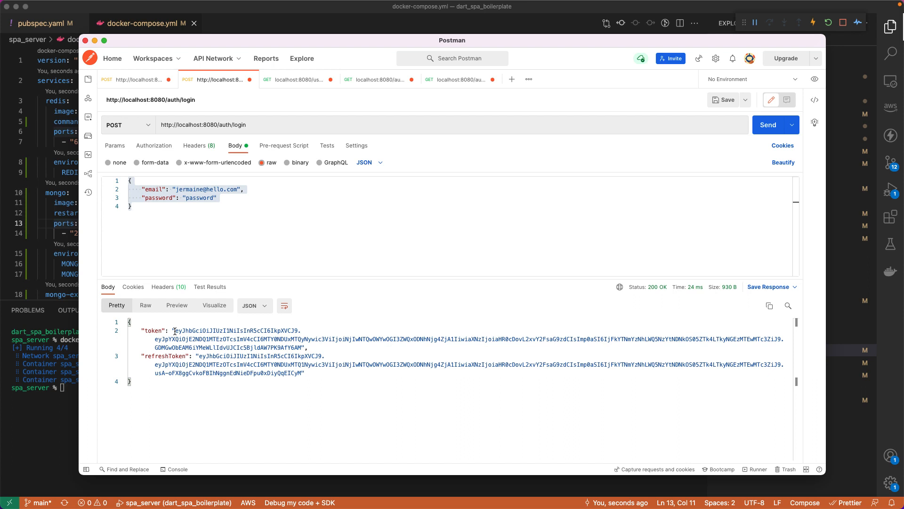
pyautogui.click(299, 79)
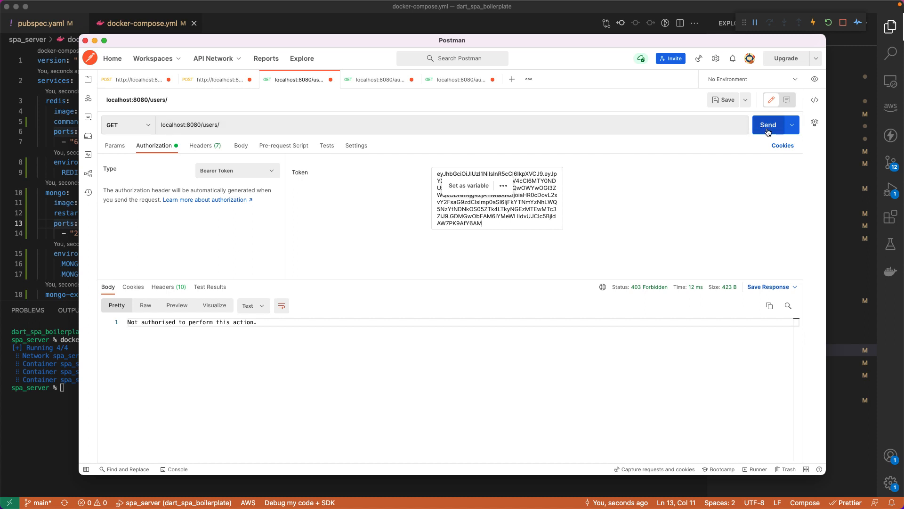
pyautogui.click(767, 124)
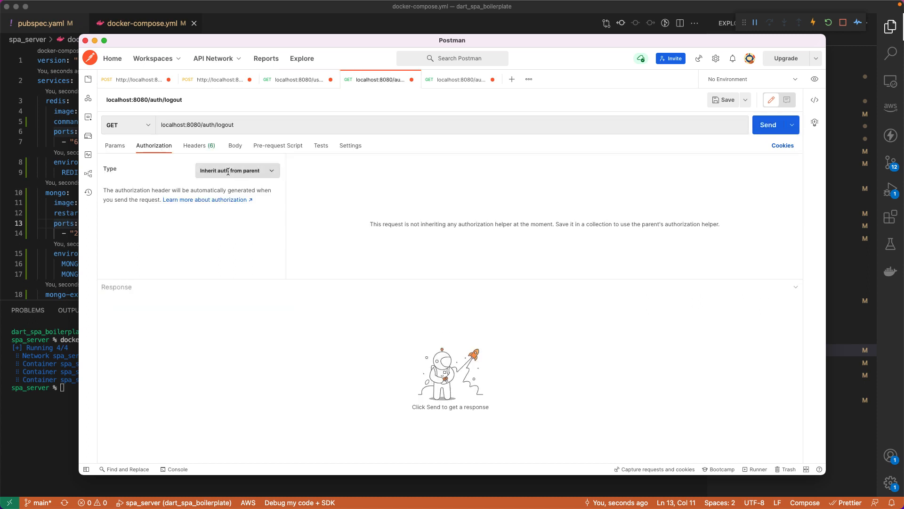
pyautogui.click(236, 170)
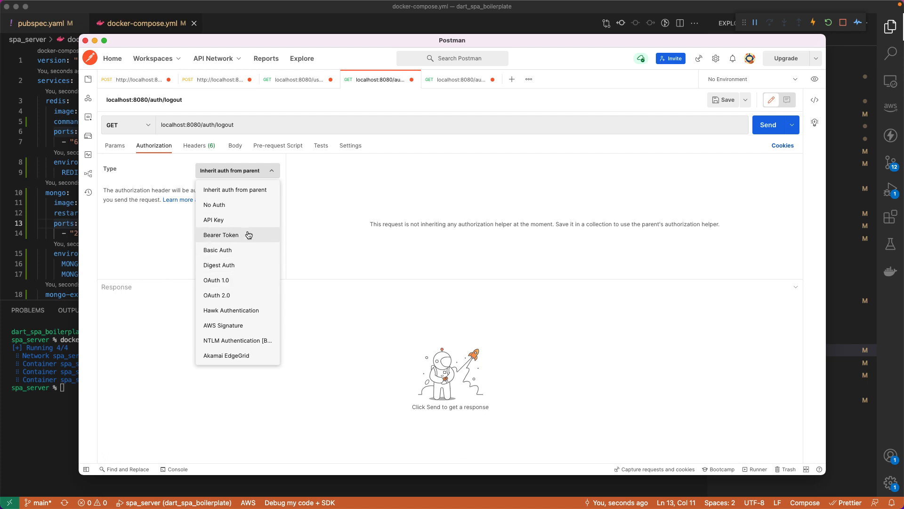
pyautogui.click(220, 235)
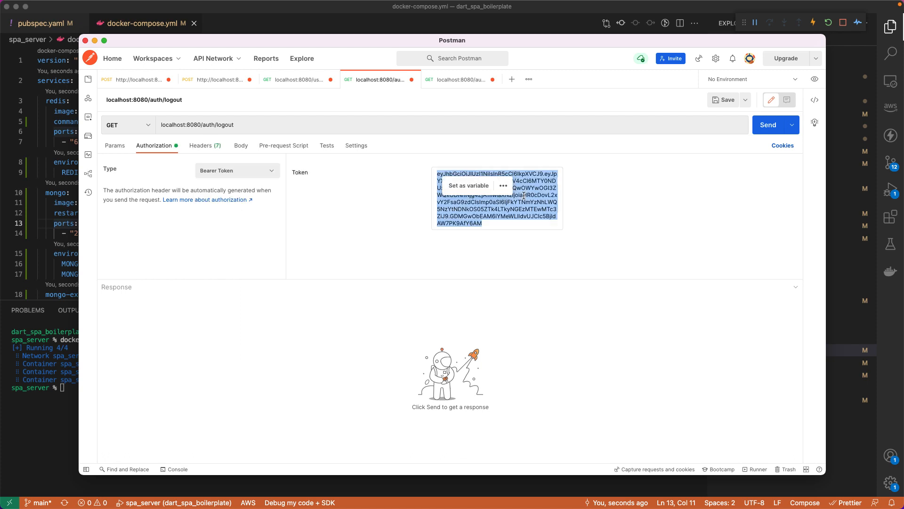
pyautogui.click(768, 124)
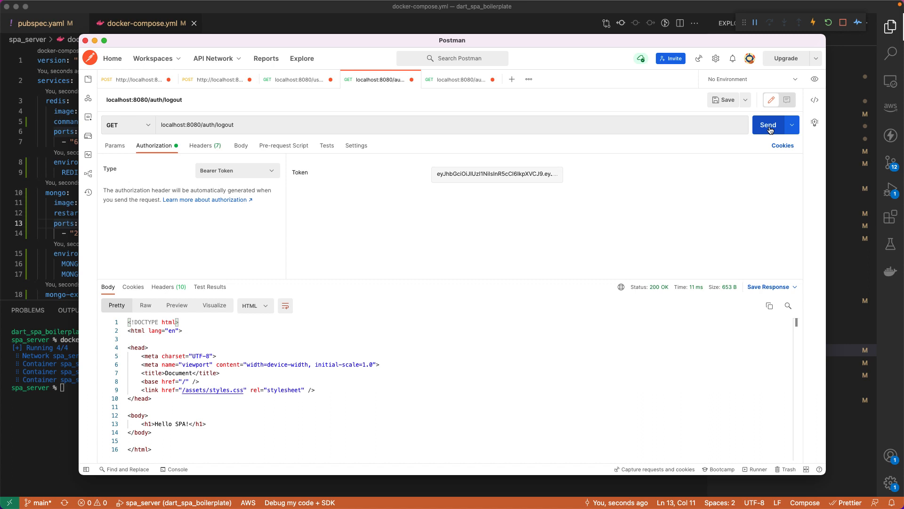
pyautogui.moveTo(141, 128)
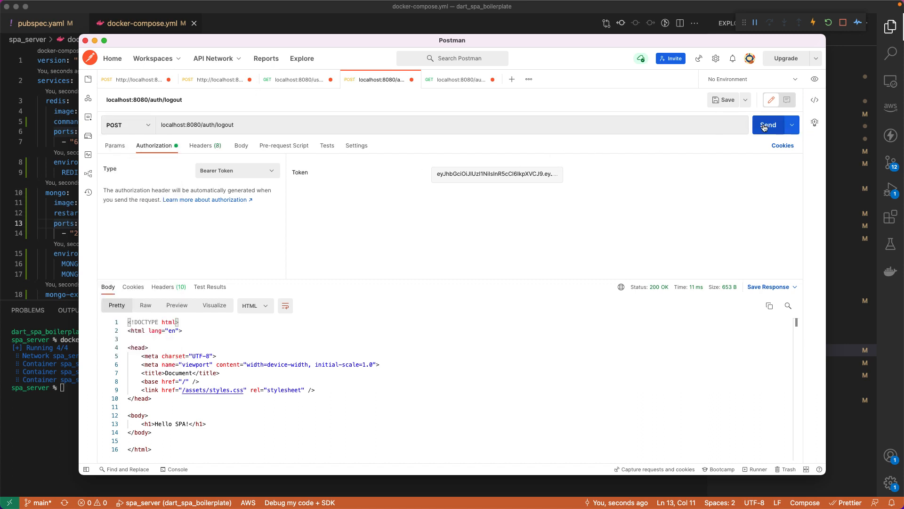
# - Log in again and put the new access token into the logout request's bearer token
pyautogui.click(768, 124)
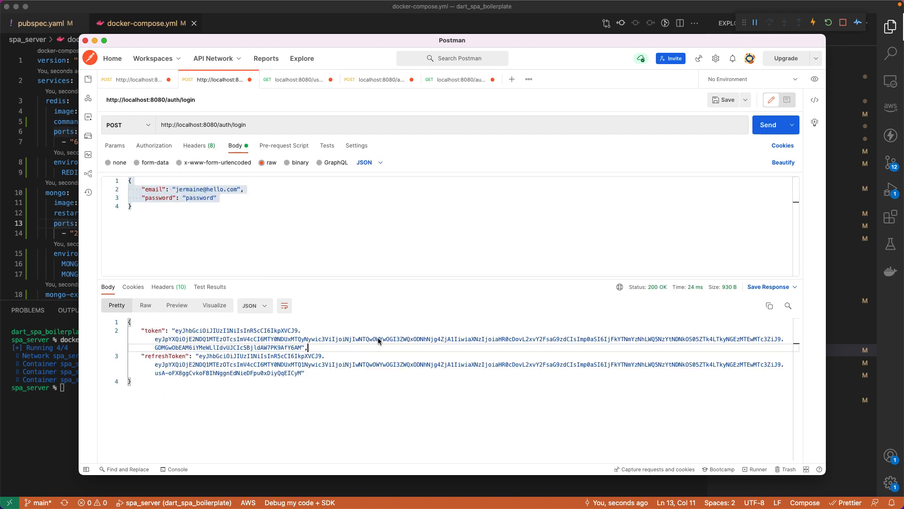
pyautogui.click(768, 125)
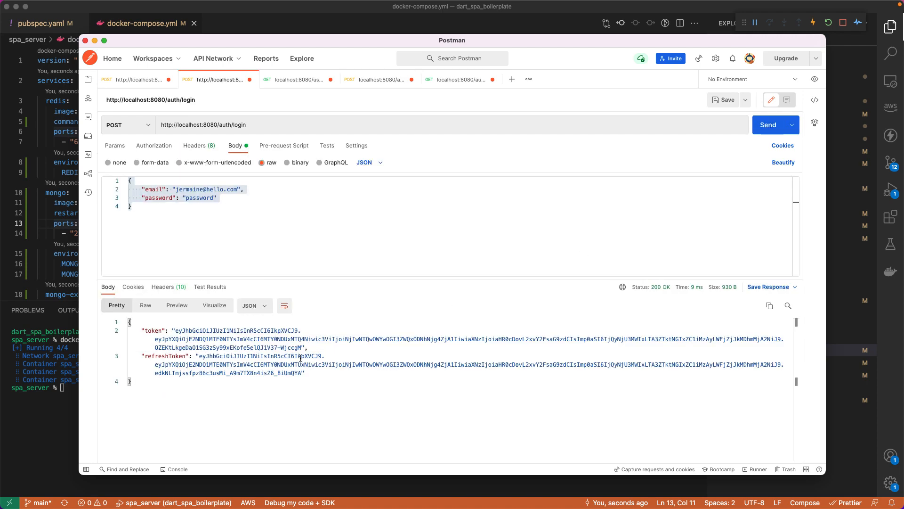
pyautogui.moveTo(174, 331); pyautogui.dragTo(304, 347)
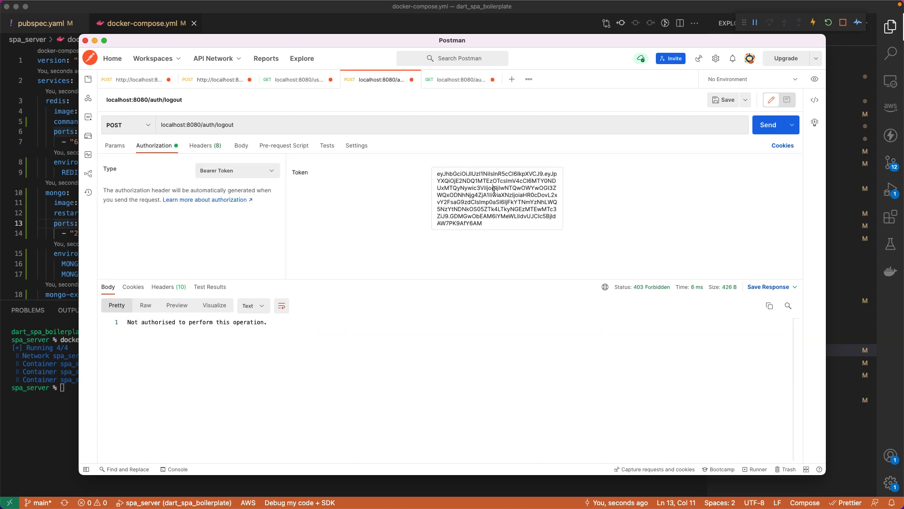
pyautogui.click(771, 124)
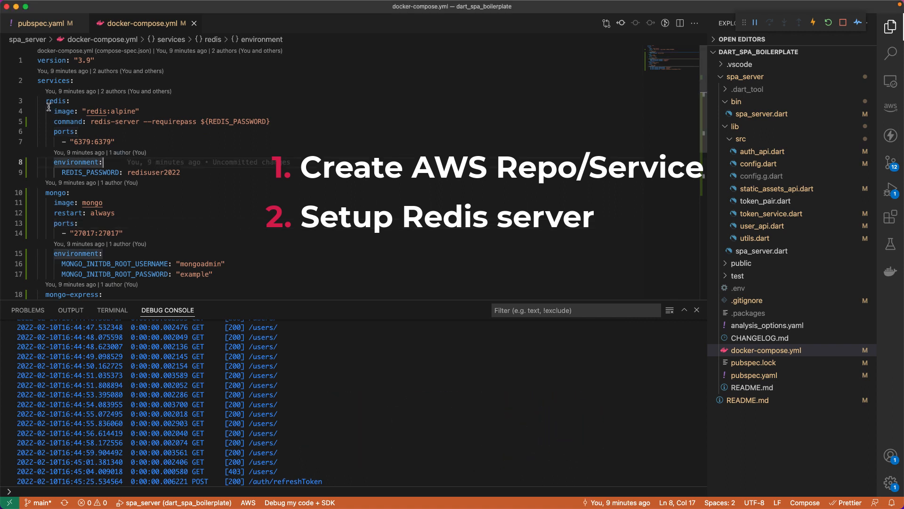
# - Select the redis service settings in docker-compose.yml
pyautogui.moveTo(69, 101); pyautogui.dragTo(118, 172)
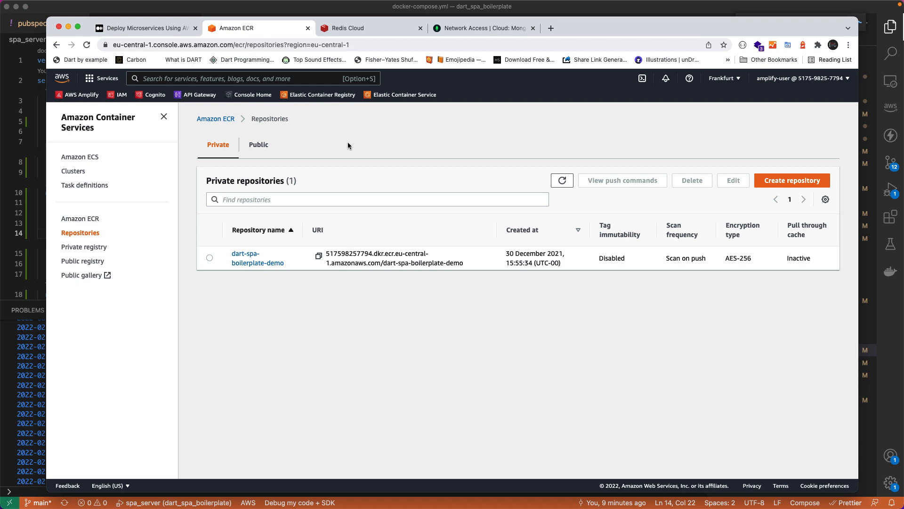
pyautogui.moveTo(188, 232)
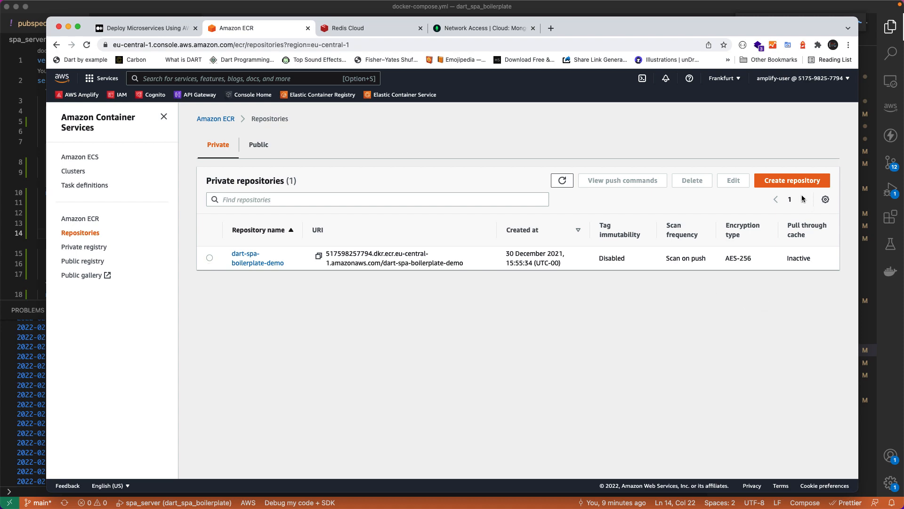
# - Create the private ECR repository 'dart-spa-boilerplate' and open its empty Images page
pyautogui.click(792, 180)
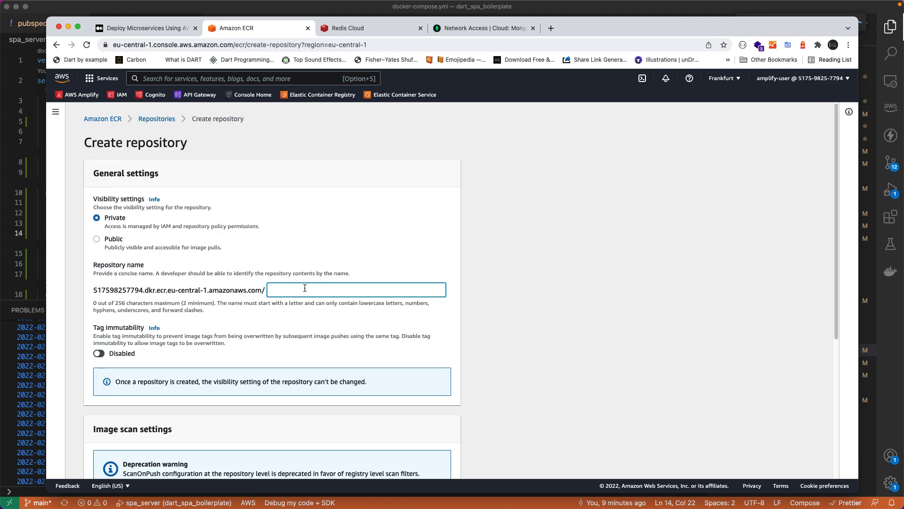
pyautogui.write('dart-spa-boilerpla')
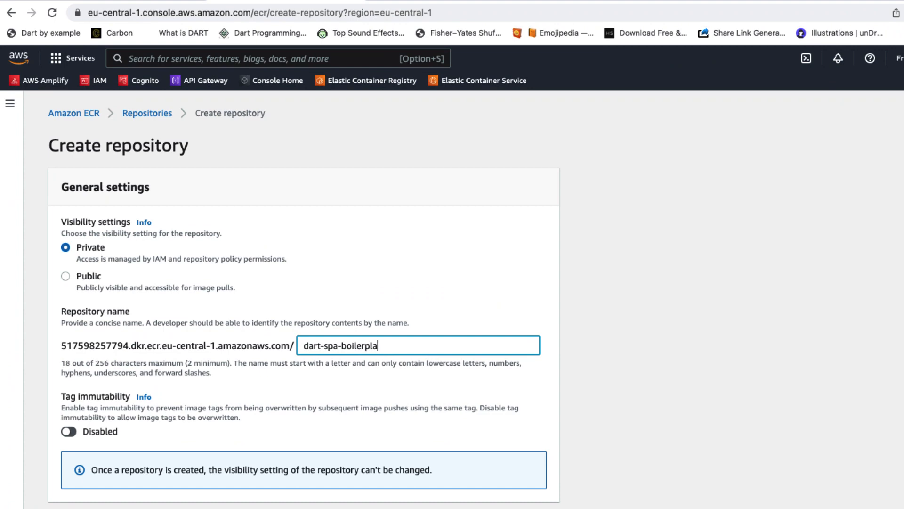
pyautogui.scroll(-3)
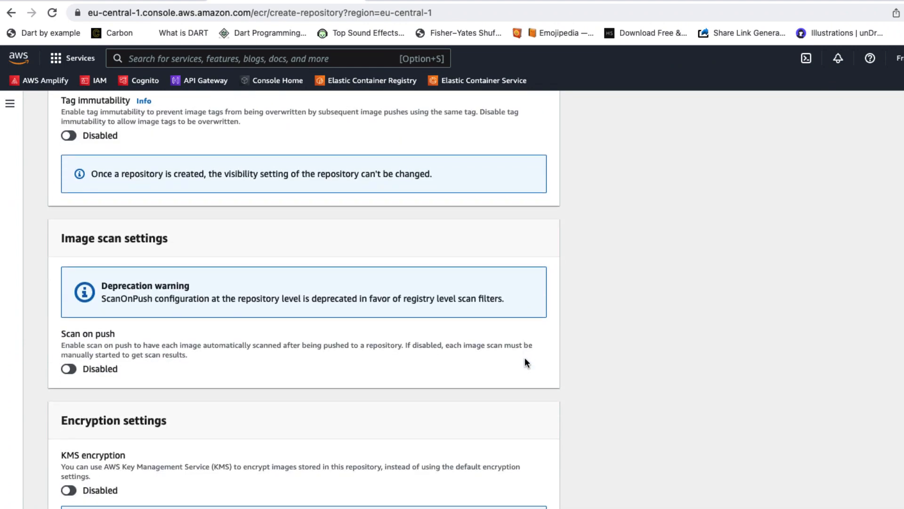
pyautogui.click(67, 368)
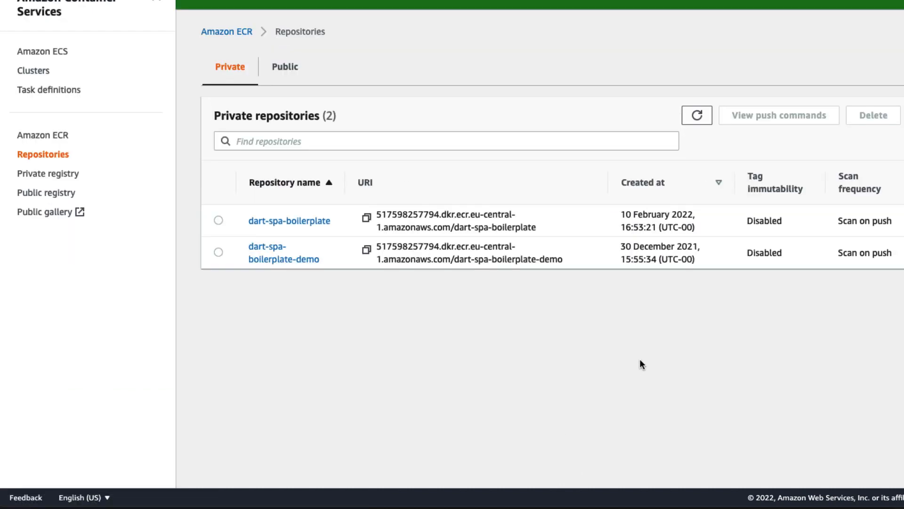
pyautogui.click(288, 220)
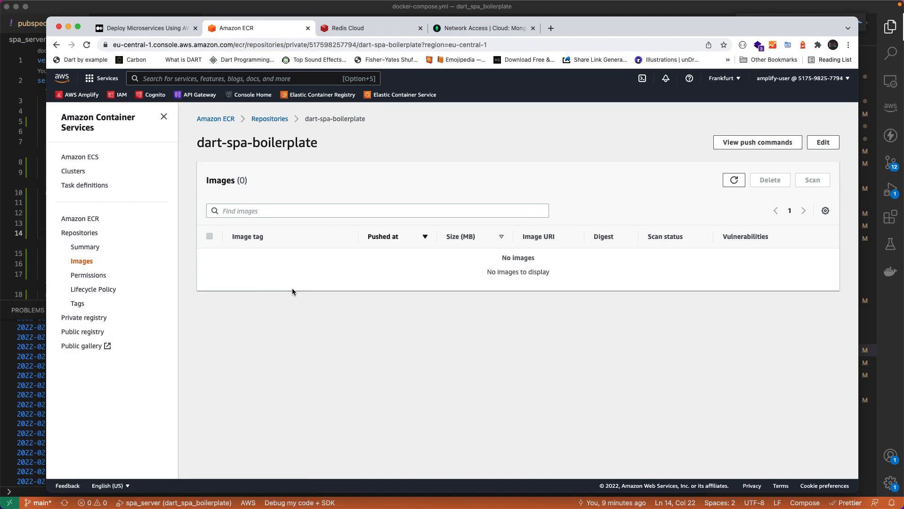
pyautogui.moveTo(339, 313)
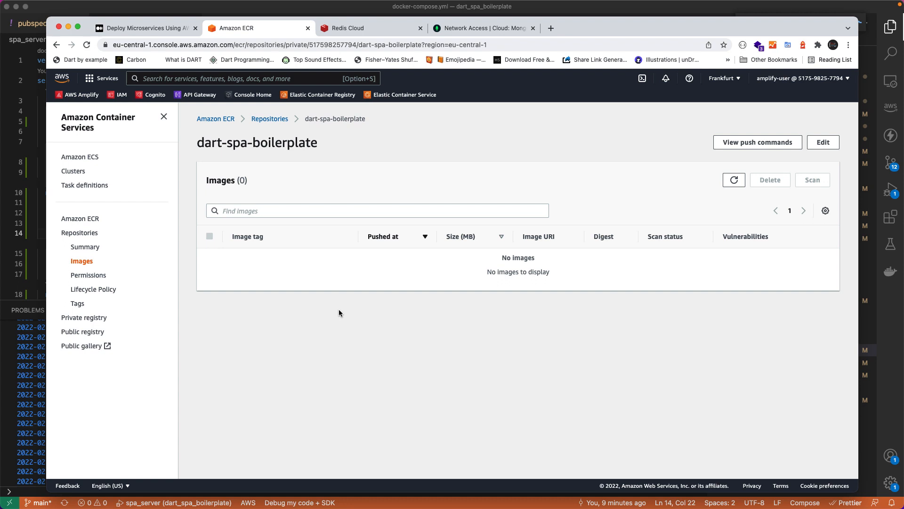
pyautogui.moveTo(284, 271)
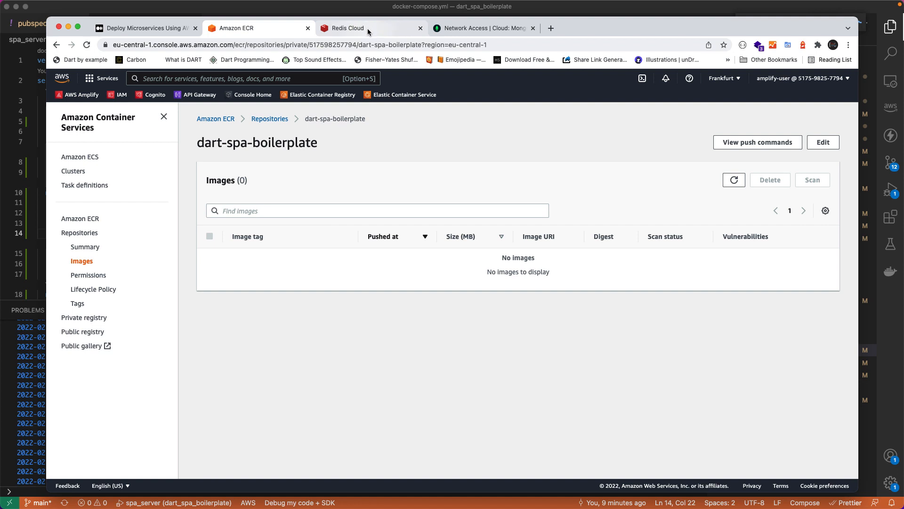
# - Sign in to Redis Cloud with Google, copy the generated password, and activate the database
pyautogui.click(346, 28)
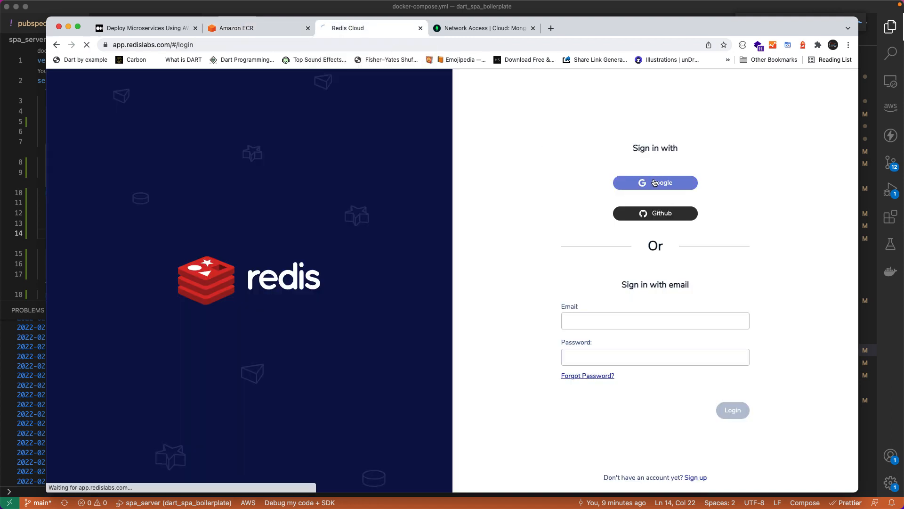
pyautogui.click(655, 182)
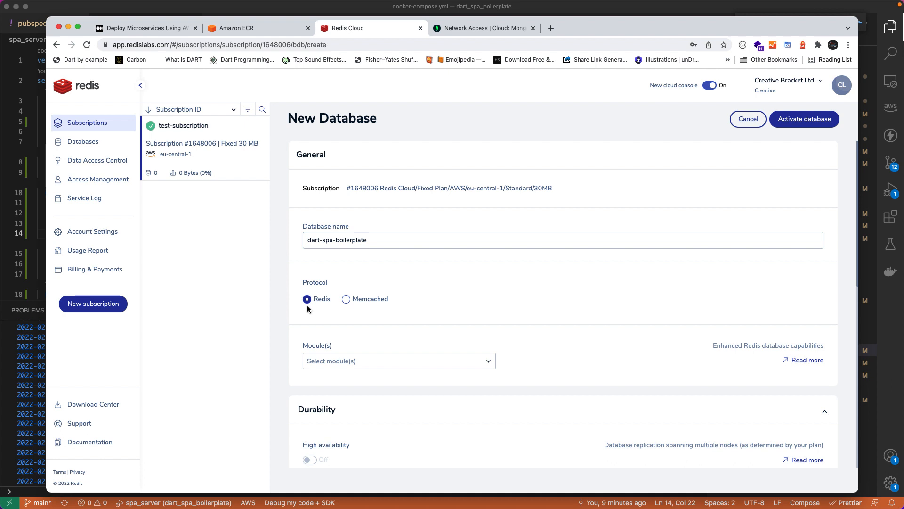
pyautogui.scroll(-3)
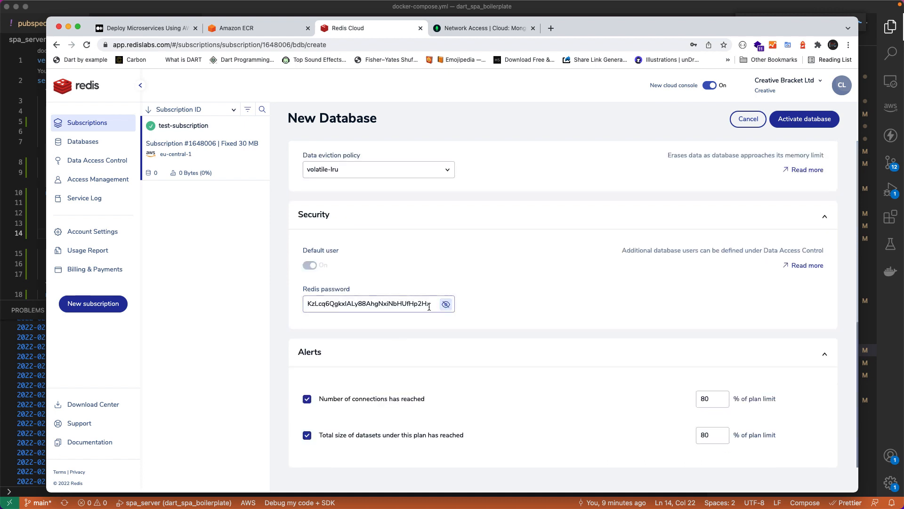
pyautogui.rightClick(369, 304)
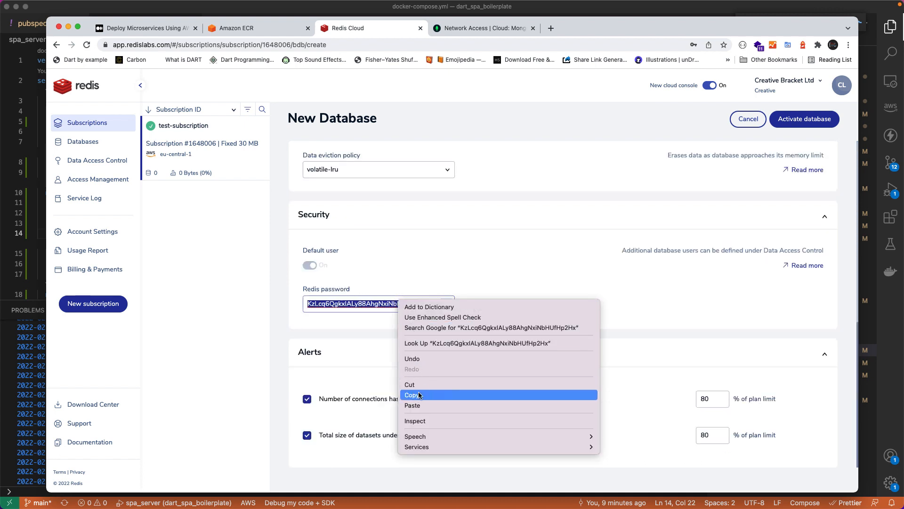
pyautogui.click(411, 394)
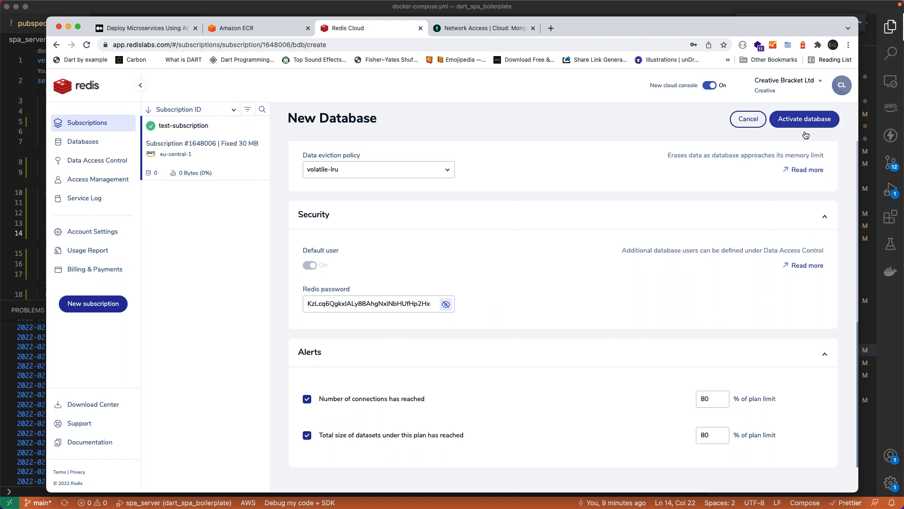
pyautogui.click(803, 118)
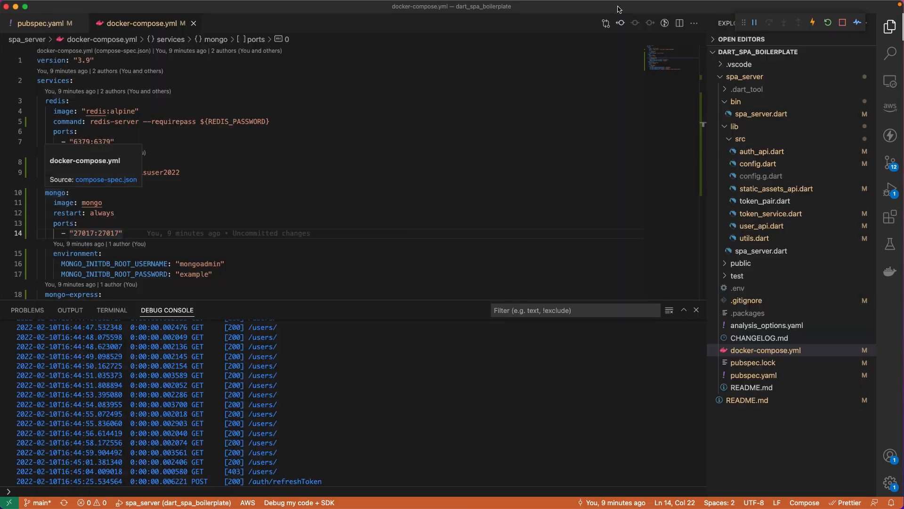
# - Set .env Redis host to redis-17991.c250.eu-central-1-1.ec2.cloud.redislabs.com, port 17991, and the copied password
pyautogui.click(738, 287)
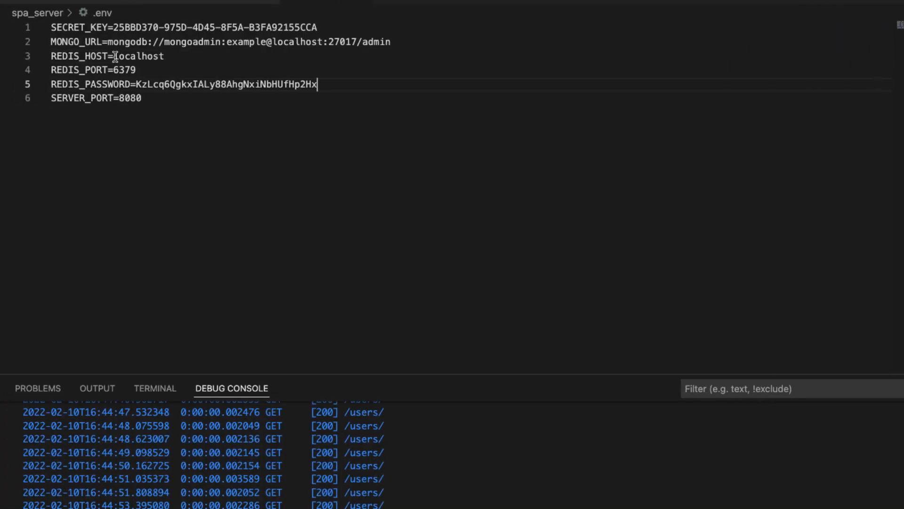
pyautogui.write('redis-17991.c250.eu-central-1-1.ec2.cloud.redislabs.com:17991')
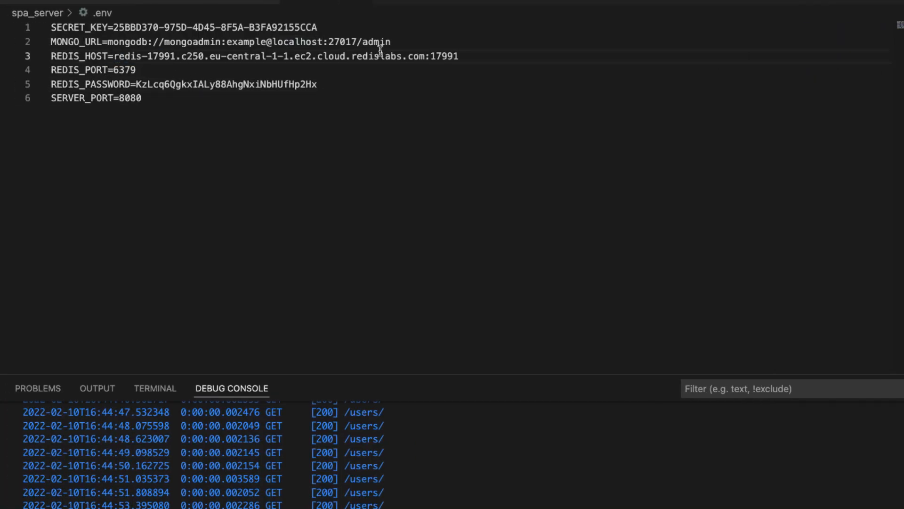
pyautogui.doubleClick(444, 56)
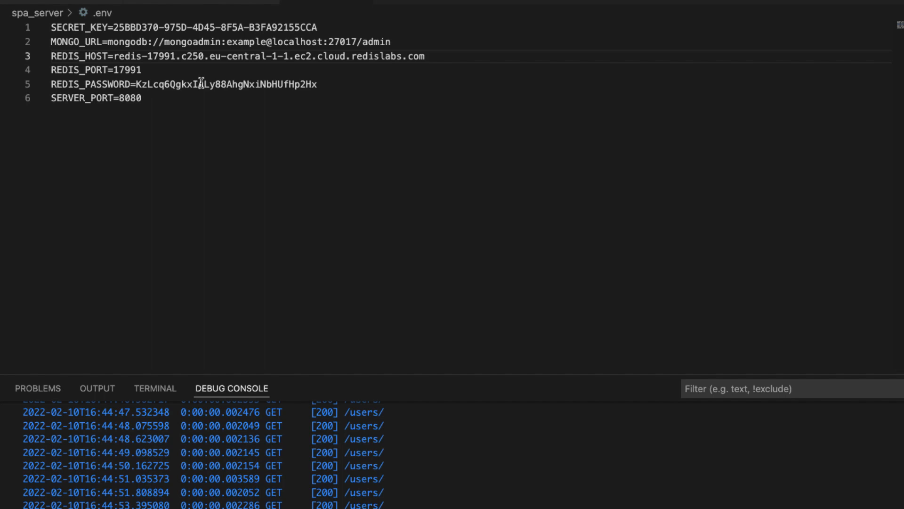
pyautogui.moveTo(225, 84)
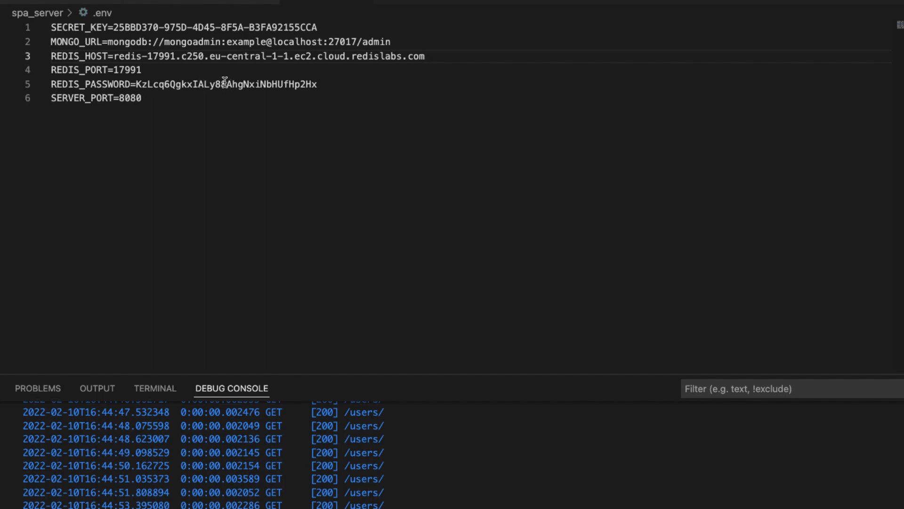
pyautogui.moveTo(419, 133)
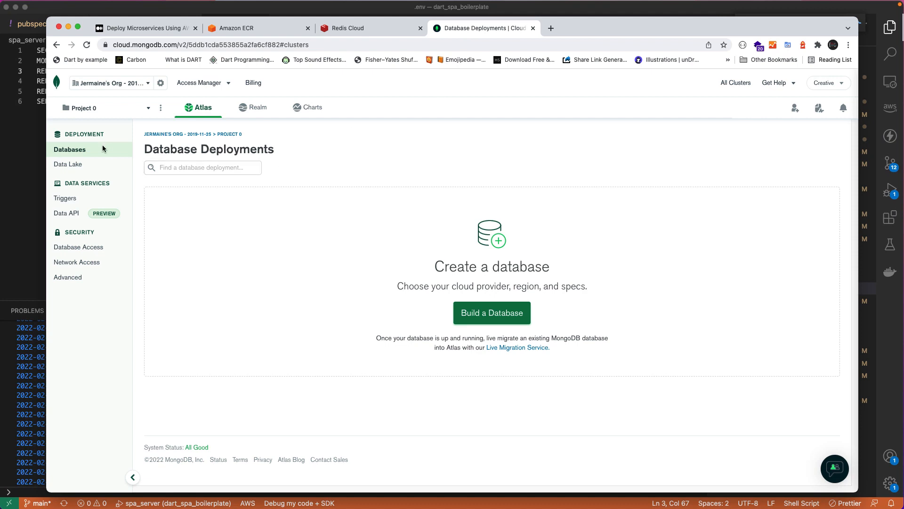
# - Create a free shared M0 Atlas cluster on AWS Ireland (eu-west-1)
pyautogui.click(492, 313)
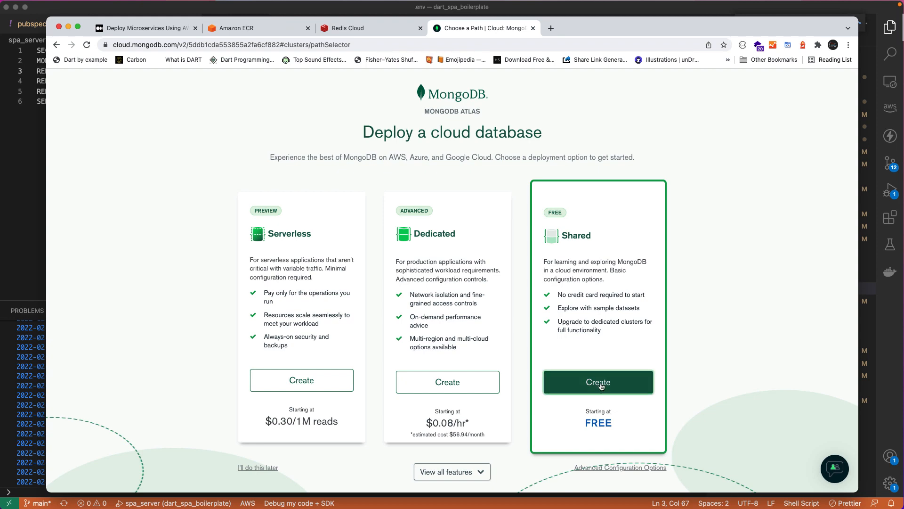
pyautogui.click(598, 382)
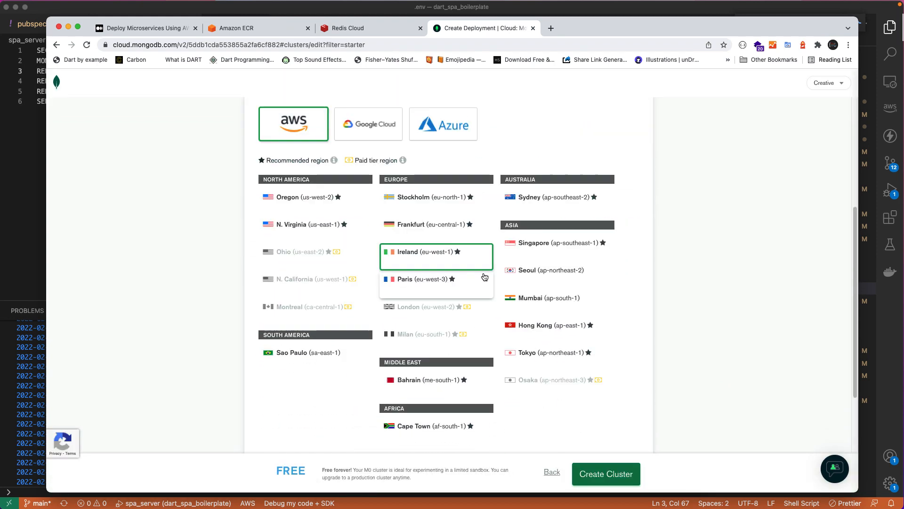
pyautogui.scroll(-3)
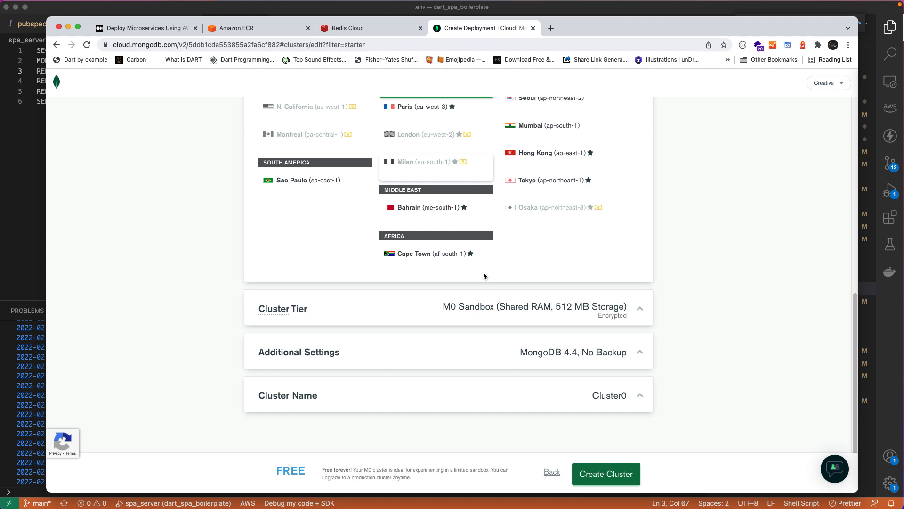
pyautogui.click(605, 473)
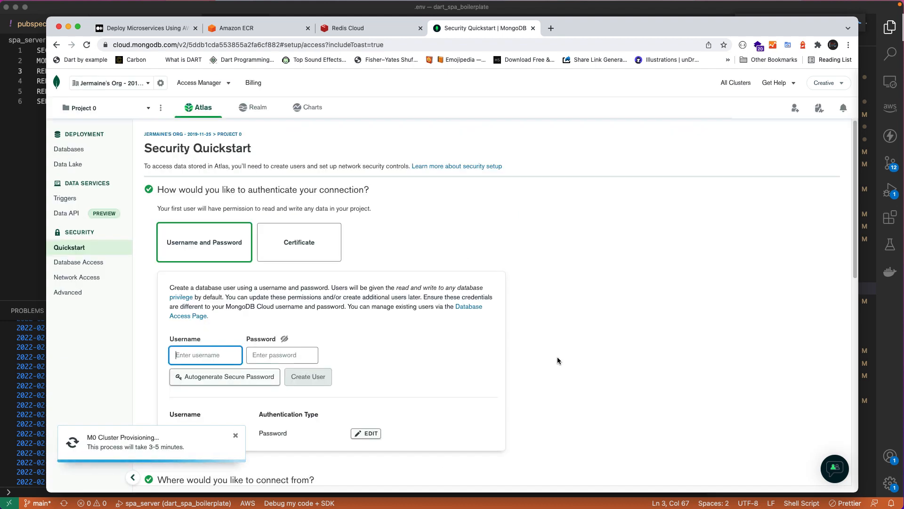
# - Create Atlas database user dartspauser with an autogenerated password, finish the quickstart, and return to Databases
pyautogui.write('dartspa')
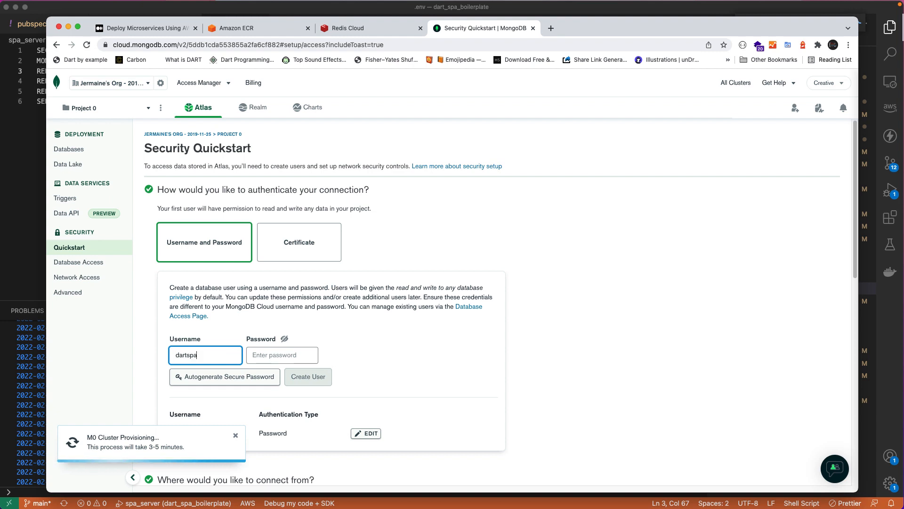
pyautogui.click(224, 377)
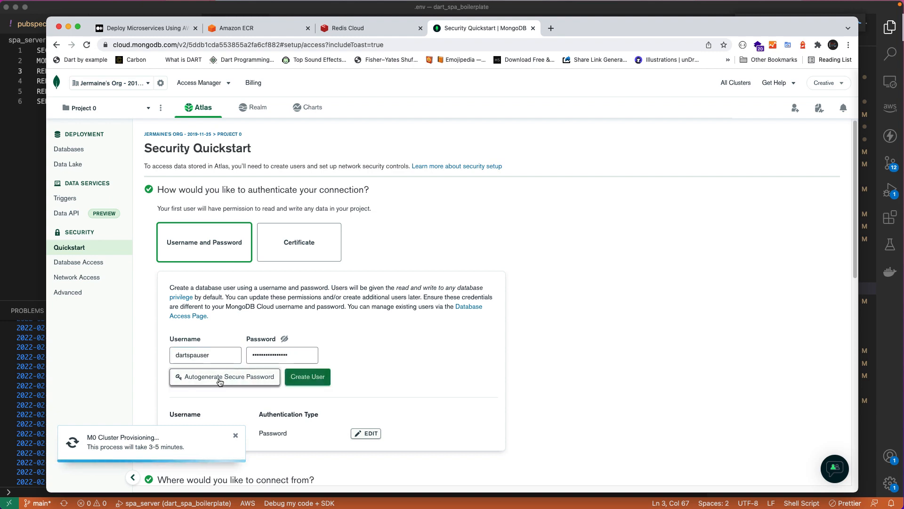
pyautogui.click(224, 377)
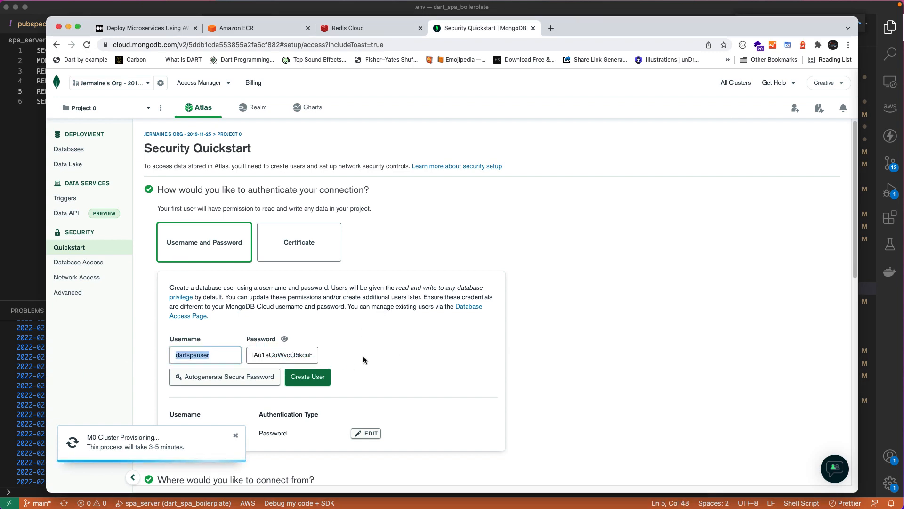
pyautogui.click(308, 376)
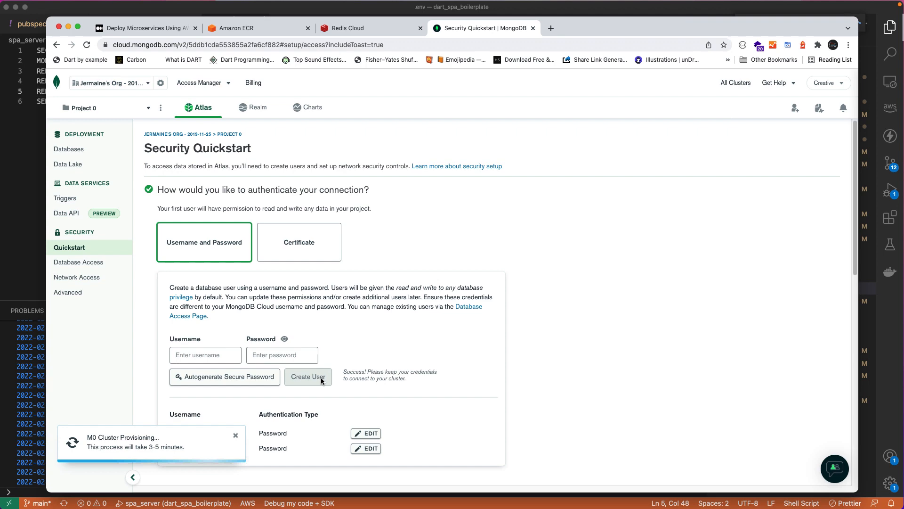
pyautogui.click(308, 376)
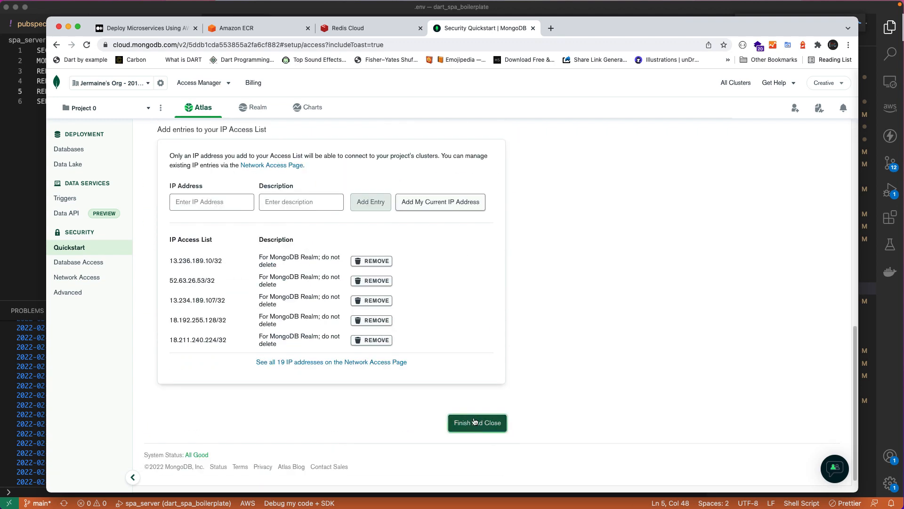
pyautogui.click(478, 423)
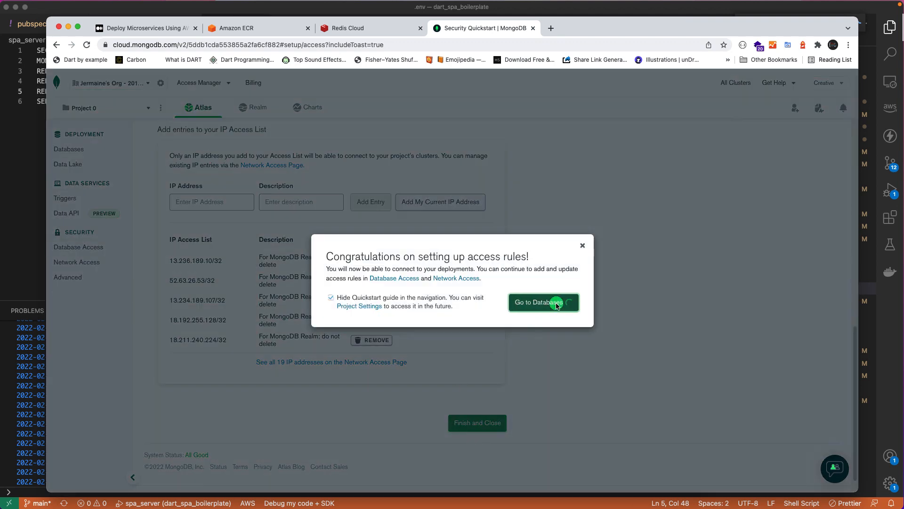
pyautogui.click(542, 302)
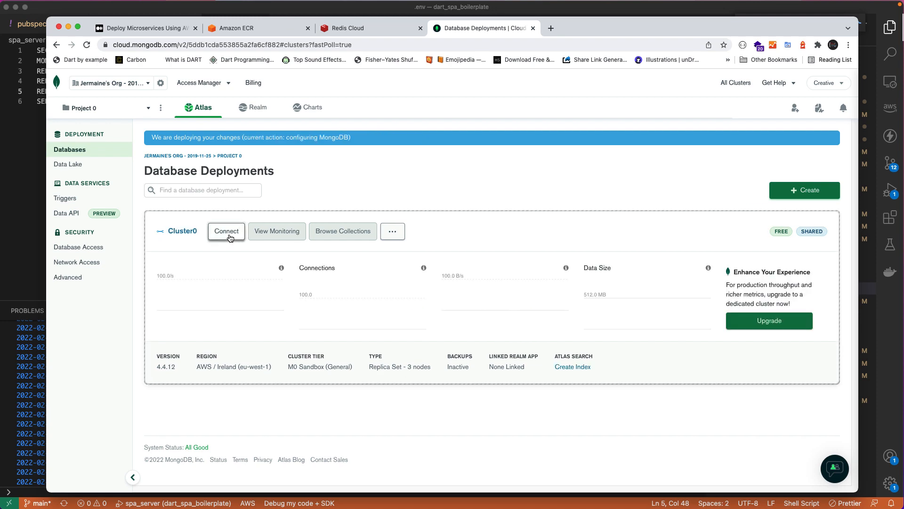
# - Copy Cluster0's application connection string from its Connect options
pyautogui.click(226, 231)
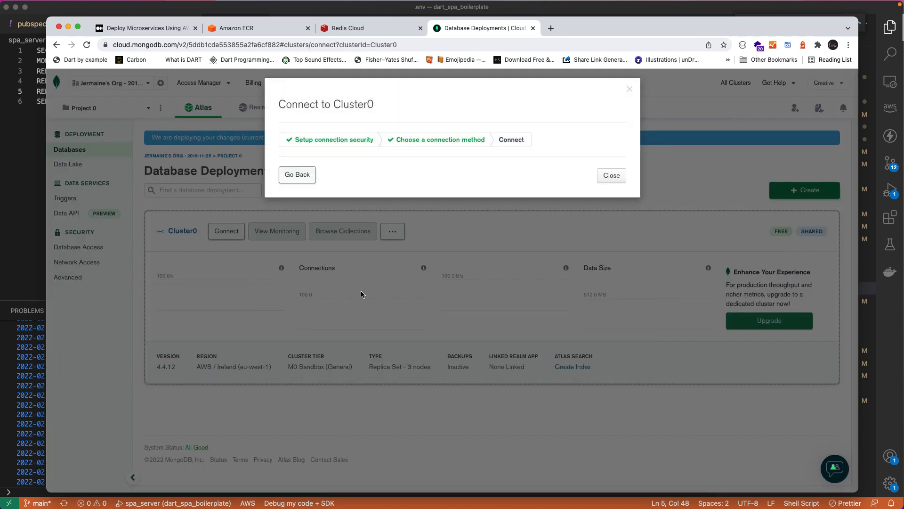
pyautogui.click(510, 139)
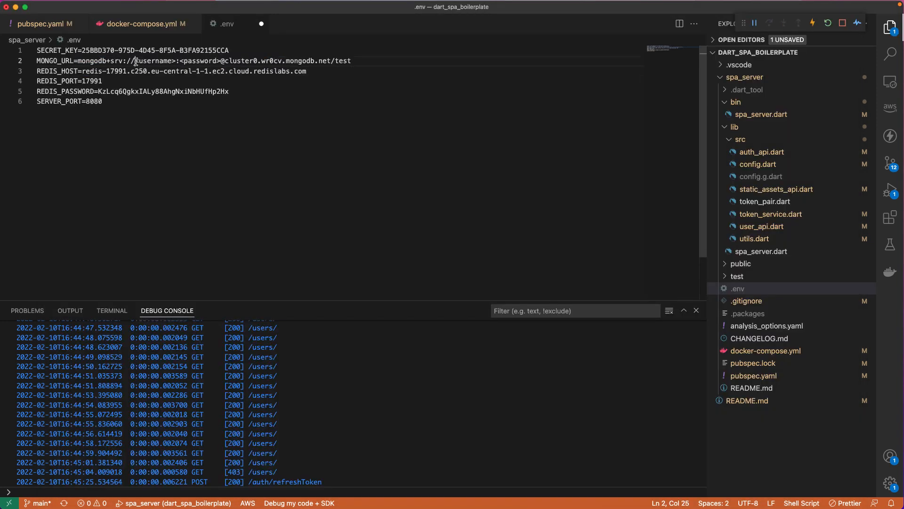
# - Put the dartspauser Atlas URI into MONGO_URL and run dart pub run build_runner
pyautogui.doubleClick(154, 61)
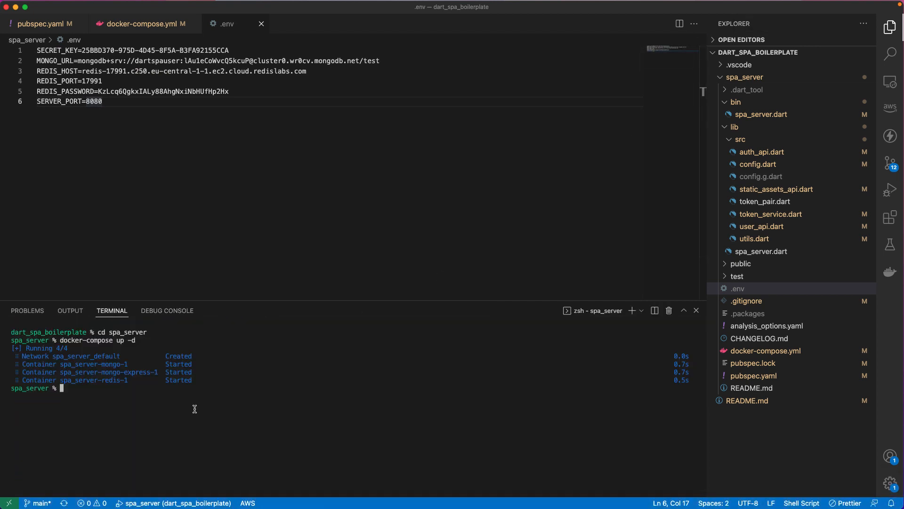
pyautogui.write('dart pub run build_runner')
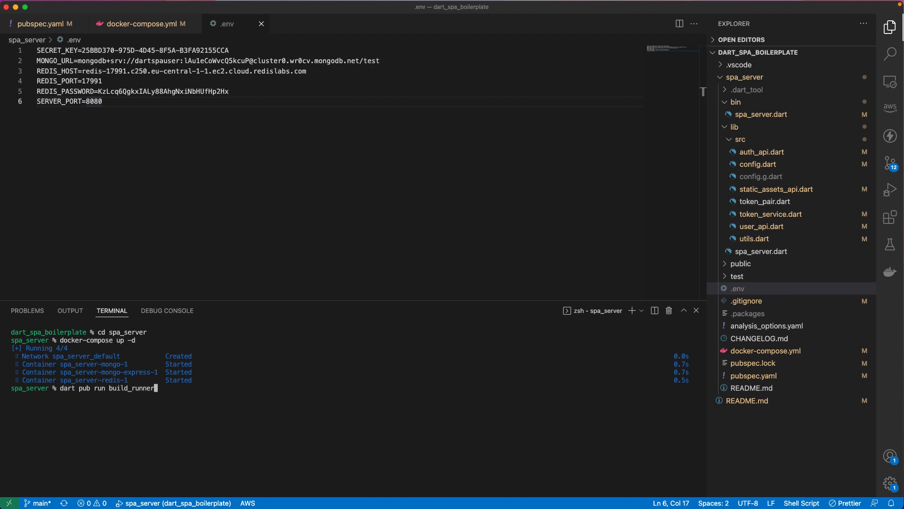
pyautogui.click(760, 176)
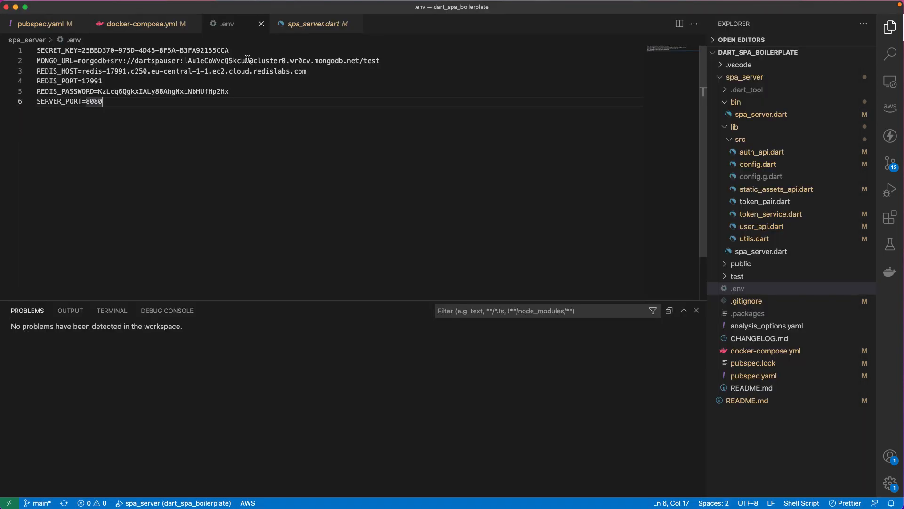
pyautogui.write('myFirstDatabase?retryWrites=true&w=majority')
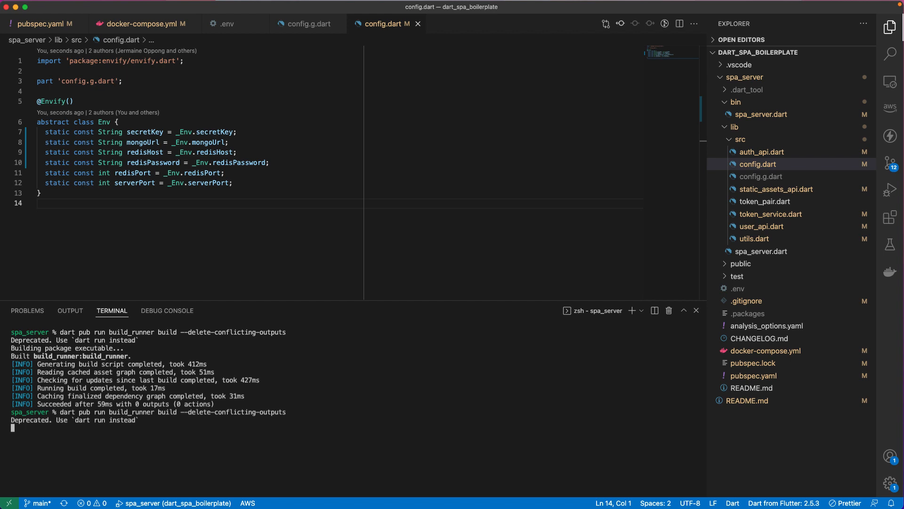
# - Check config.g.dart, switch spa_server.dart to await Db.create(Env.mongoUrl), and debug-run the server
pyautogui.click(759, 176)
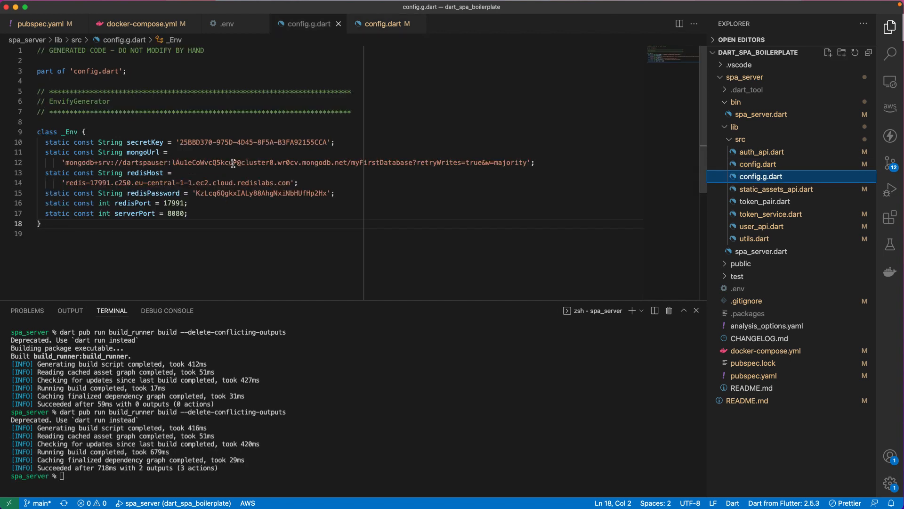
pyautogui.click(223, 24)
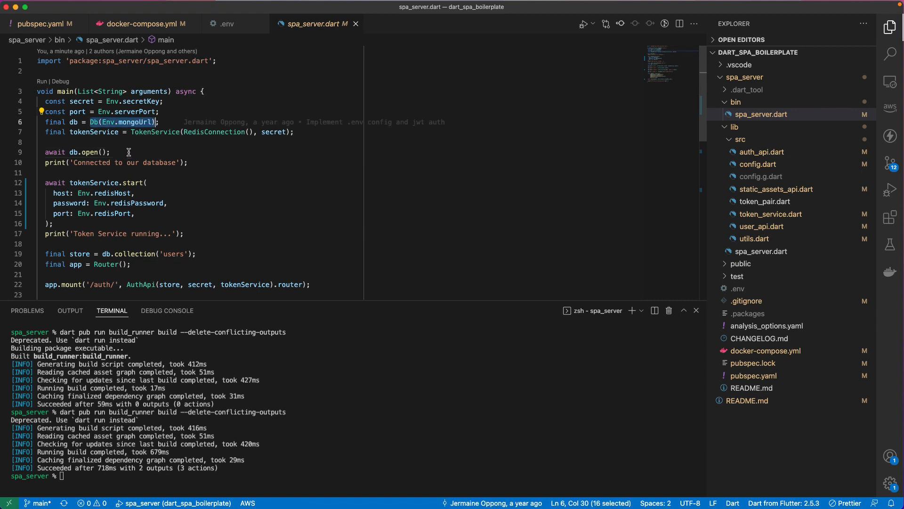
pyautogui.moveTo(92, 122)
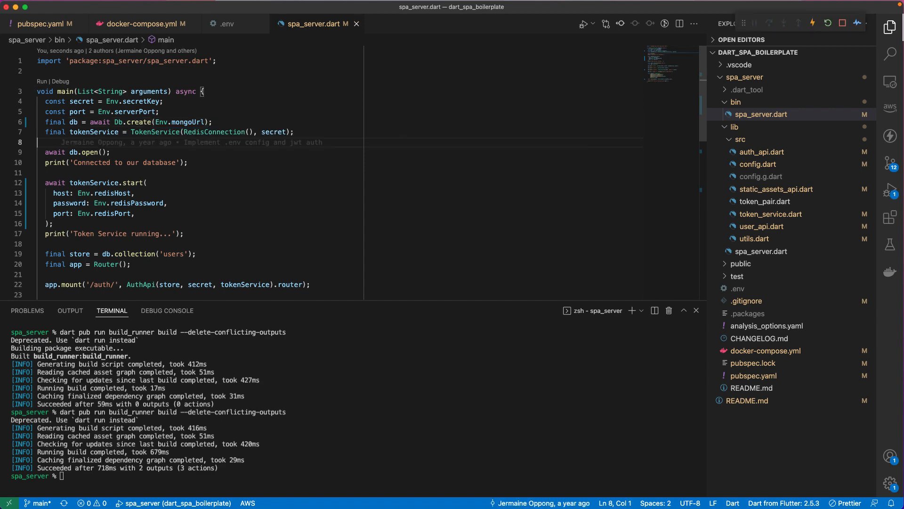
pyautogui.click(583, 24)
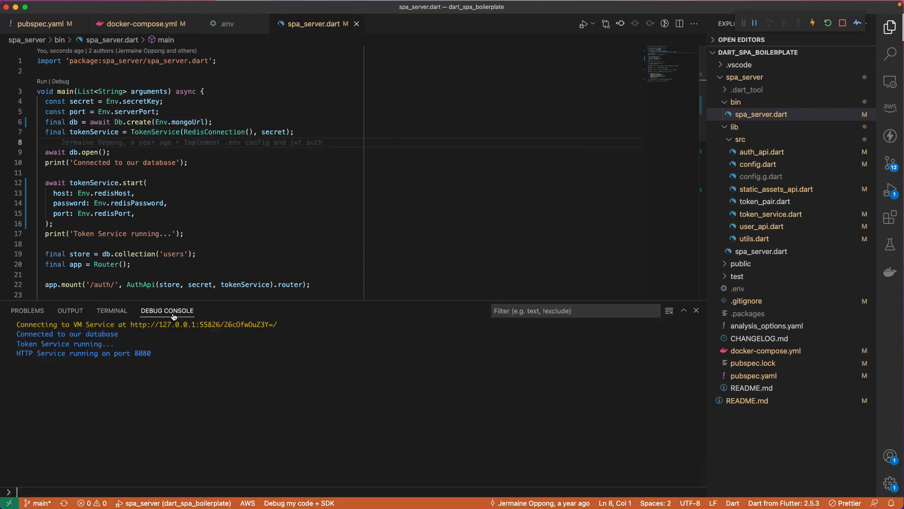
# - Send the Postman register and login requests, then GET /users/ with the Bearer token
pyautogui.click(767, 125)
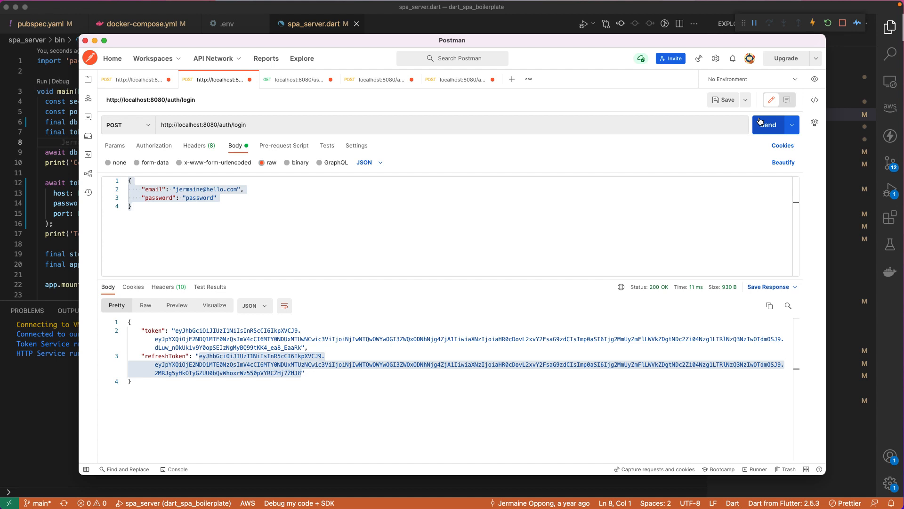
pyautogui.click(768, 125)
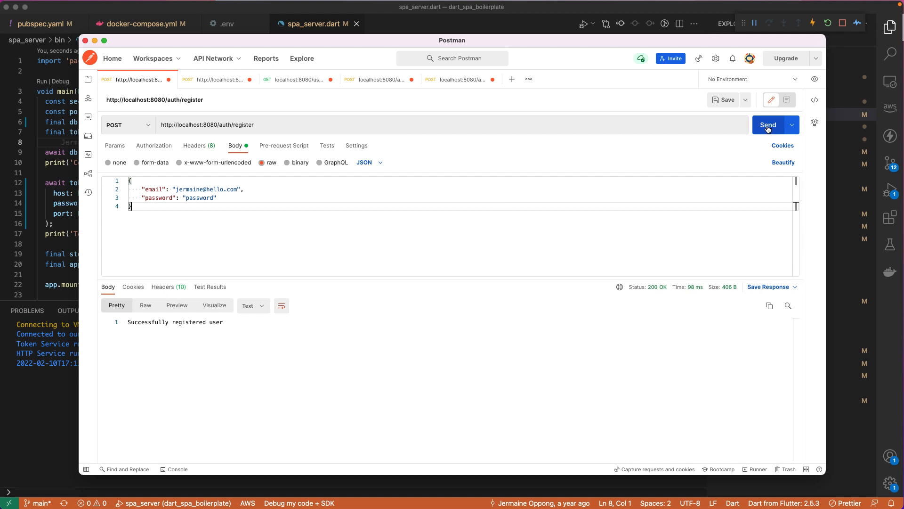
pyautogui.click(768, 124)
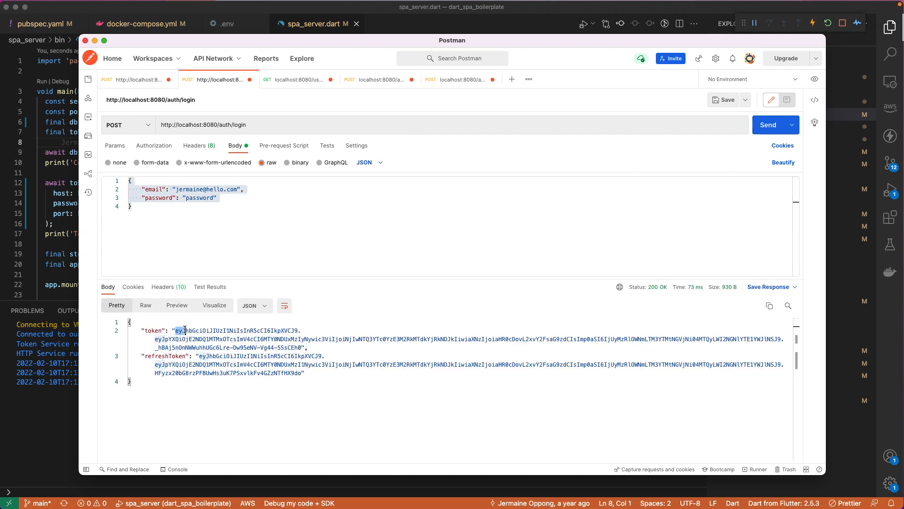
pyautogui.click(298, 79)
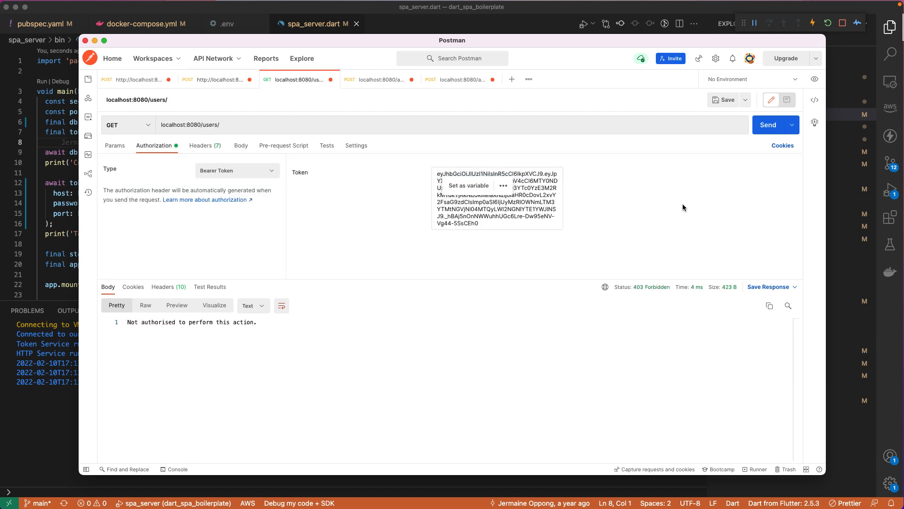
pyautogui.click(775, 125)
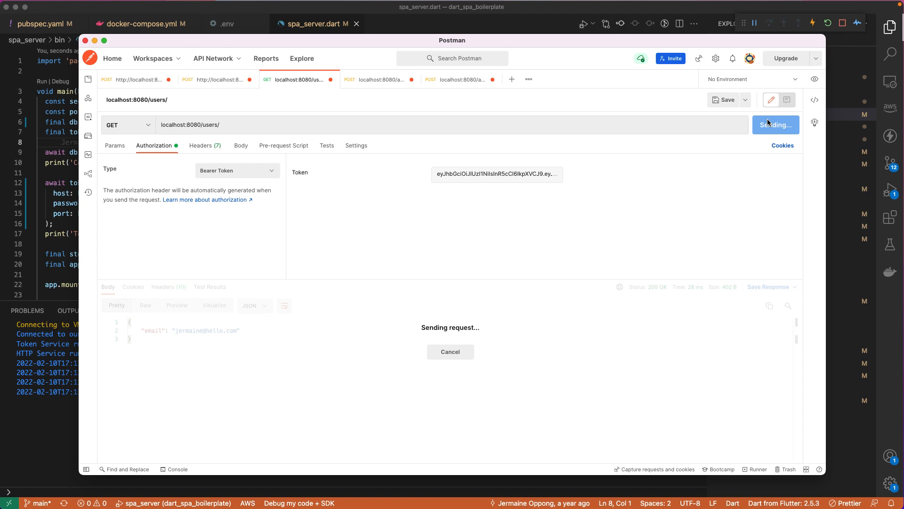
pyautogui.click(772, 125)
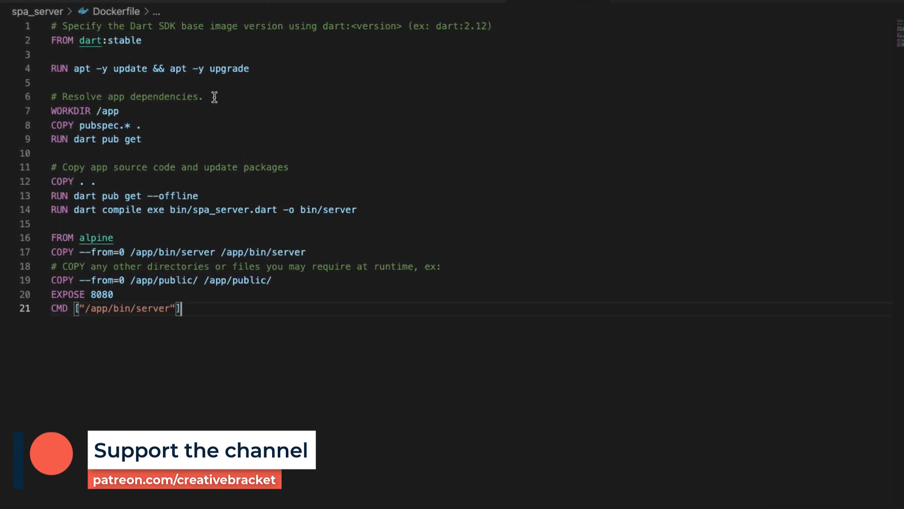
pyautogui.moveTo(52, 40)
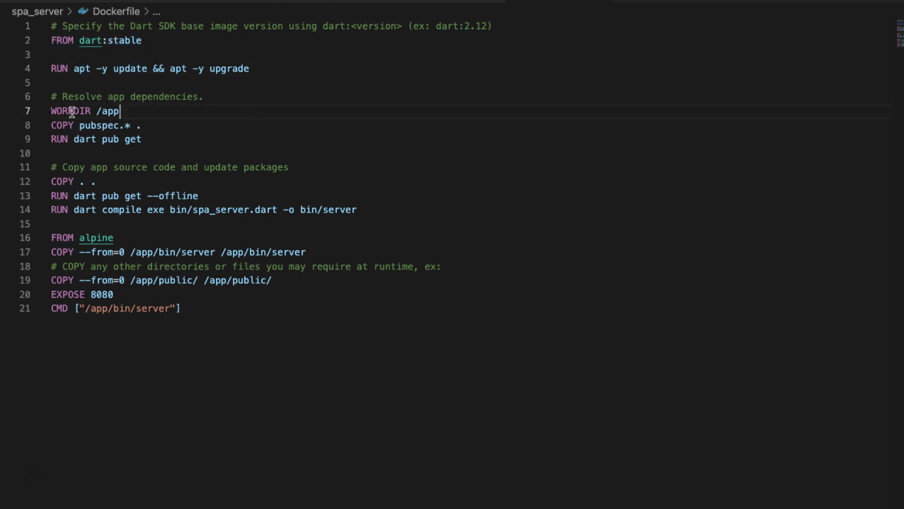
# - Walk through the Dockerfile's dart:stable compile stage and alpine runtime binary copy
pyautogui.moveTo(70, 111); pyautogui.dragTo(142, 139)
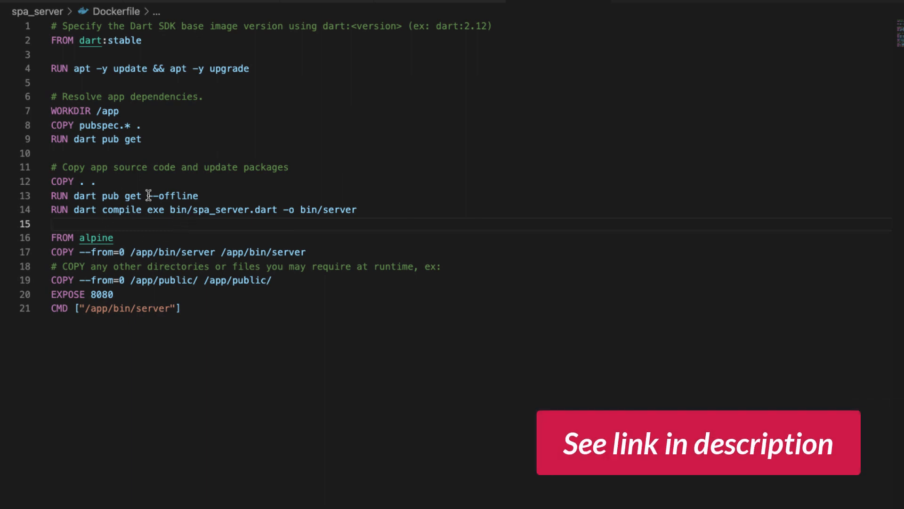
pyautogui.moveTo(74, 209); pyautogui.dragTo(357, 209)
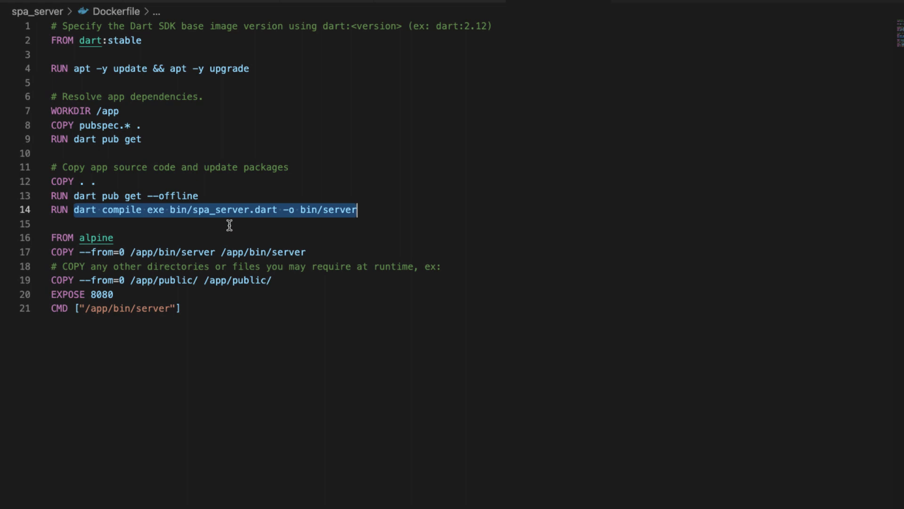
pyautogui.doubleClick(222, 209)
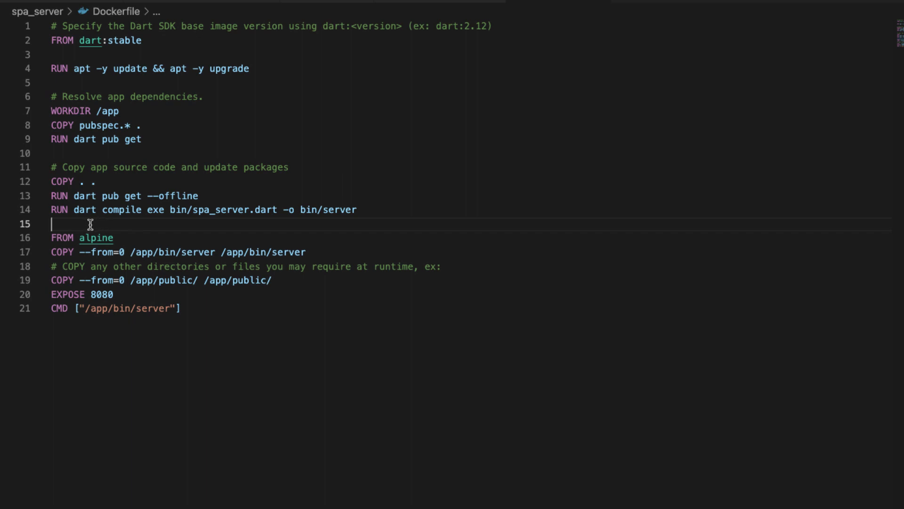
pyautogui.moveTo(84, 224)
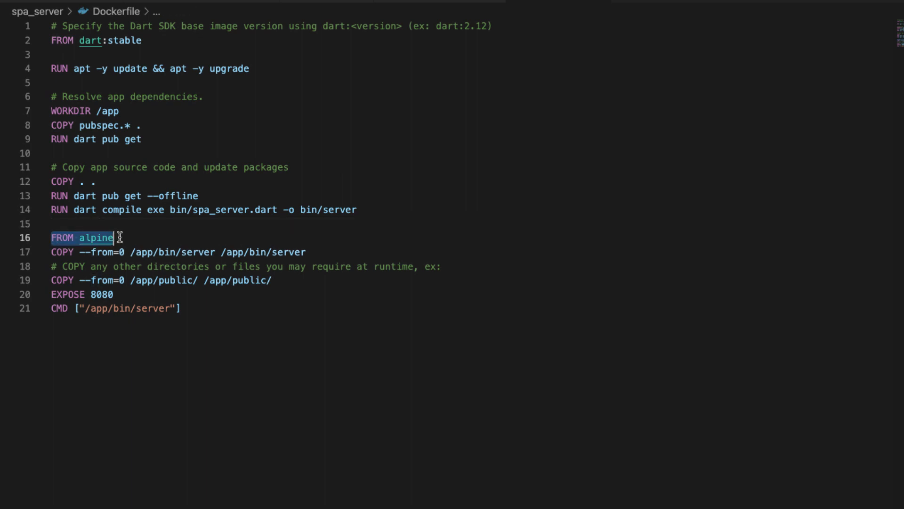
pyautogui.click(75, 237)
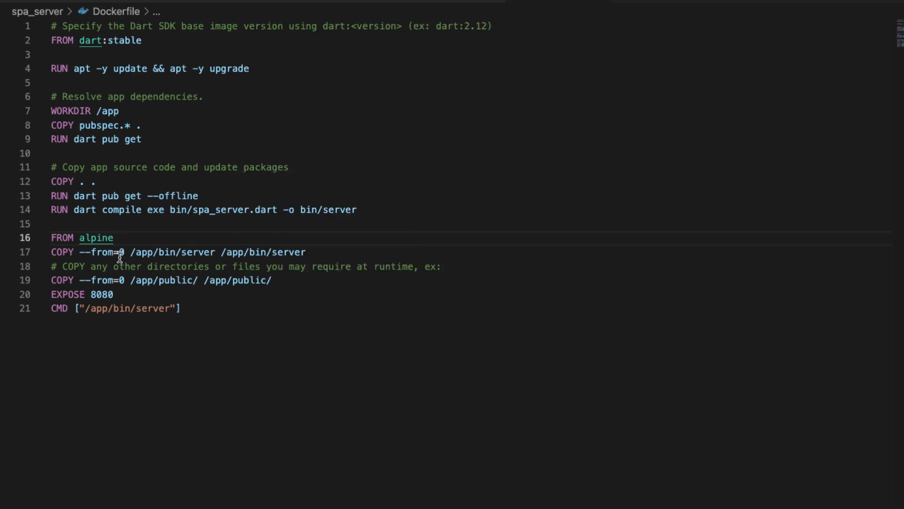
pyautogui.doubleClick(198, 252)
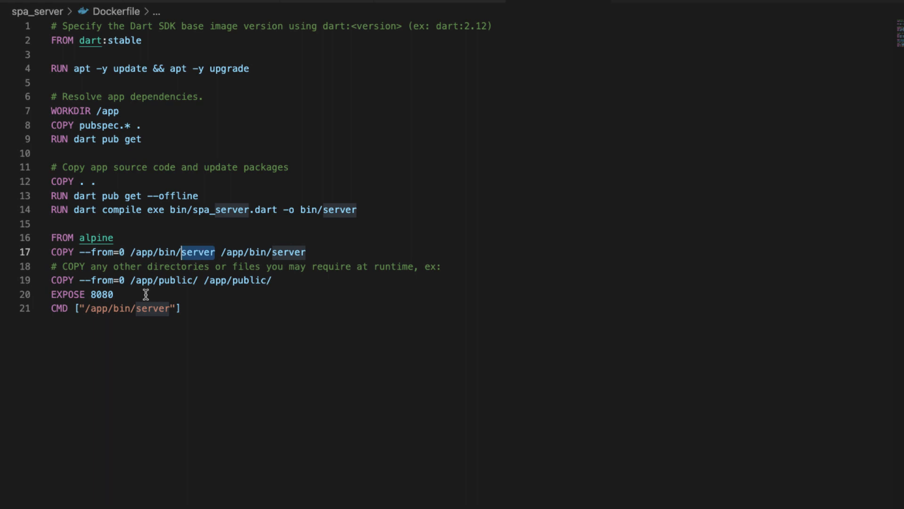
pyautogui.doubleClick(173, 280)
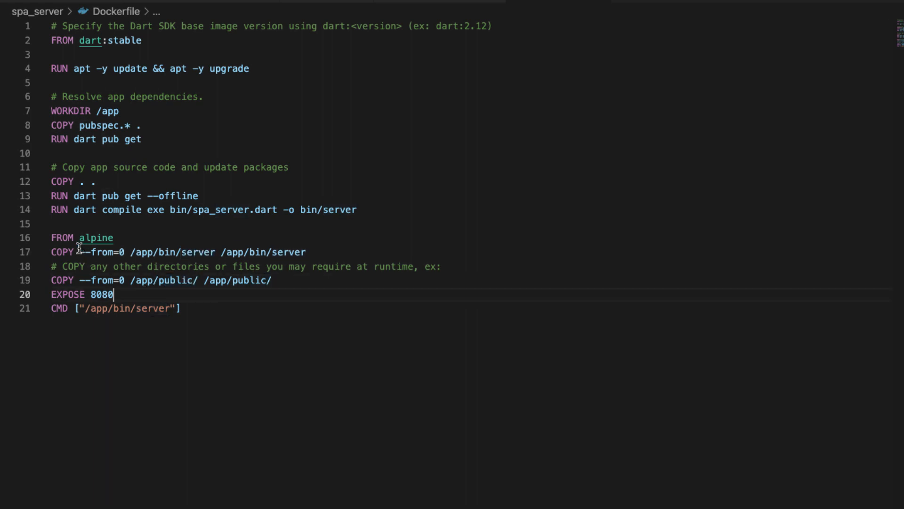
pyautogui.doubleClick(101, 294)
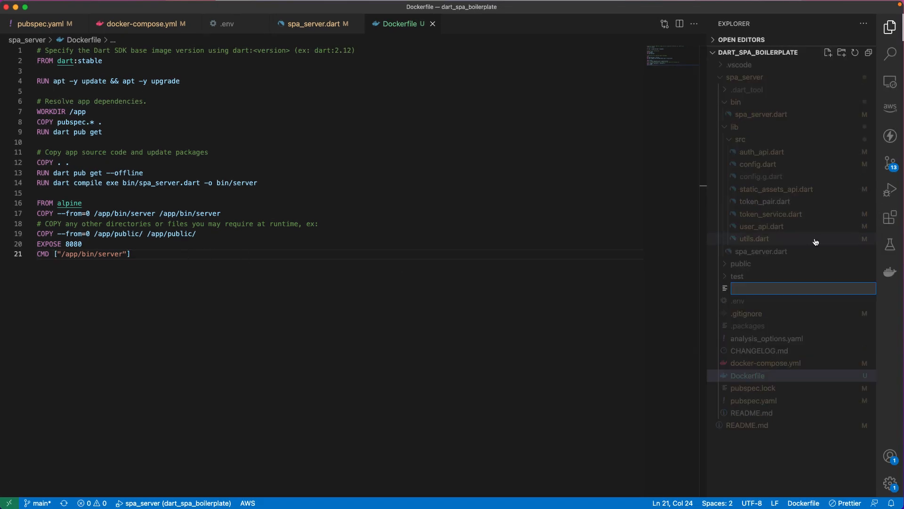
# - Create spa_server/.dockerignore and type docker build -t dart-spa-boilerplate . in the terminal
pyautogui.write('.dockerignore')
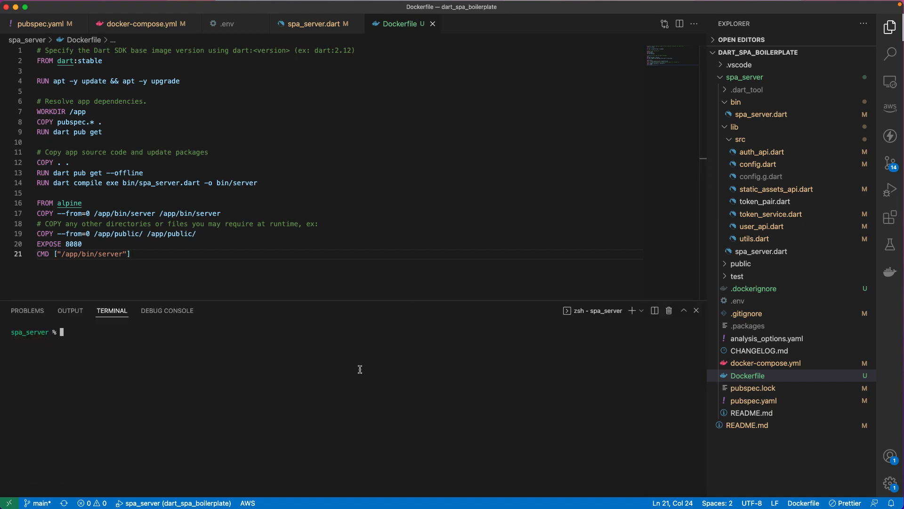
pyautogui.moveTo(247, 340)
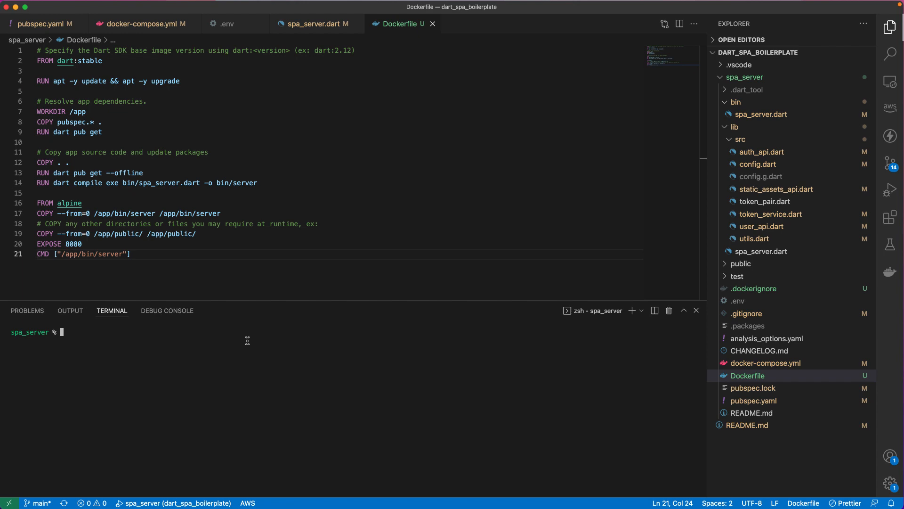
pyautogui.write('docker build -t dart-spa-boilerplate .')
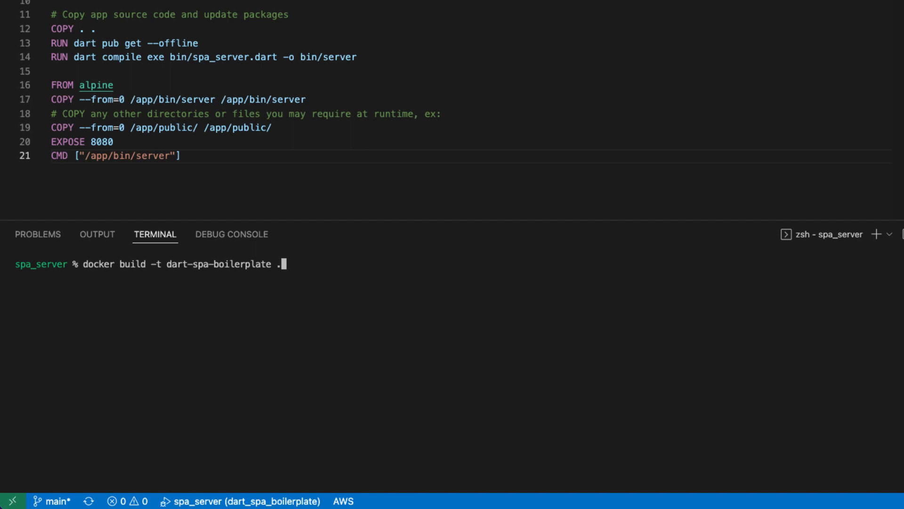
pyautogui.moveTo(65, 263)
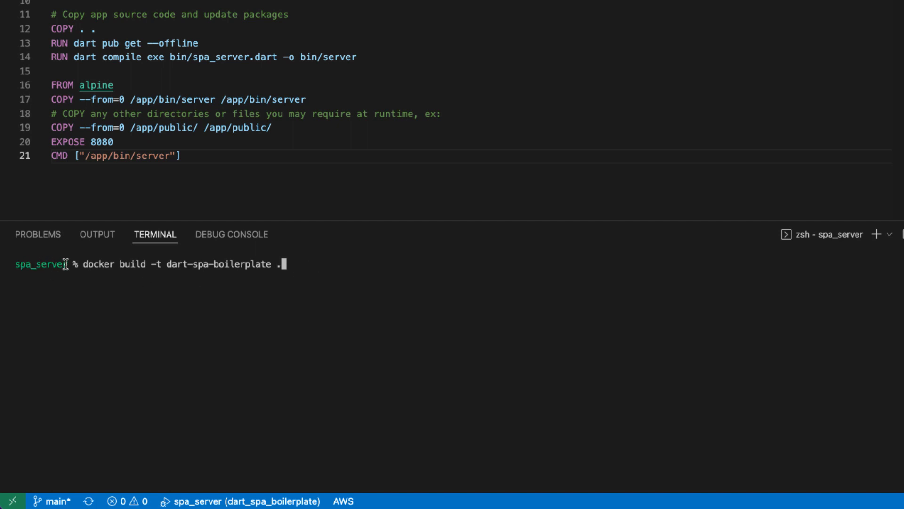
pyautogui.moveTo(385, 265)
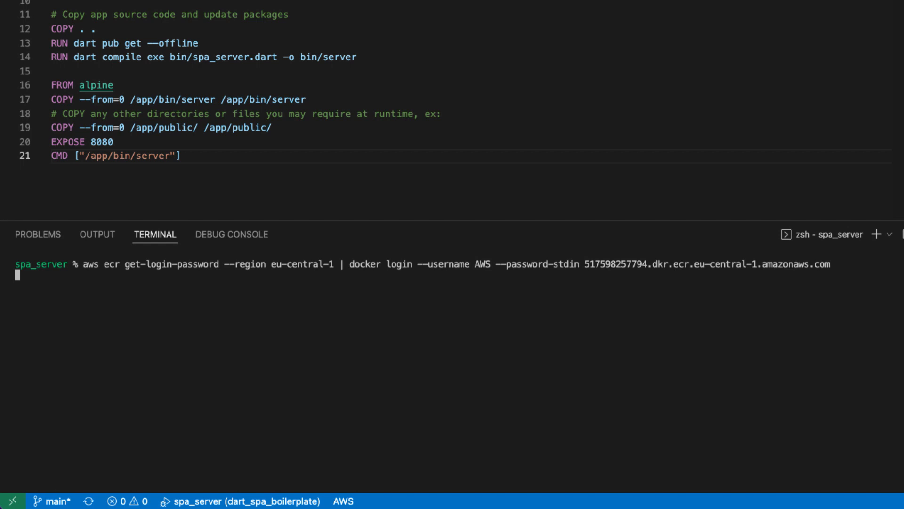
pyautogui.moveTo(300, 268)
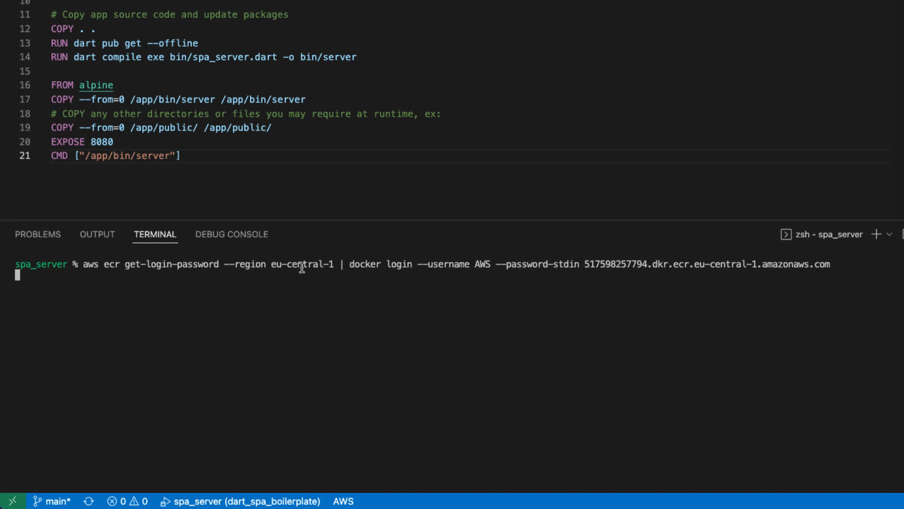
# - Build the dart-spa-boilerplate image, log in to ECR in eu-central-1, and tag it for ECR
pyautogui.doubleClick(303, 264)
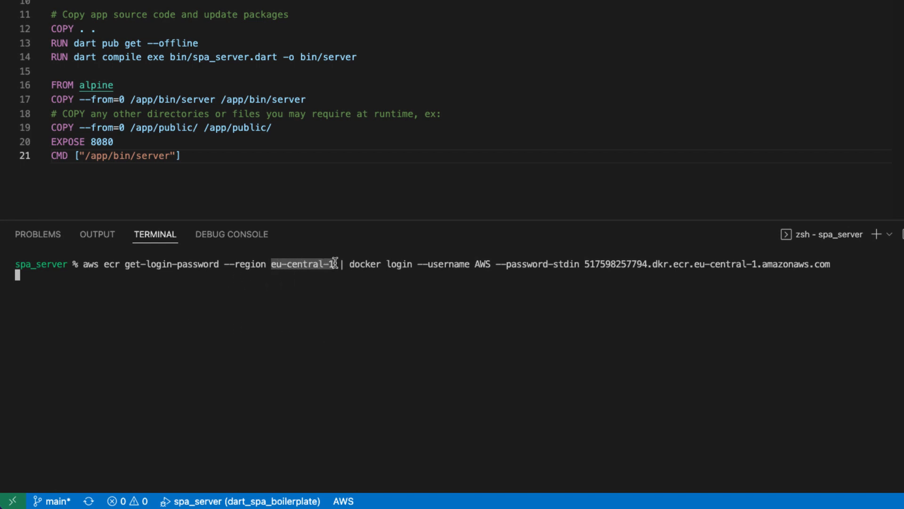
pyautogui.doubleClick(612, 264)
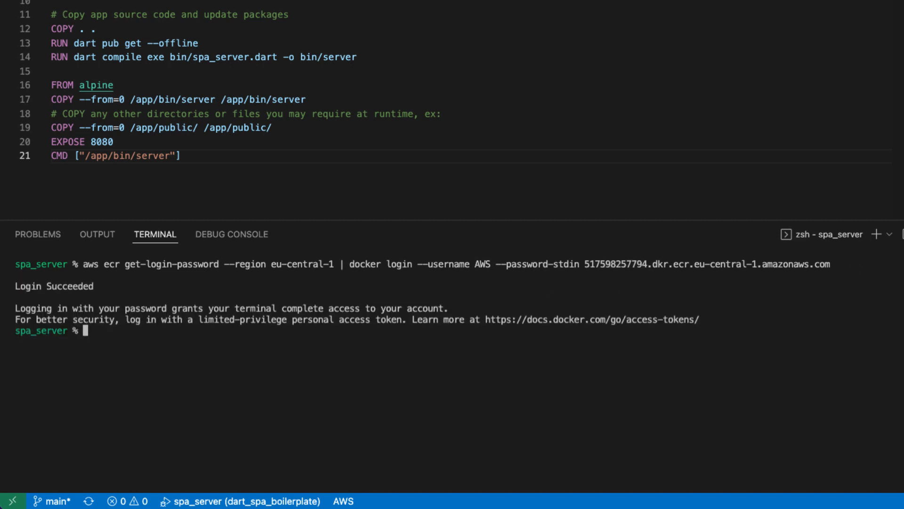
pyautogui.moveTo(160, 355)
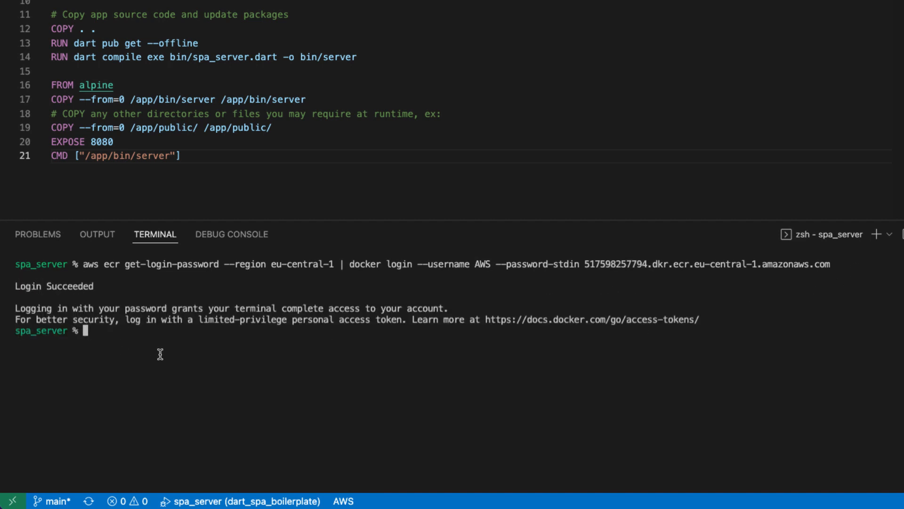
pyautogui.write('docker tag dart-spa-boilerplate 517598257794.dkr.ecr.eu-central-1.amazonaws.com/dart-spa-boilerplate:latest')
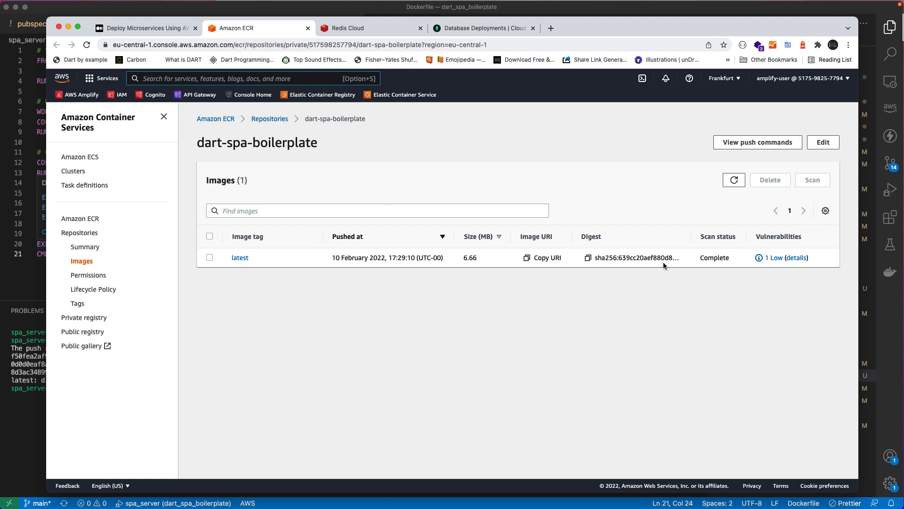
pyautogui.moveTo(797, 257)
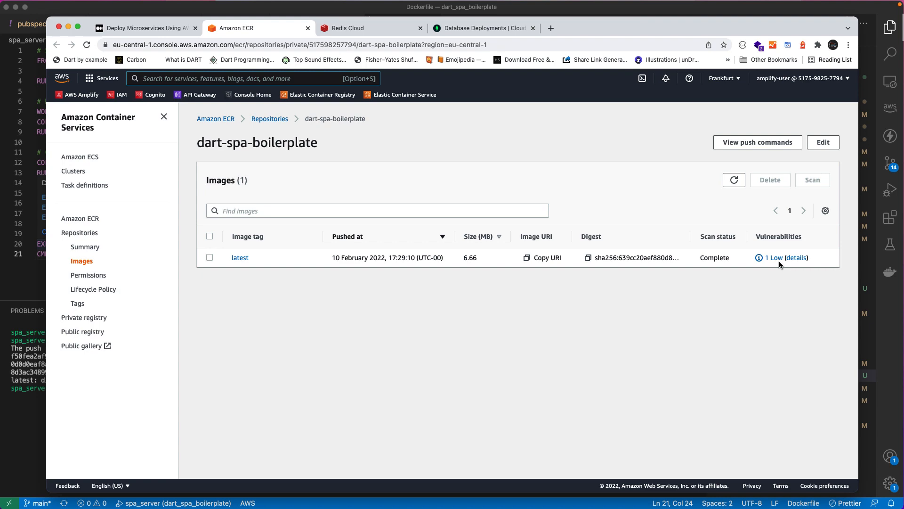
# - Inspect the latest image's Low vulnerability, CVE-2020-28928 in musl
pyautogui.click(794, 257)
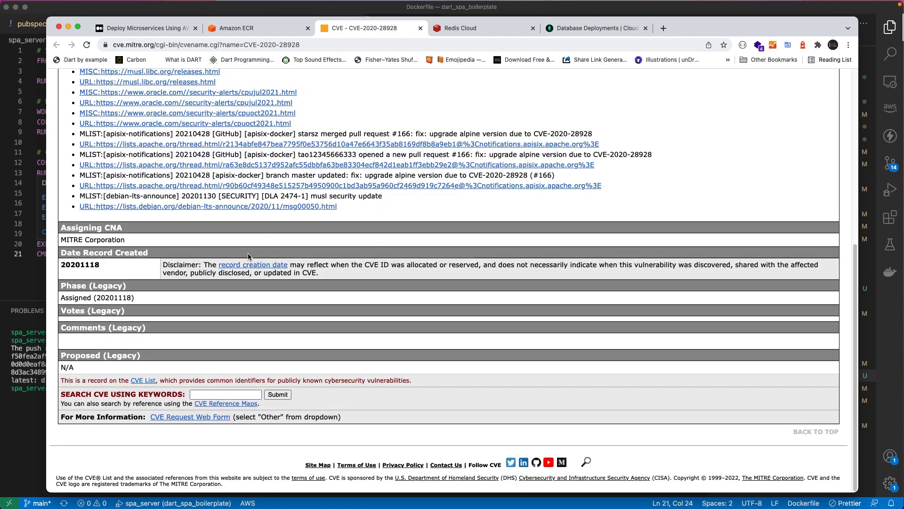
pyautogui.scroll(3)
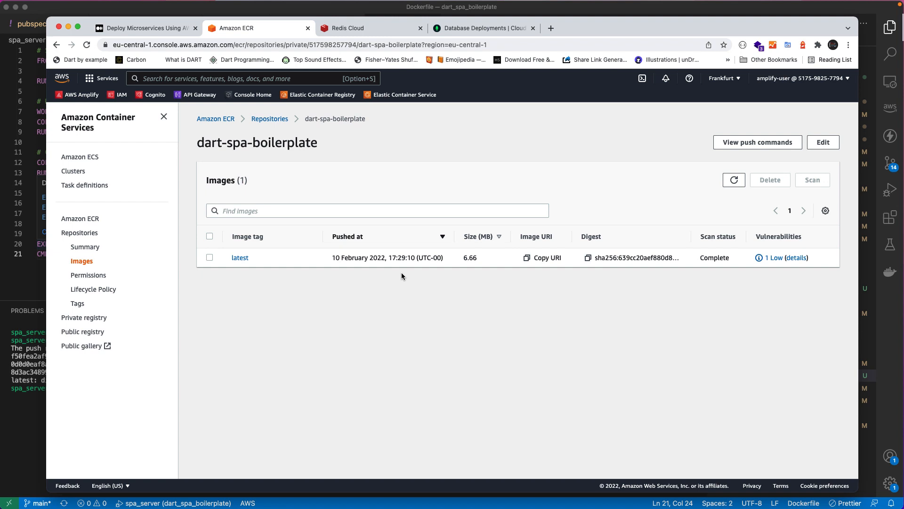
pyautogui.moveTo(92, 166)
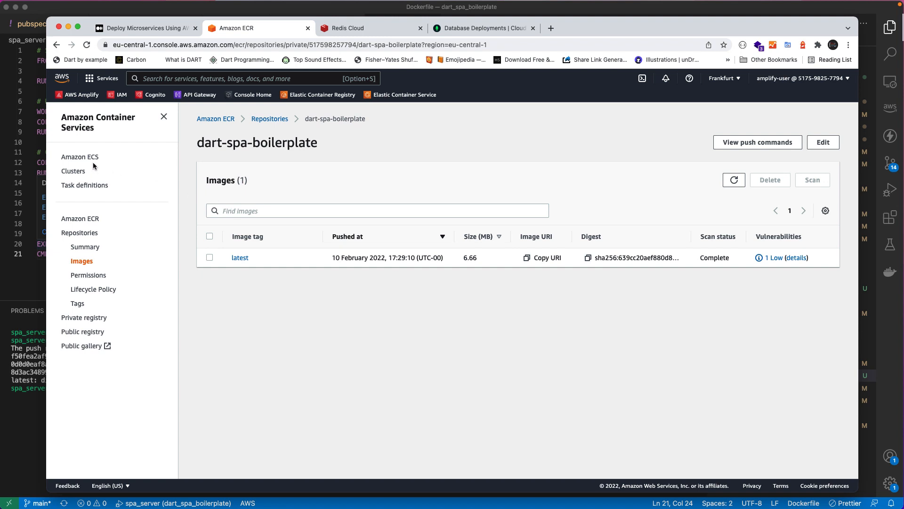
pyautogui.moveTo(80, 156)
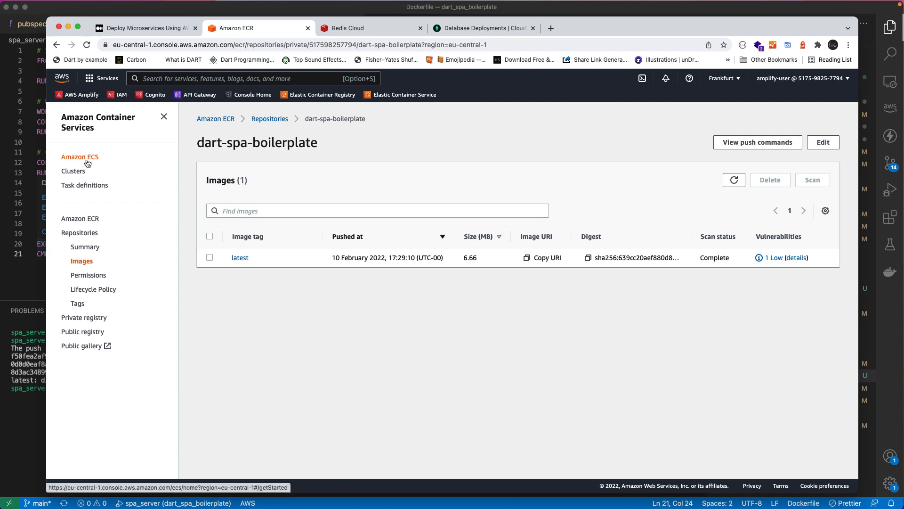
pyautogui.moveTo(79, 160)
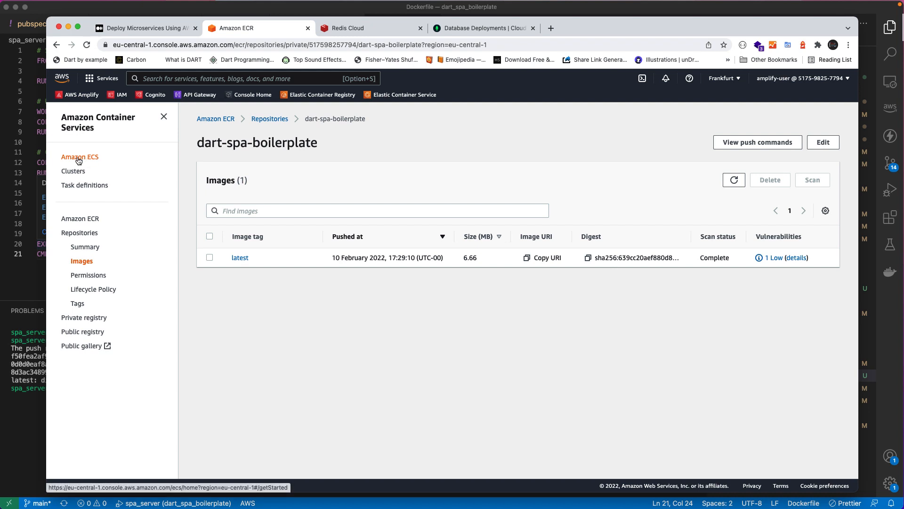
pyautogui.moveTo(83, 162)
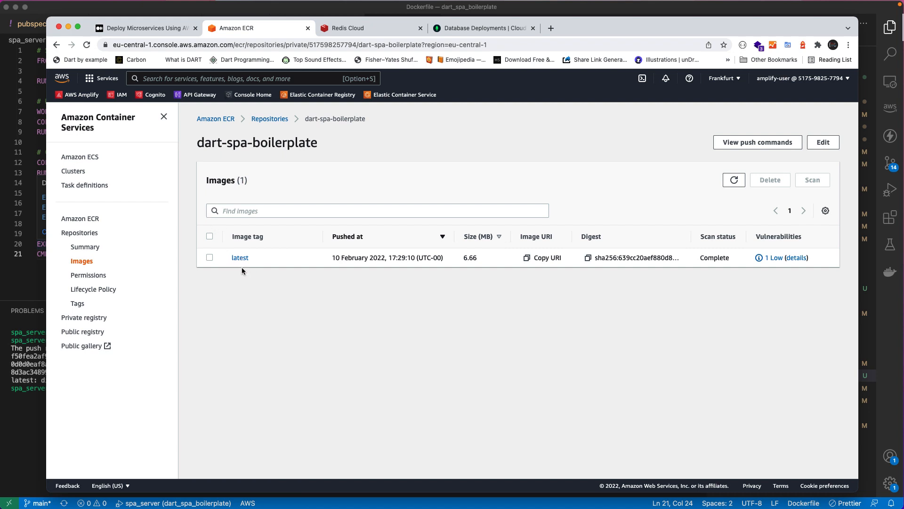
pyautogui.moveTo(239, 257)
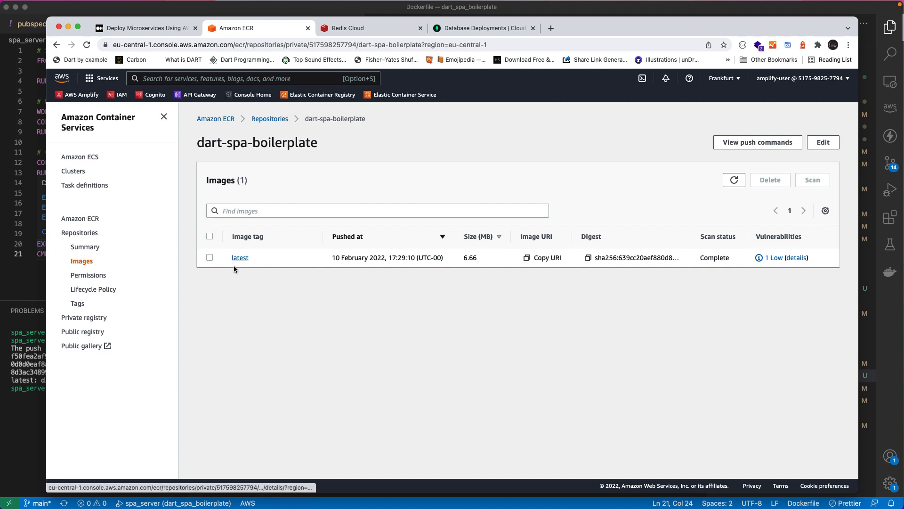
pyautogui.moveTo(236, 287)
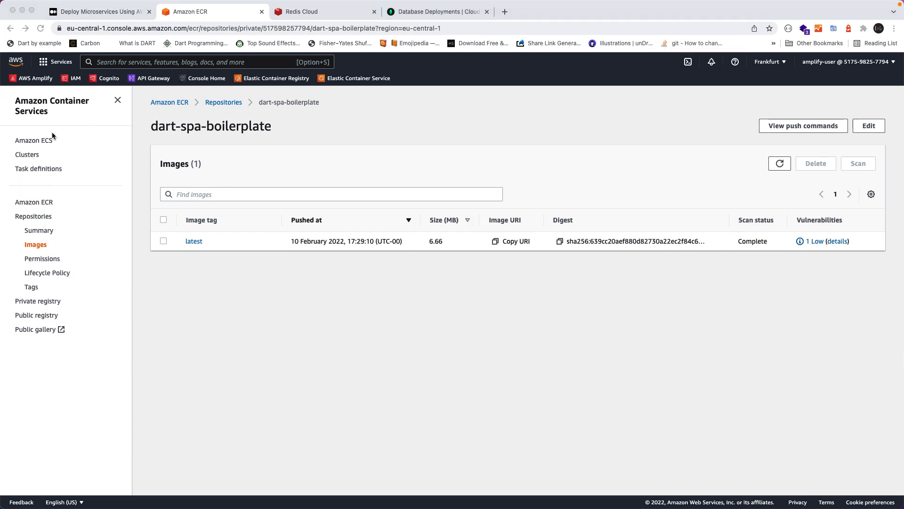
# - Create networking-only ECS cluster dart-spa-boilerplate with a new VPC and open its details
pyautogui.click(36, 141)
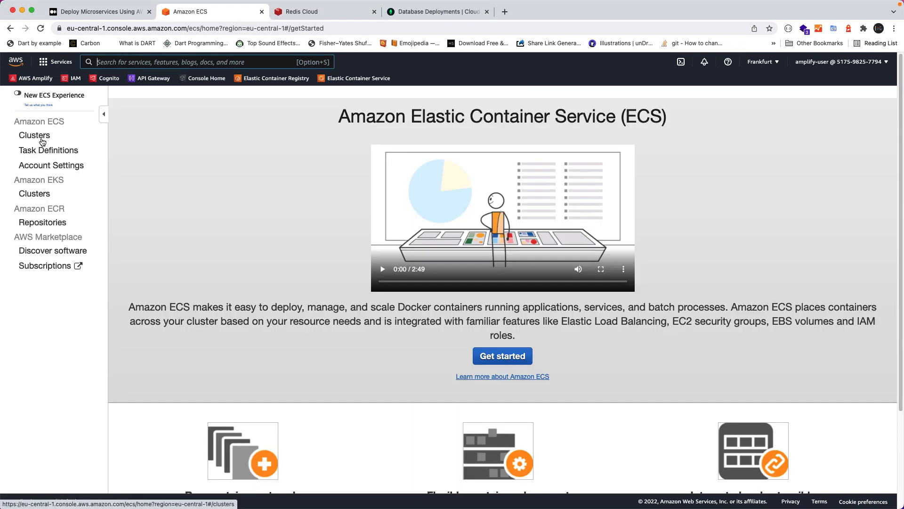
pyautogui.click(34, 135)
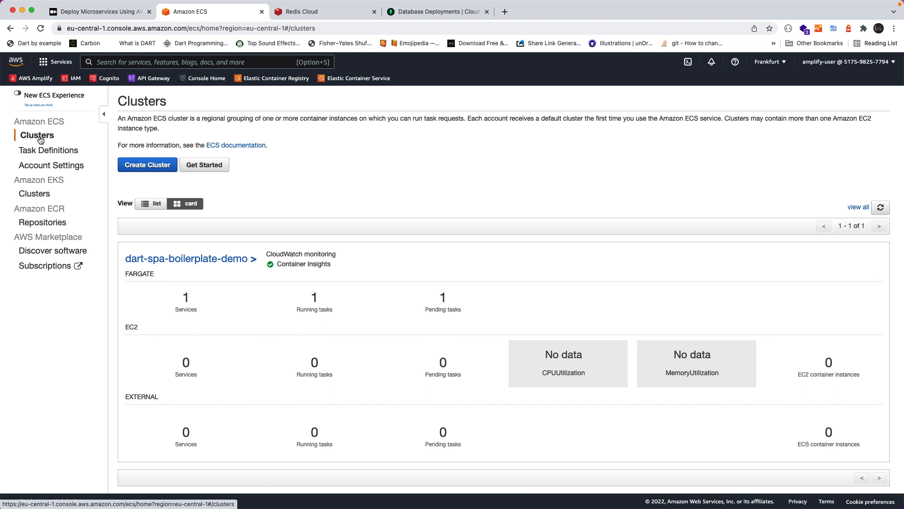
pyautogui.click(147, 165)
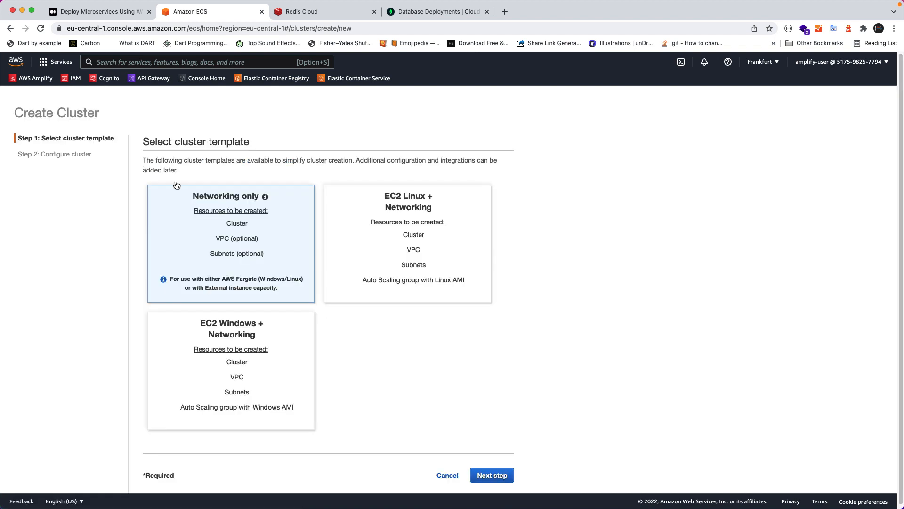
pyautogui.moveTo(244, 221)
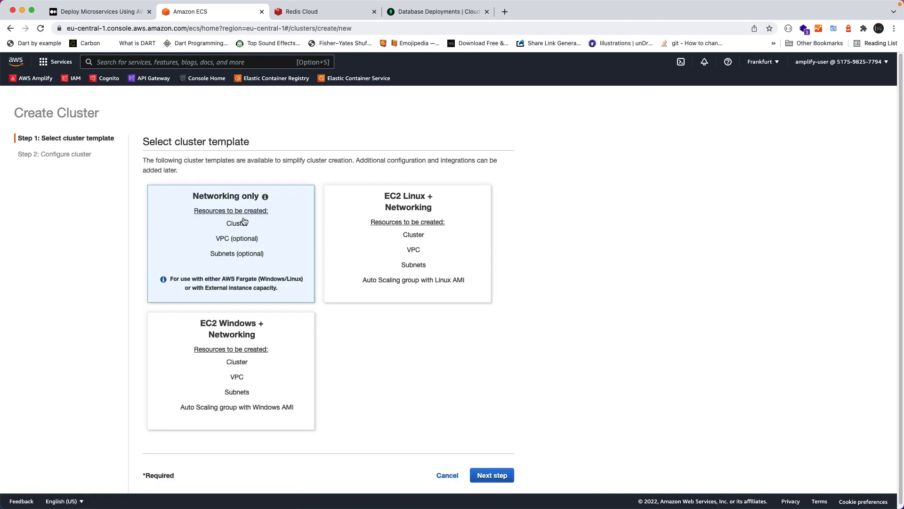
pyautogui.moveTo(247, 232)
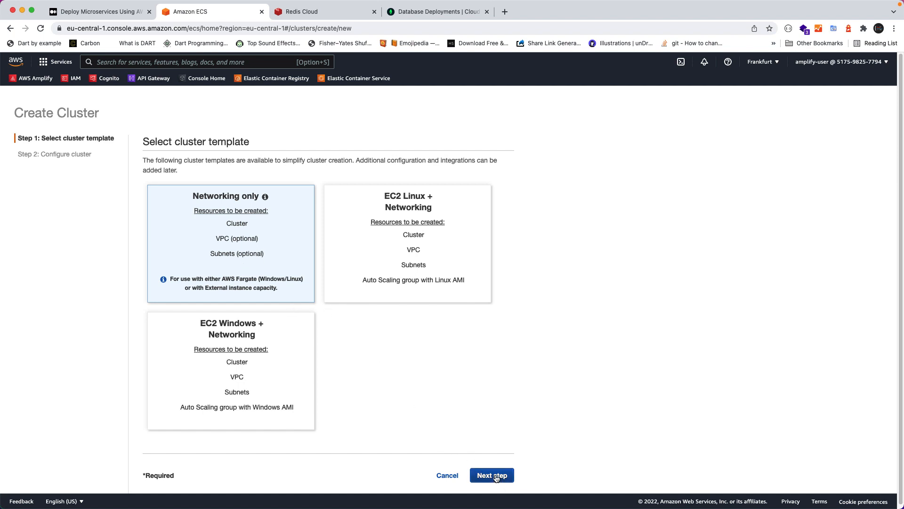
pyautogui.moveTo(493, 437)
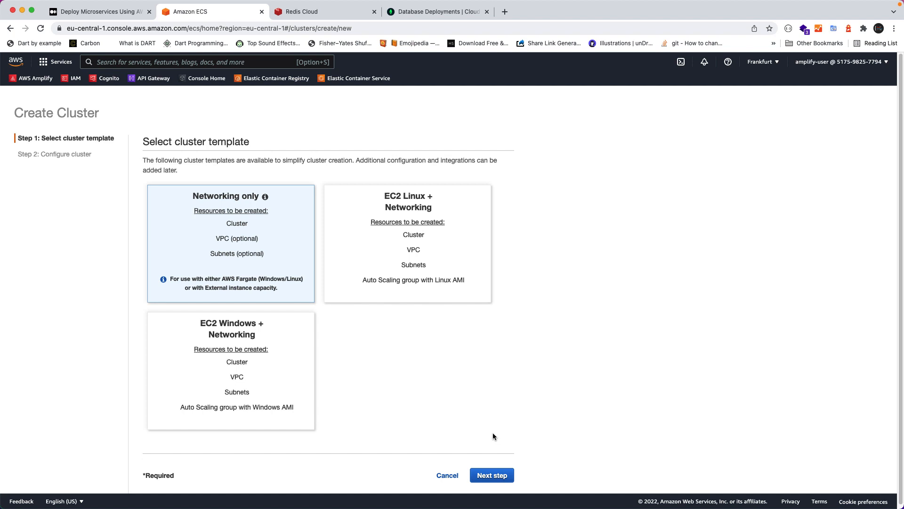
pyautogui.click(491, 475)
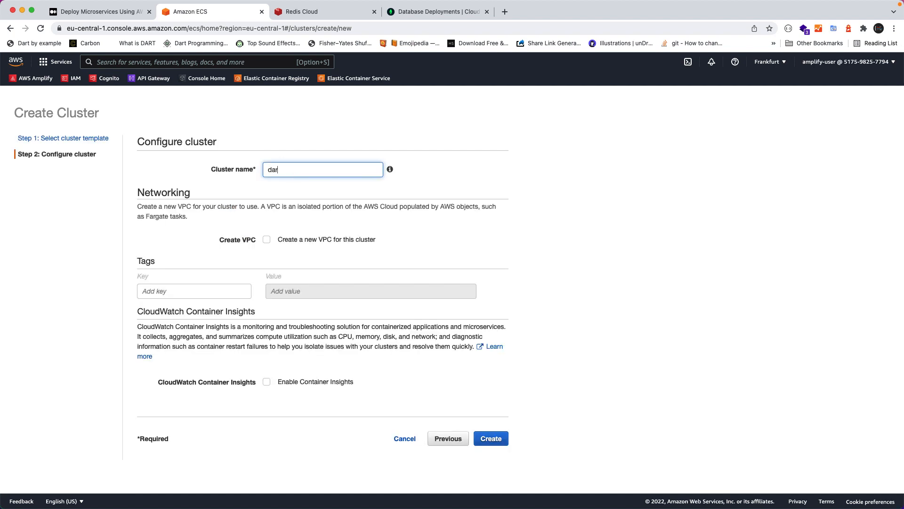
pyautogui.click(265, 239)
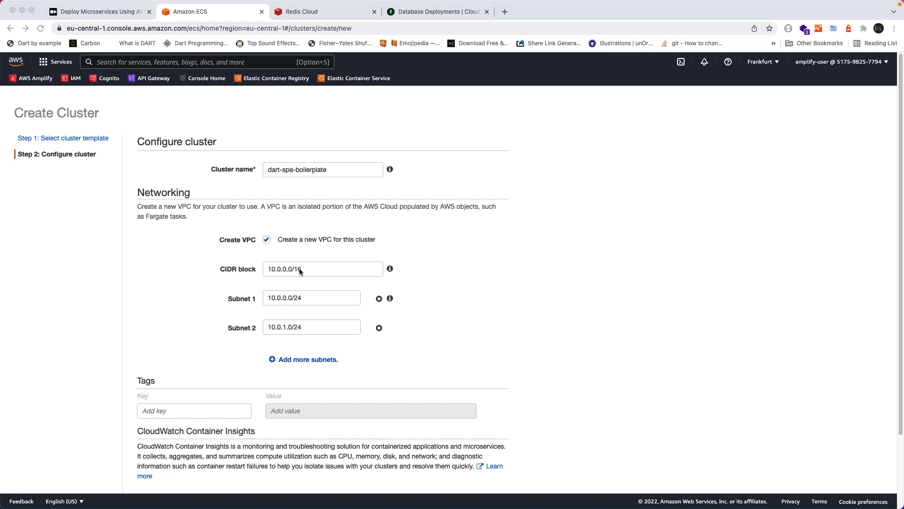
pyautogui.moveTo(230, 297)
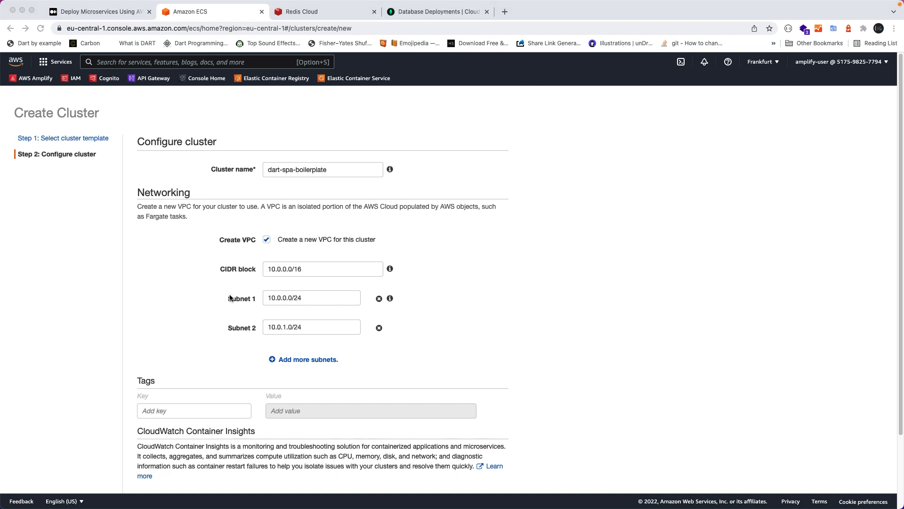
pyautogui.moveTo(195, 252)
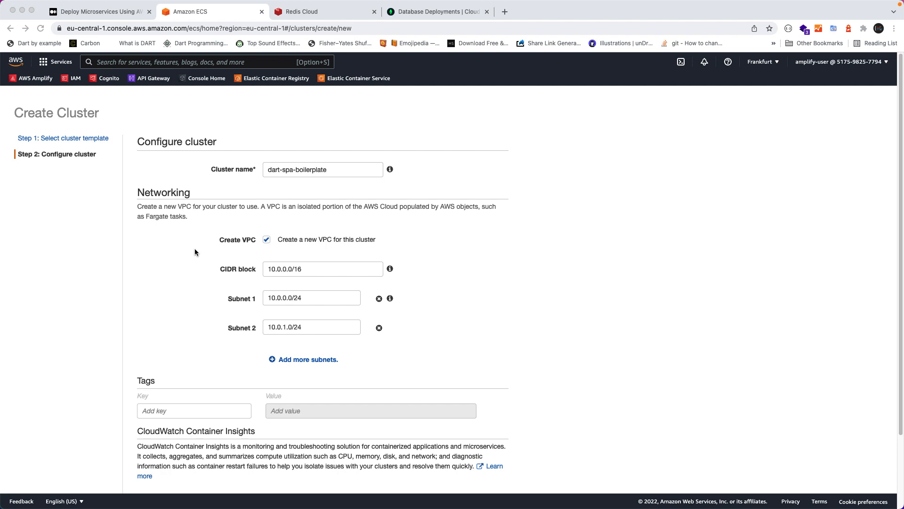
pyautogui.scroll(-3)
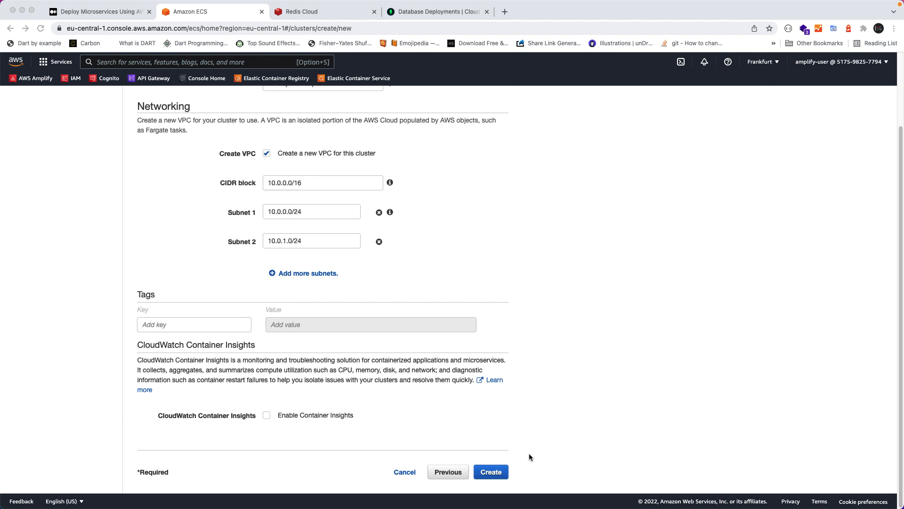
pyautogui.click(491, 472)
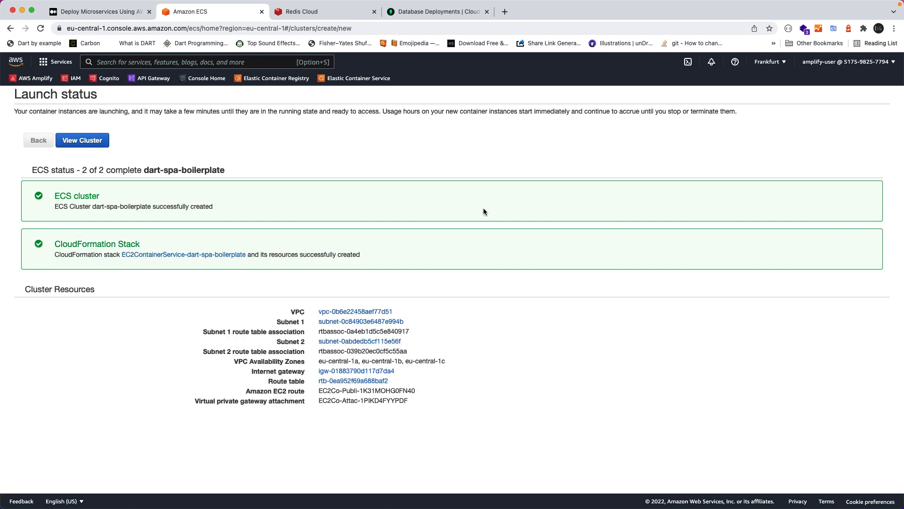
pyautogui.moveTo(414, 405)
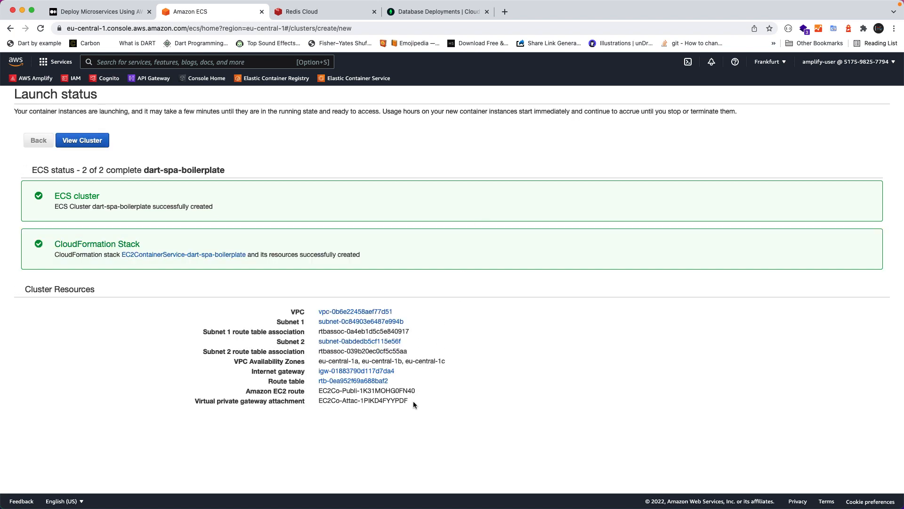
pyautogui.moveTo(203, 311); pyautogui.dragTo(408, 401)
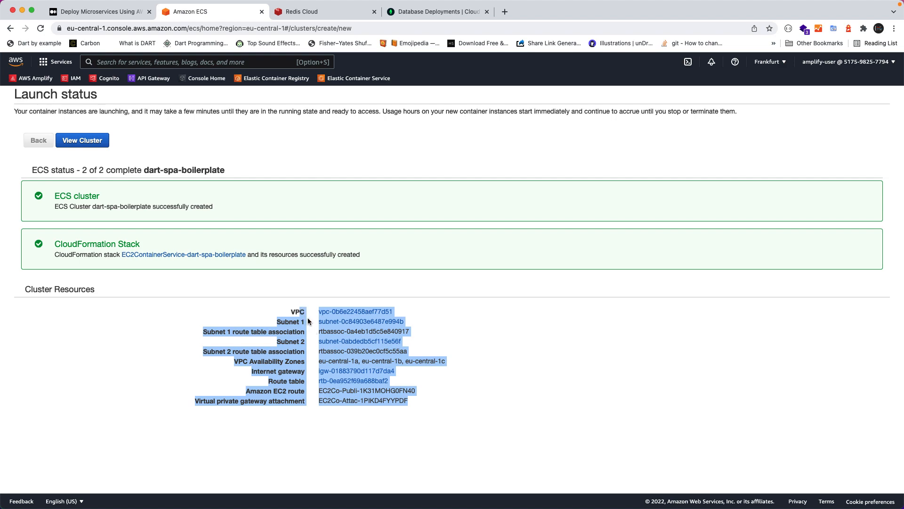
pyautogui.click(82, 140)
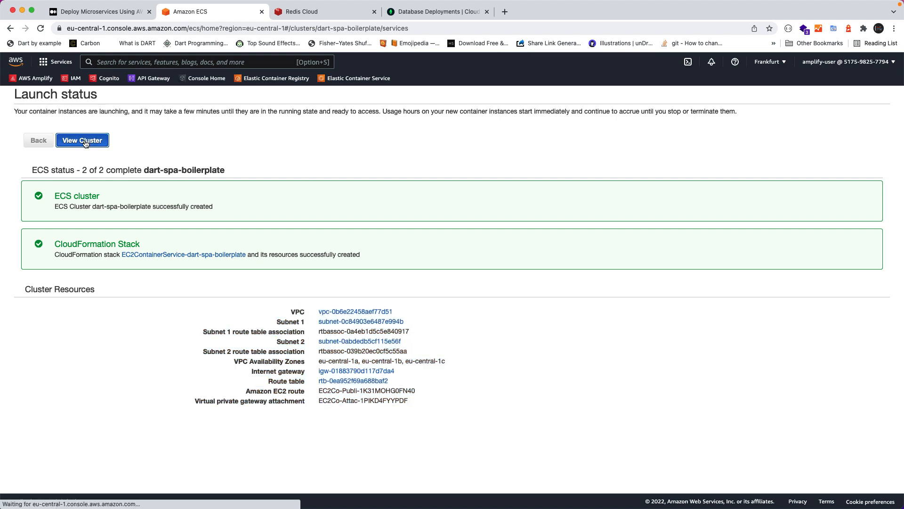
pyautogui.click(82, 139)
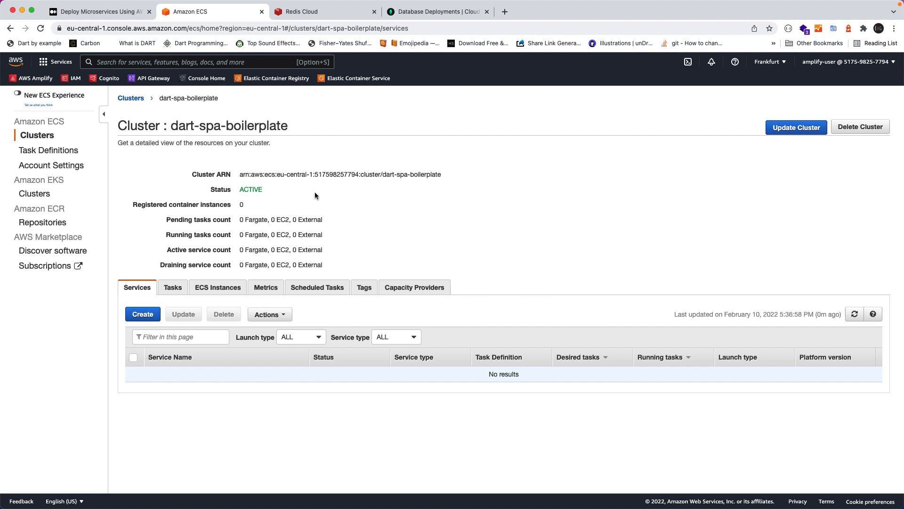
pyautogui.moveTo(301, 191)
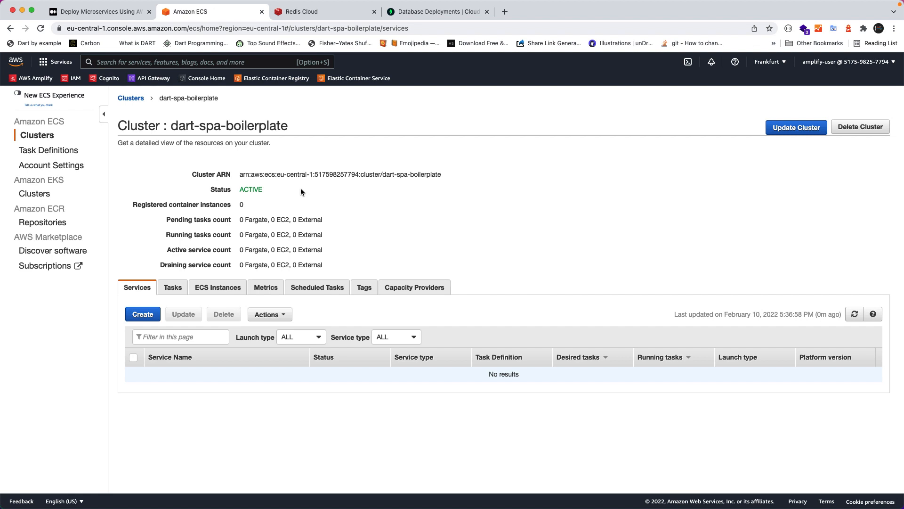
pyautogui.moveTo(49, 150)
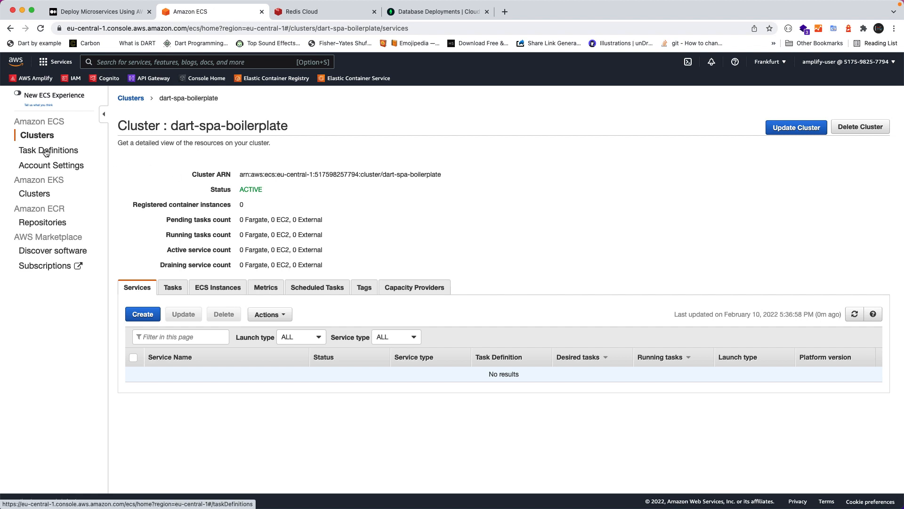
# - Start a new Fargate task definition named dart-spa-boilerplate
pyautogui.click(48, 150)
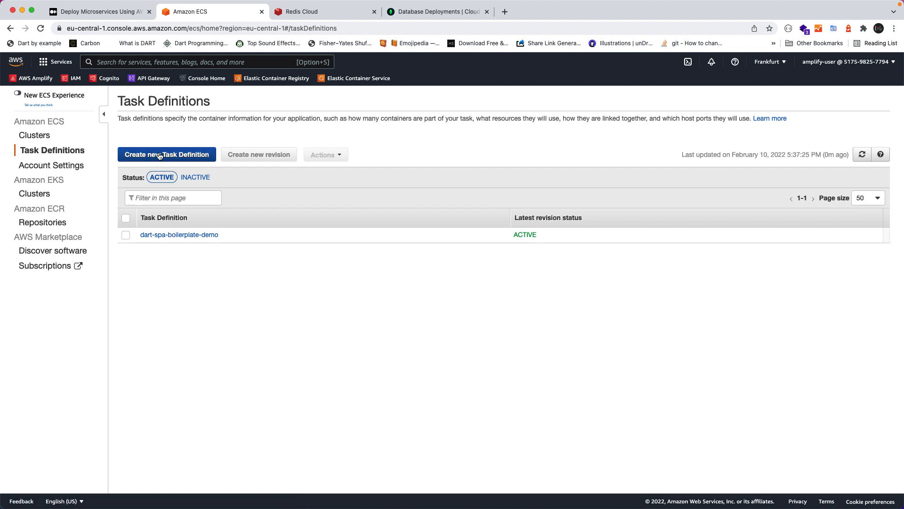
pyautogui.click(167, 154)
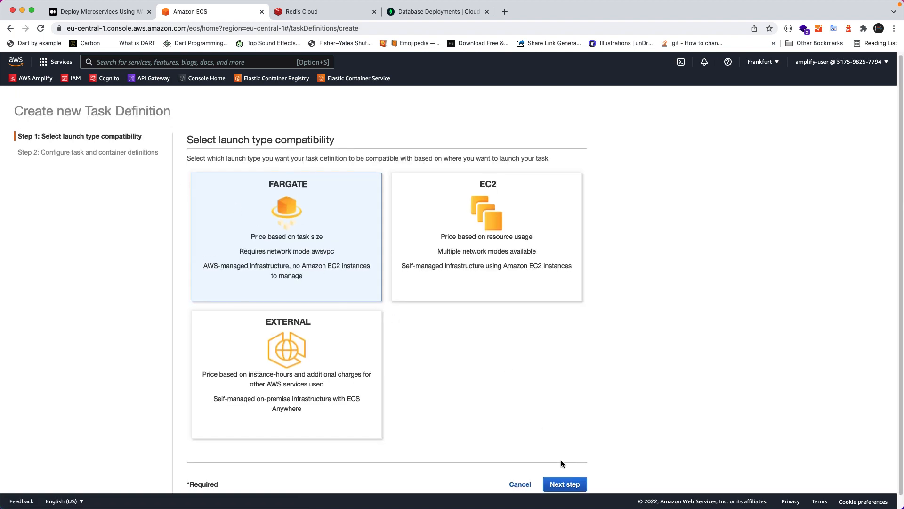
pyautogui.click(564, 484)
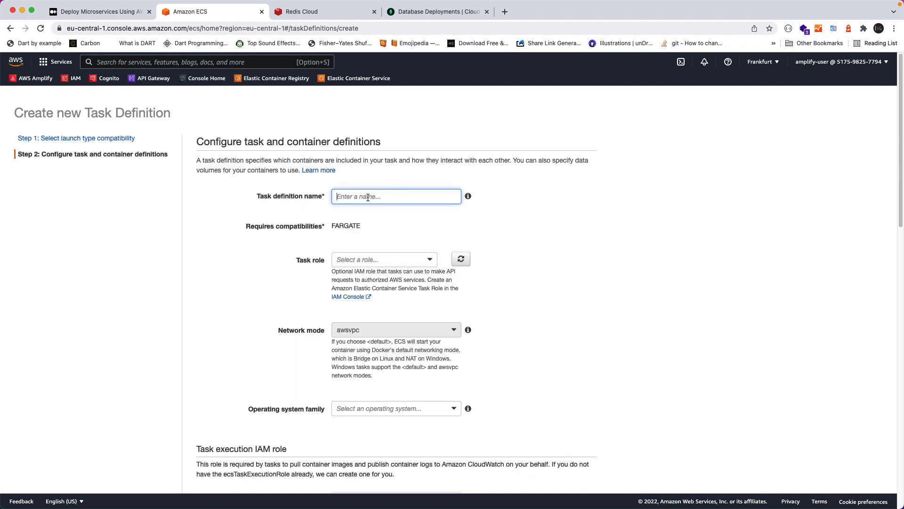
pyautogui.write('dart-spa-boilerplate')
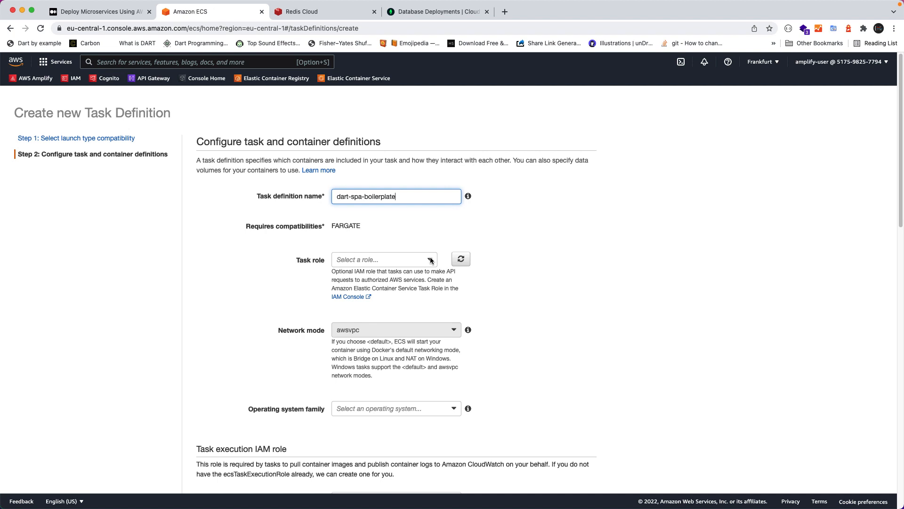
# - Set Linux with ecsTaskExecutionRole, 0.5GB task memory and 0.25 vCPU
pyautogui.click(383, 259)
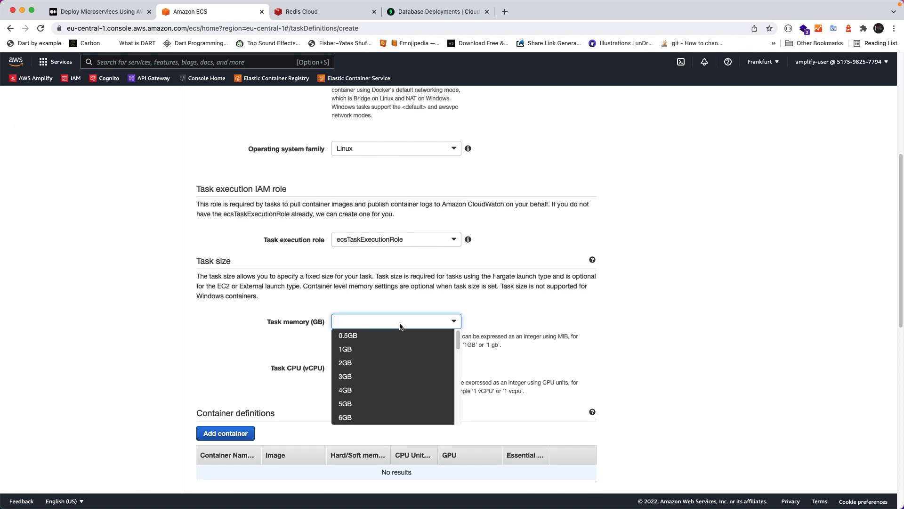
pyautogui.click(348, 335)
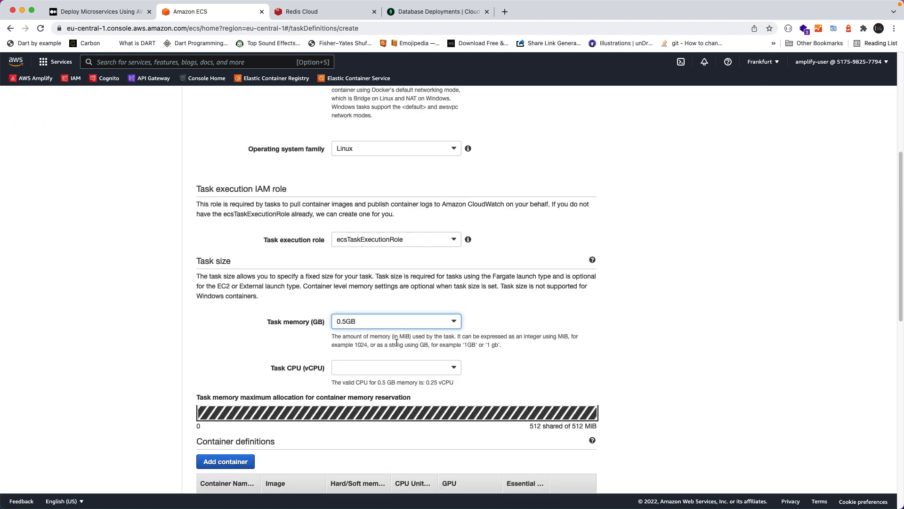
pyautogui.click(395, 367)
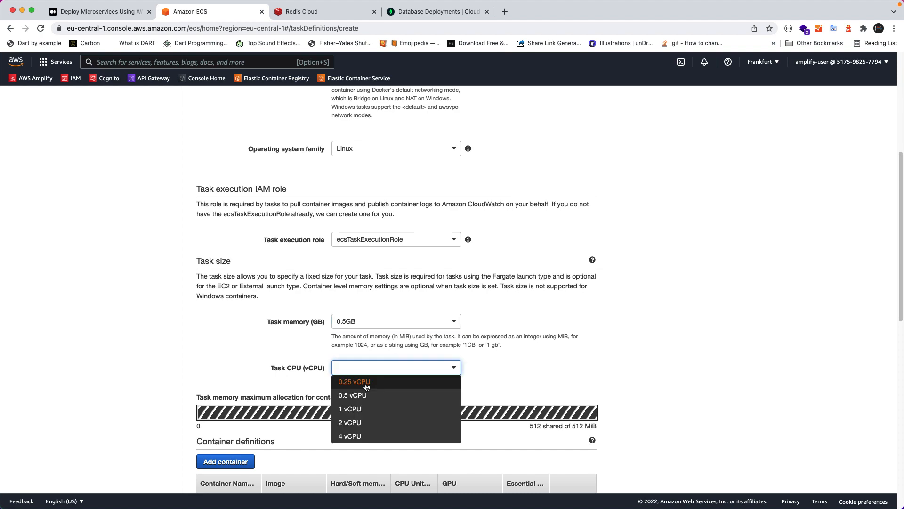
pyautogui.click(355, 381)
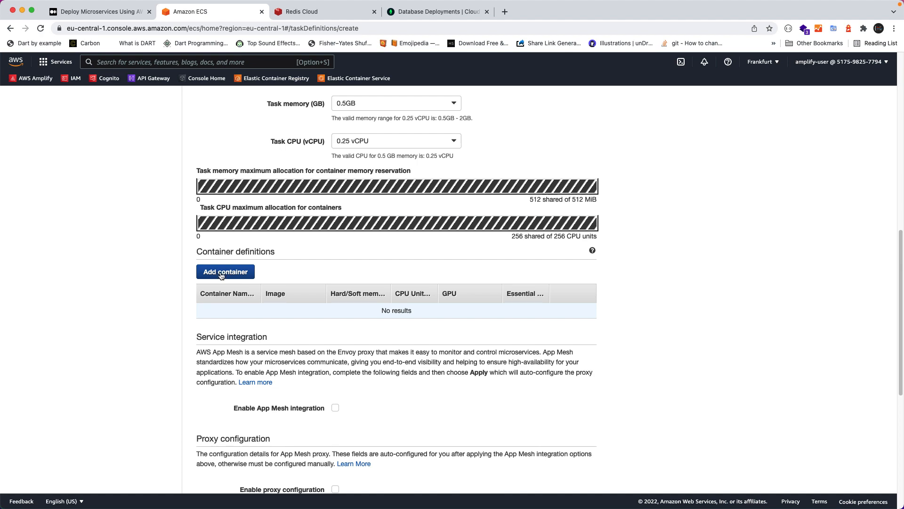
pyautogui.click(225, 272)
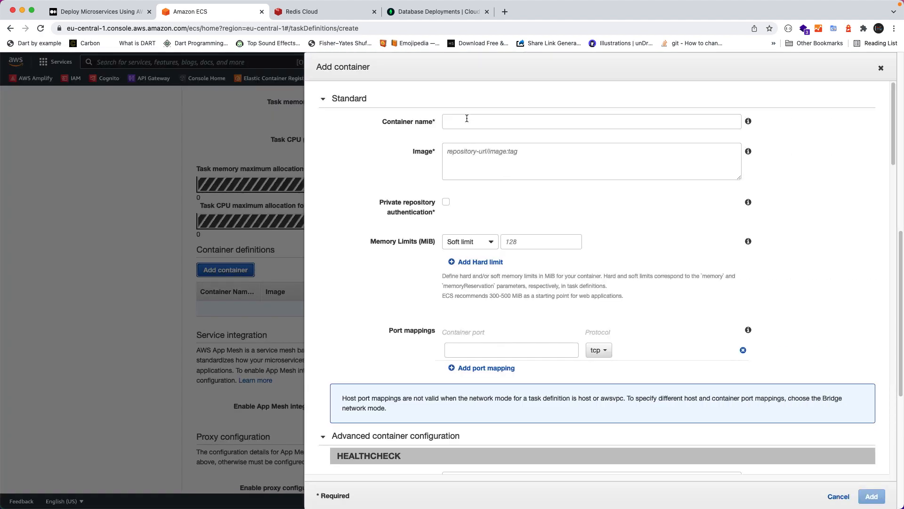
# - Add a dart-spa-boilerplate container using the ECR :latest image on port 8080, then create the definition
pyautogui.write('dart-spa-boilerplate')
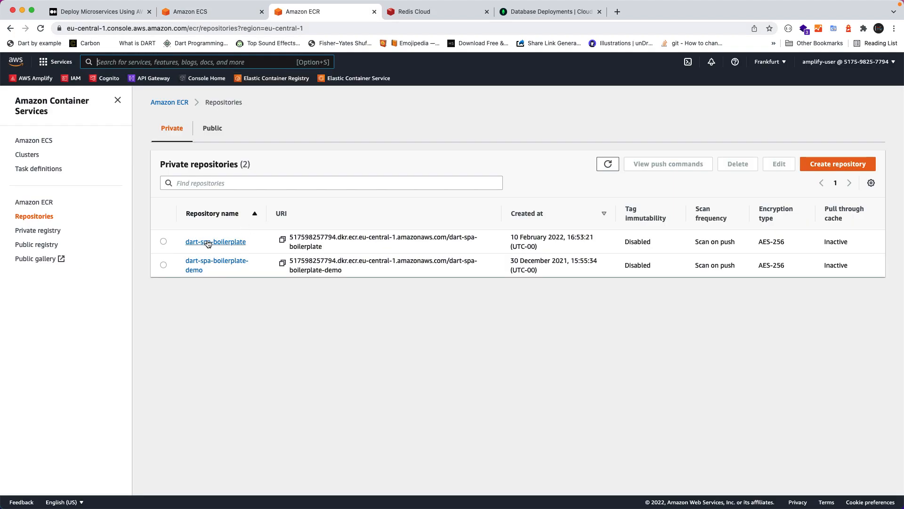
pyautogui.rightClick(383, 241)
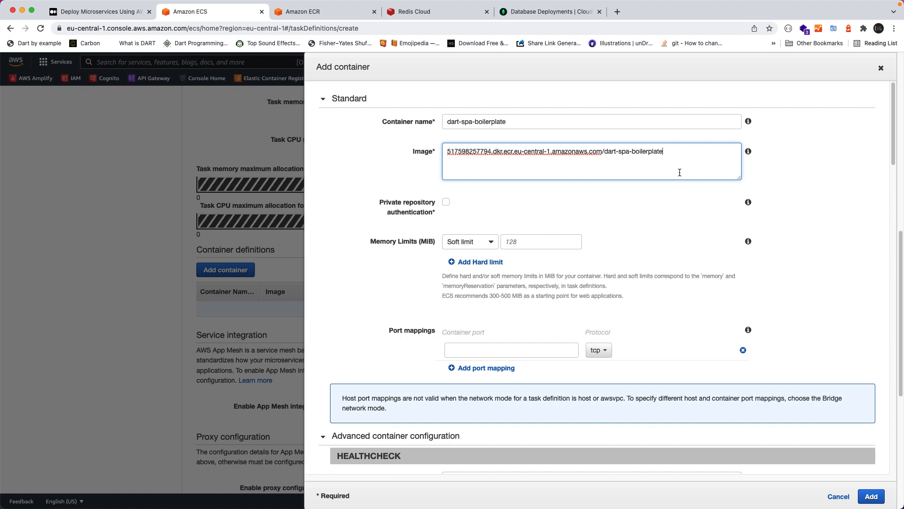
pyautogui.write(':latest')
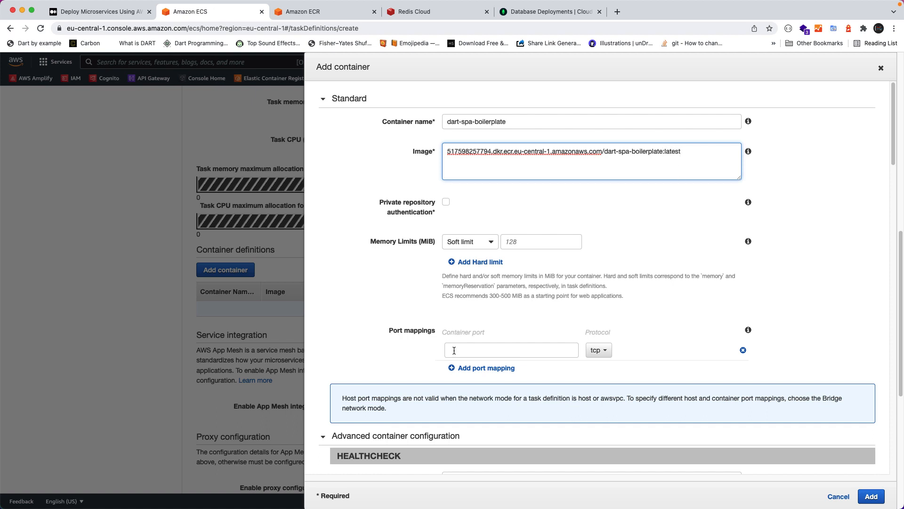
pyautogui.write('8080')
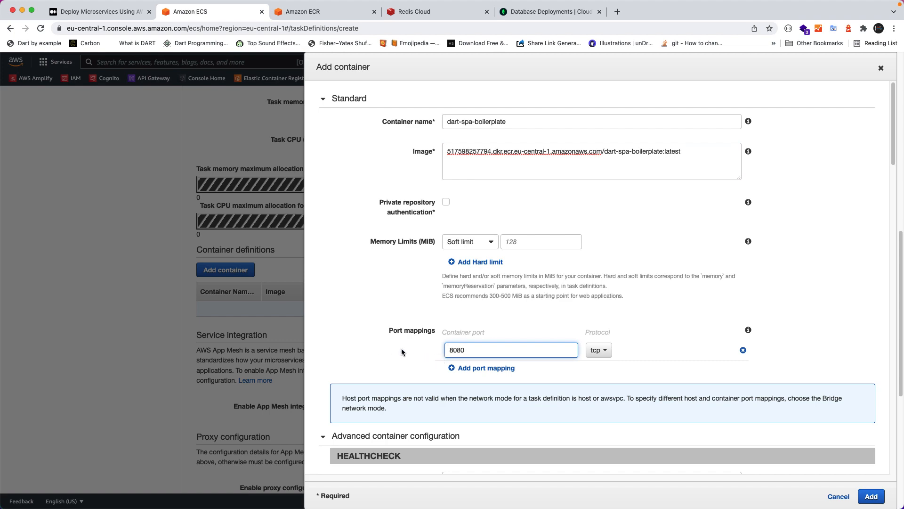
pyautogui.scroll(-3)
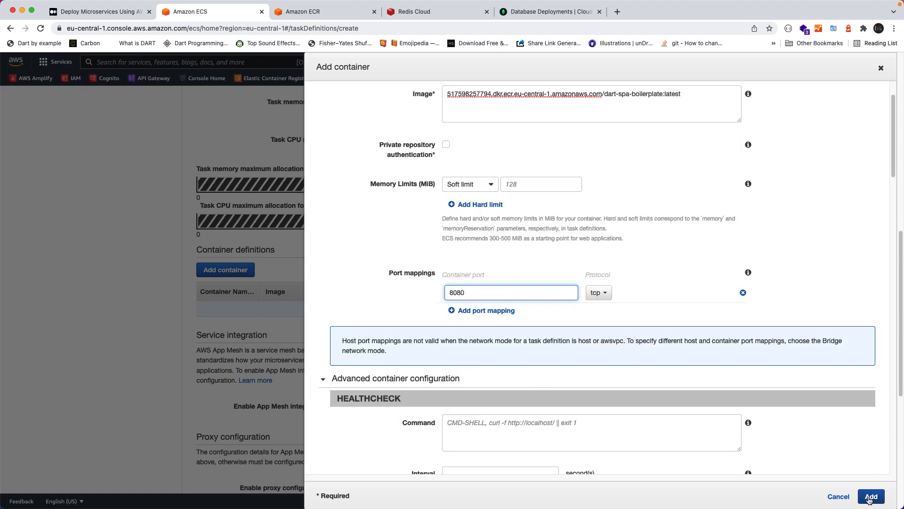
pyautogui.click(870, 496)
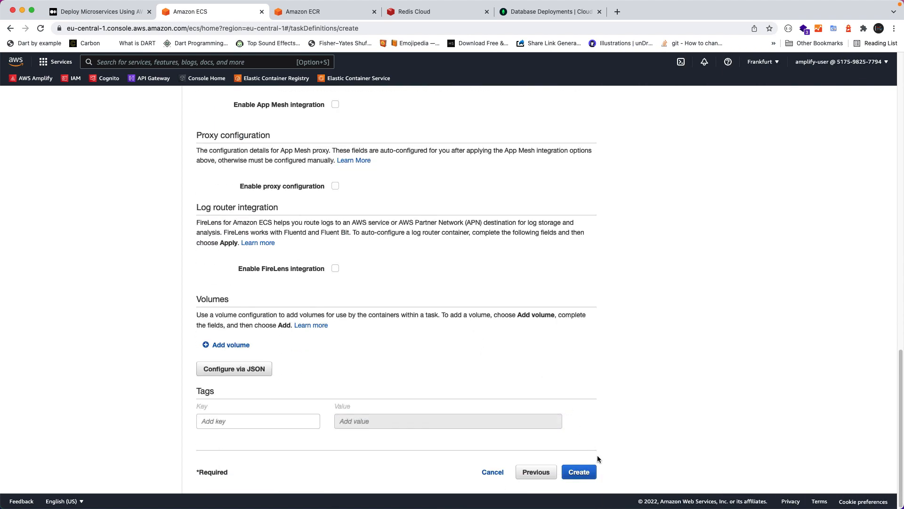
pyautogui.click(579, 472)
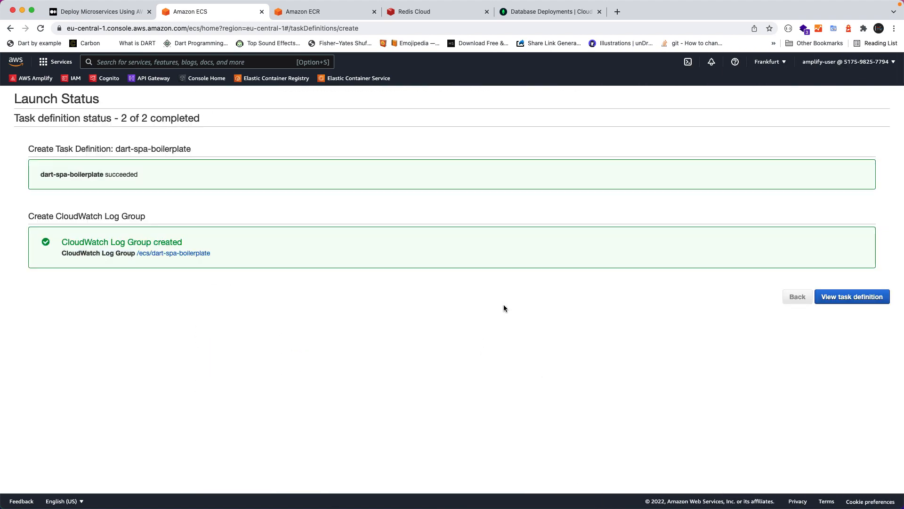
pyautogui.moveTo(852, 296)
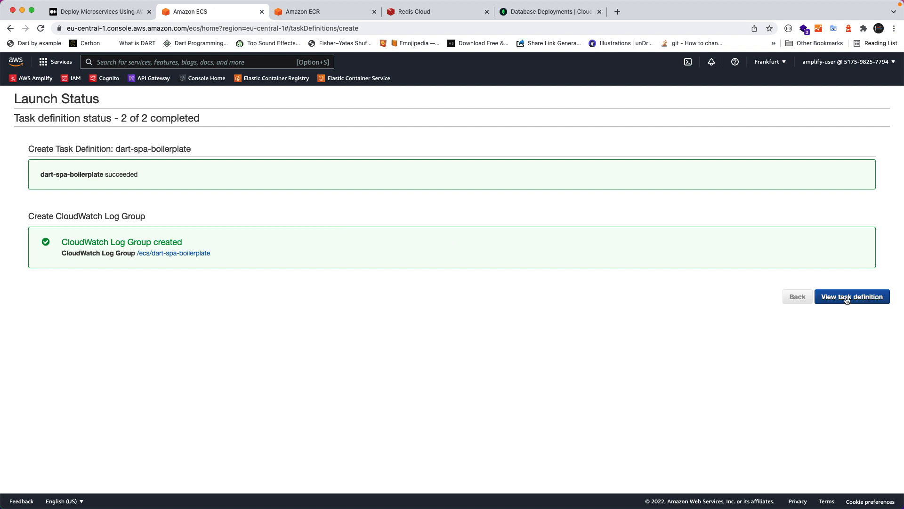
# - Create a Fargate service from the task definition, named dart-spa-boilerplate with one task
pyautogui.click(852, 296)
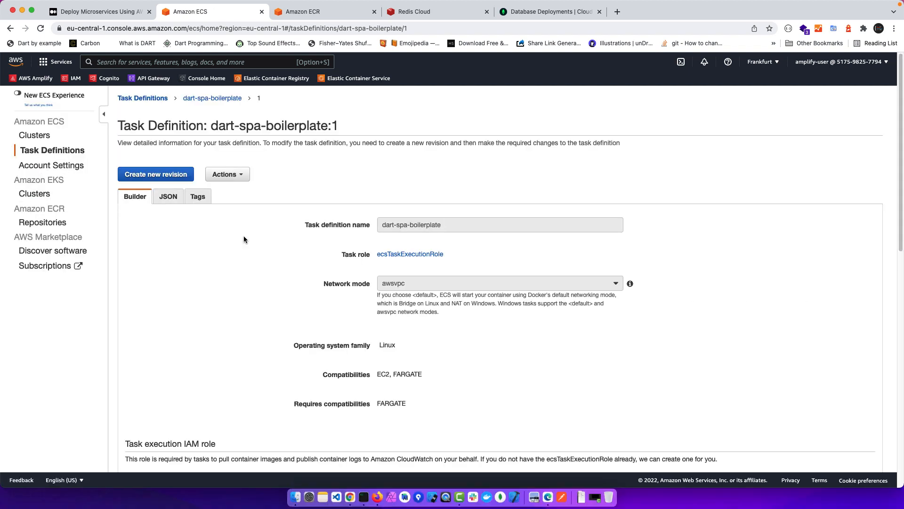
pyautogui.moveTo(245, 194)
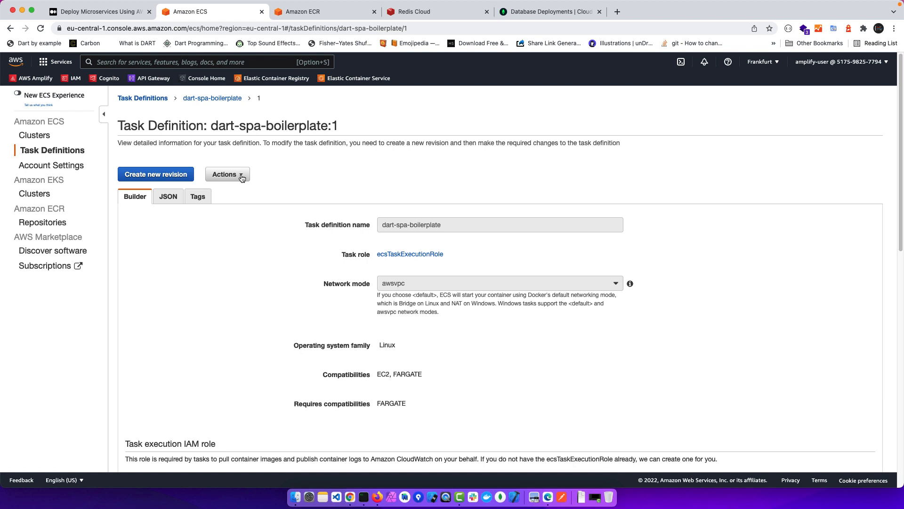
pyautogui.click(226, 174)
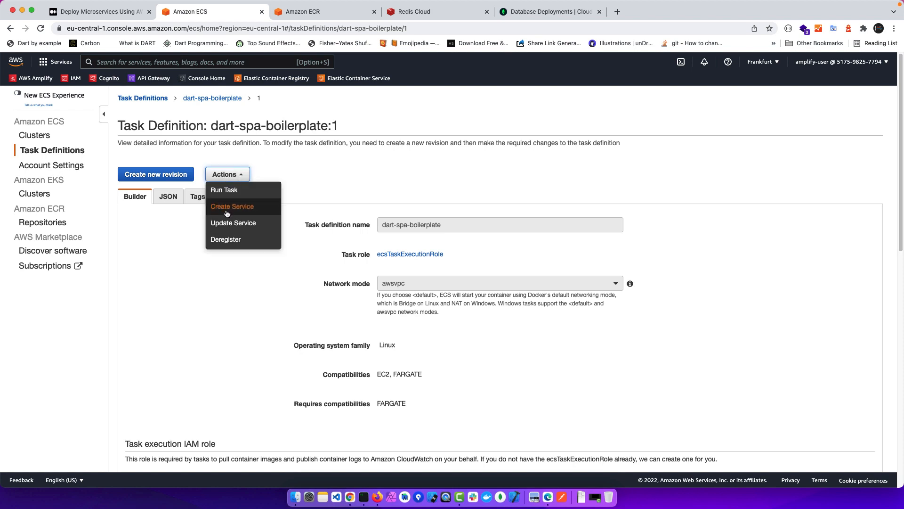
pyautogui.click(231, 206)
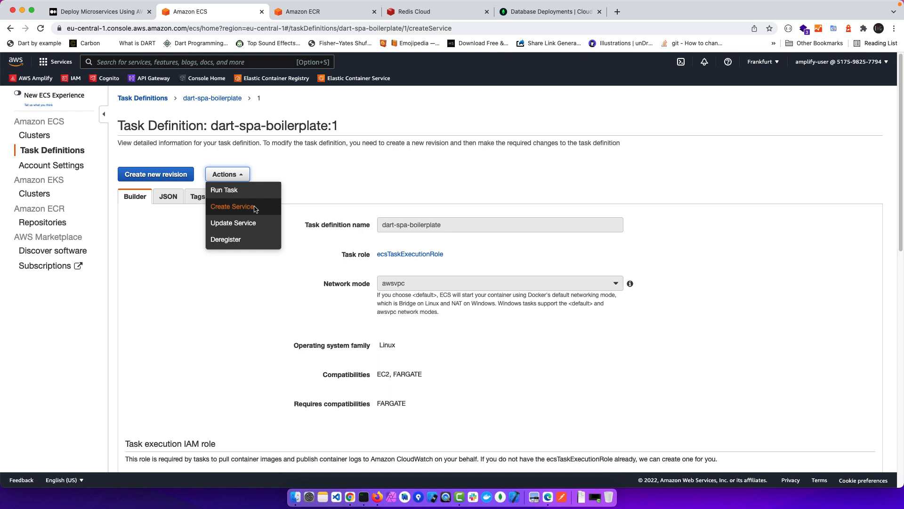
pyautogui.click(232, 205)
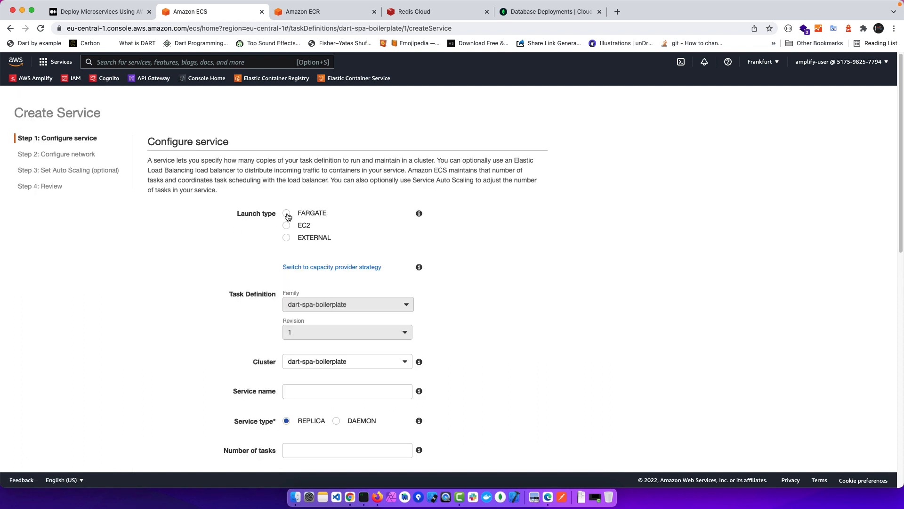
pyautogui.write('dart-spa-boilerplate')
pyautogui.click(347, 450)
pyautogui.write('1')
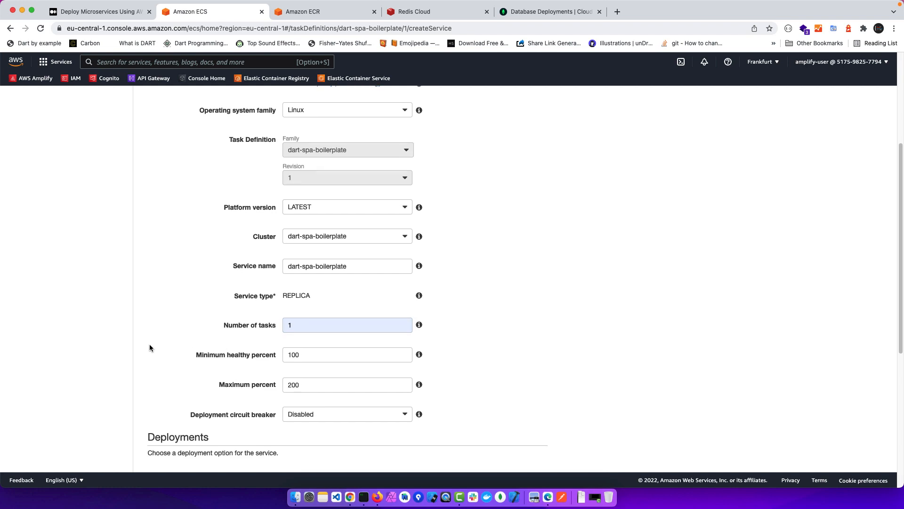
pyautogui.scroll(-3)
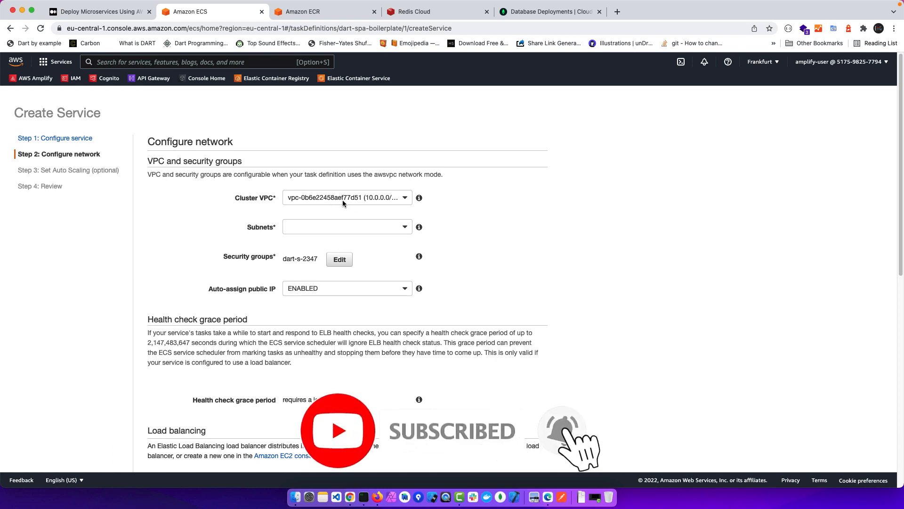
# - Select both public subnets and add a dart-spa-boilerplate security group allowing Custom TCP 8080
pyautogui.click(346, 226)
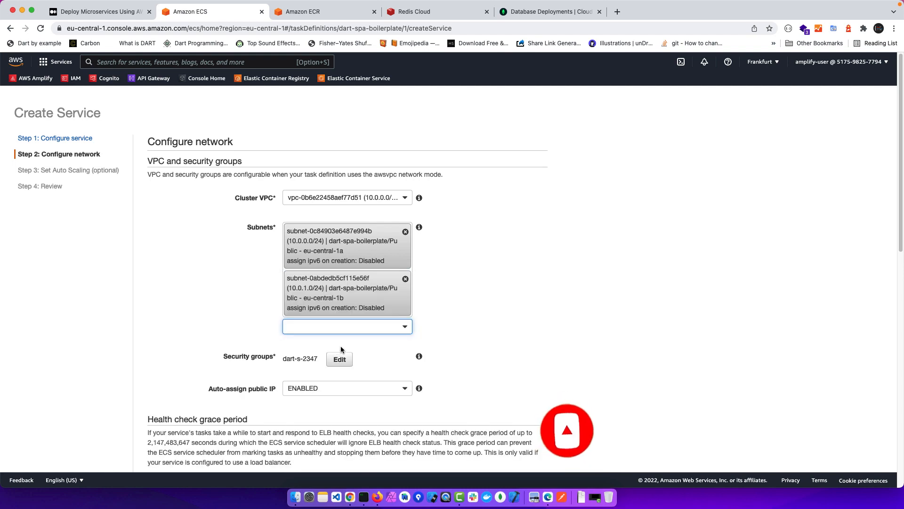
pyautogui.click(339, 359)
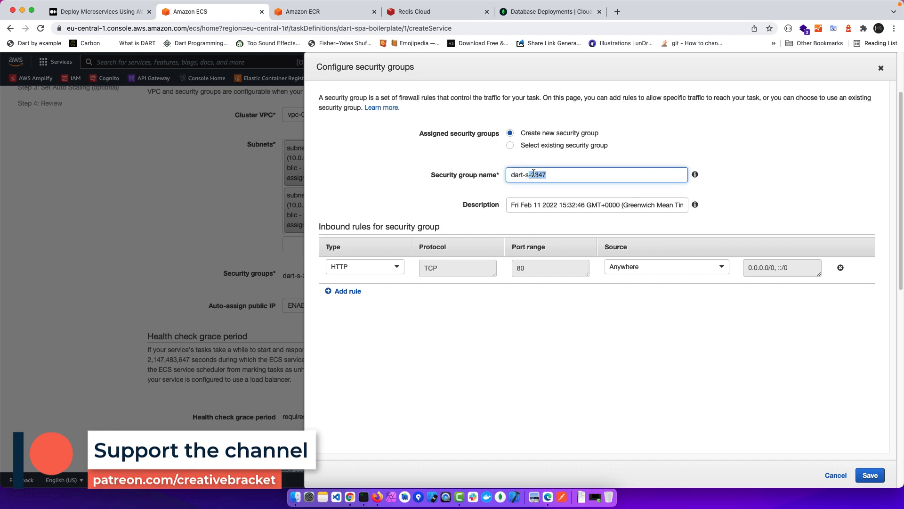
pyautogui.write('dart-spa-boilerplate')
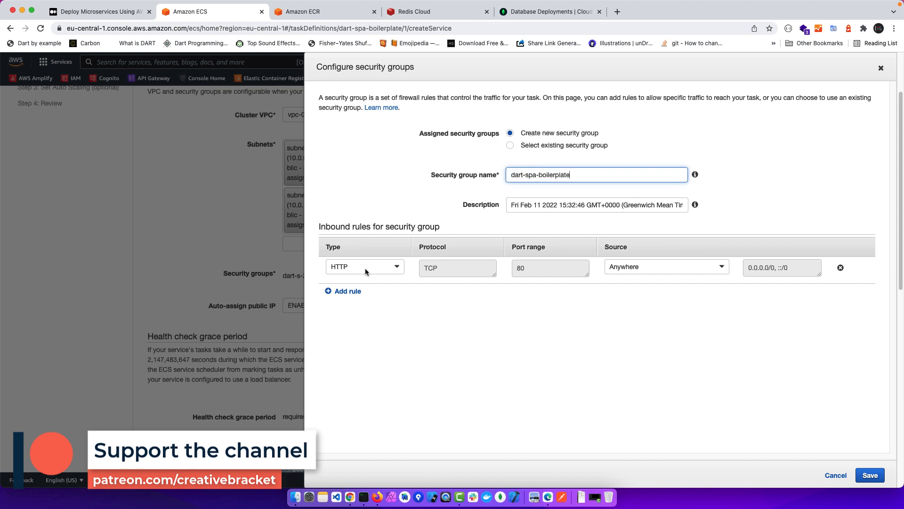
pyautogui.click(365, 267)
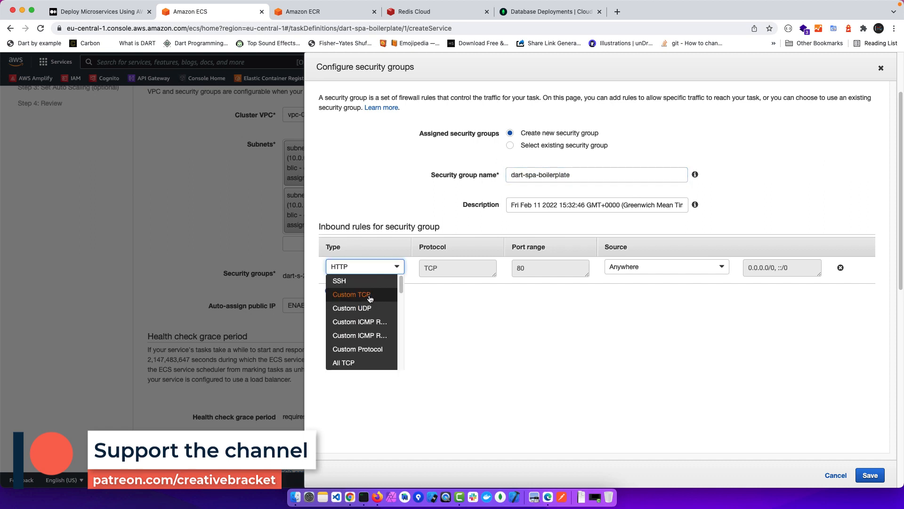
pyautogui.click(351, 294)
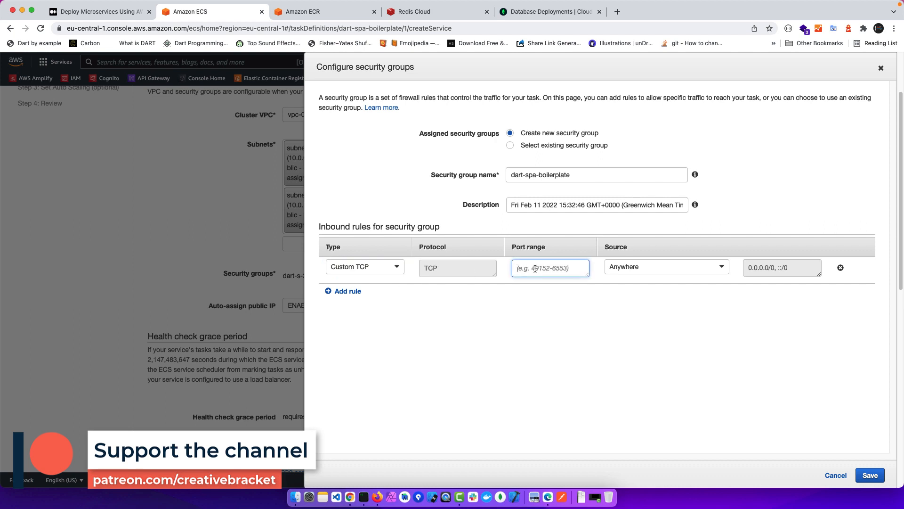
pyautogui.write('8080')
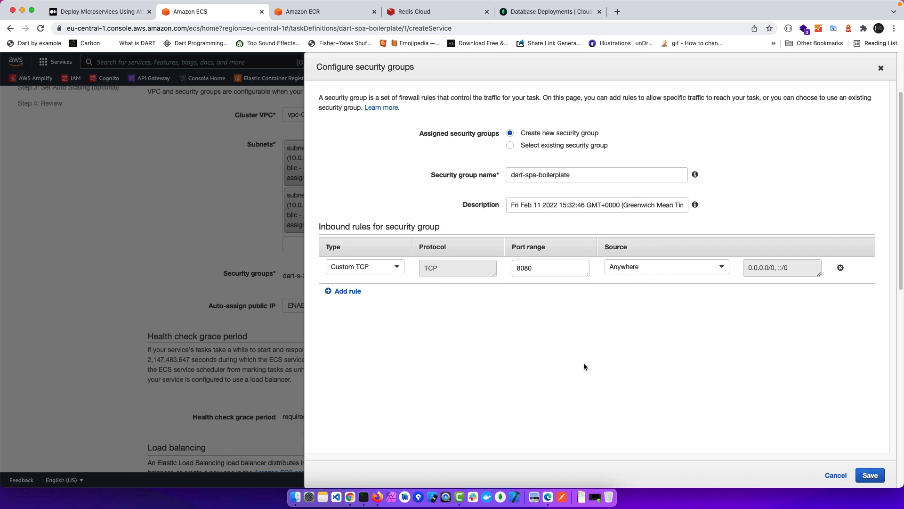
pyautogui.moveTo(592, 347)
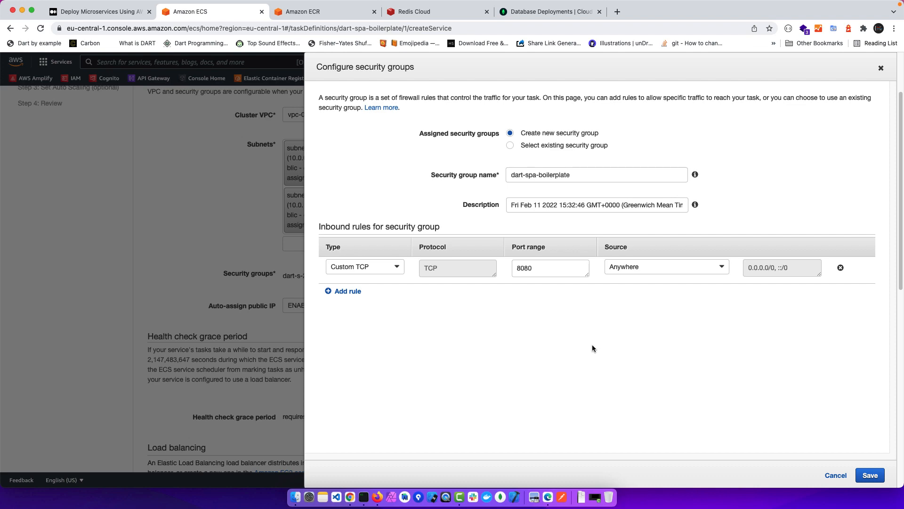
pyautogui.click(870, 475)
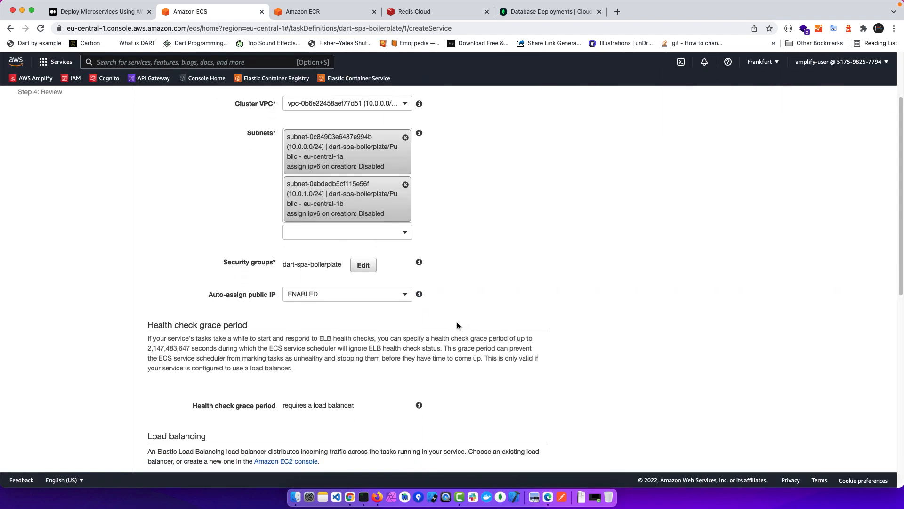
pyautogui.scroll(-3)
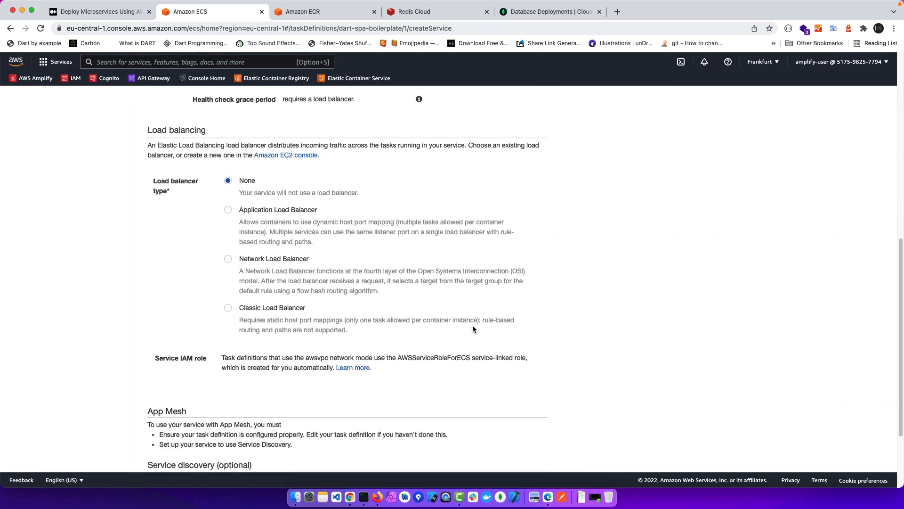
pyautogui.moveTo(538, 333)
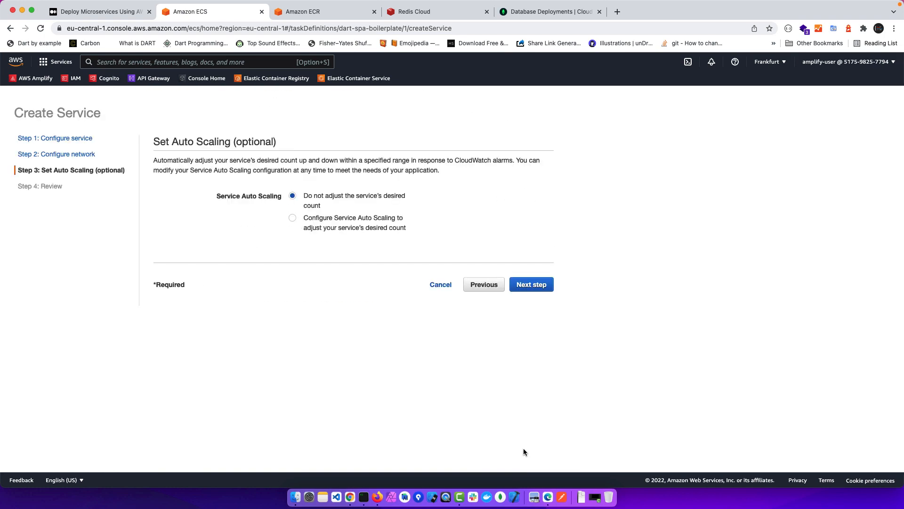
# - Enable service auto scaling and enter task counts 1 and 2
pyautogui.click(293, 218)
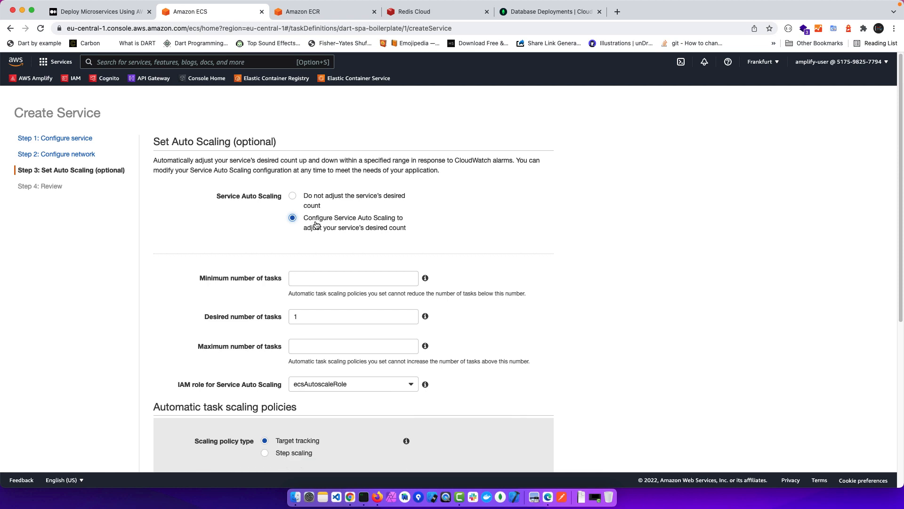
pyautogui.scroll(-3)
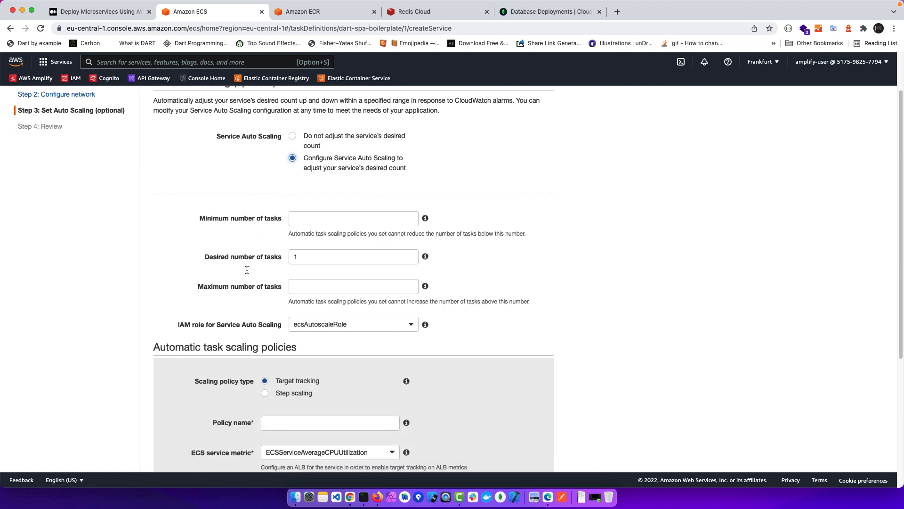
pyautogui.click(353, 218)
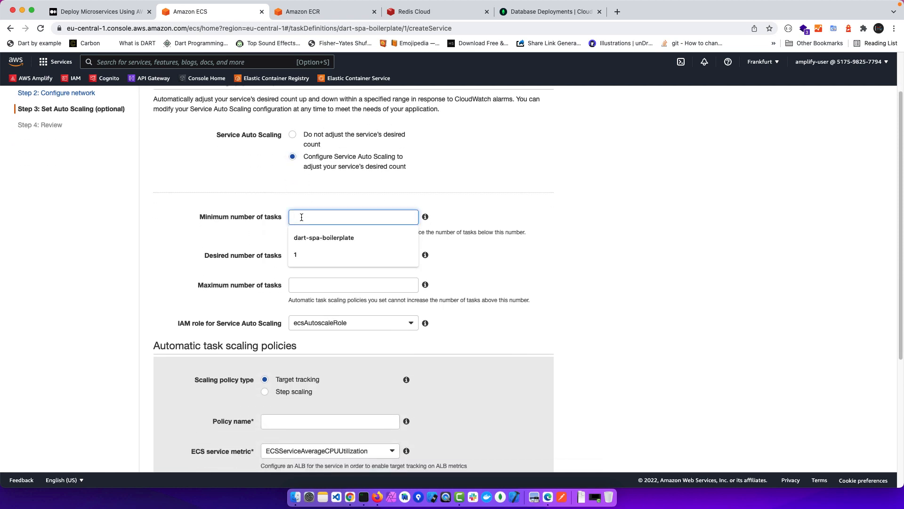
pyautogui.write('1')
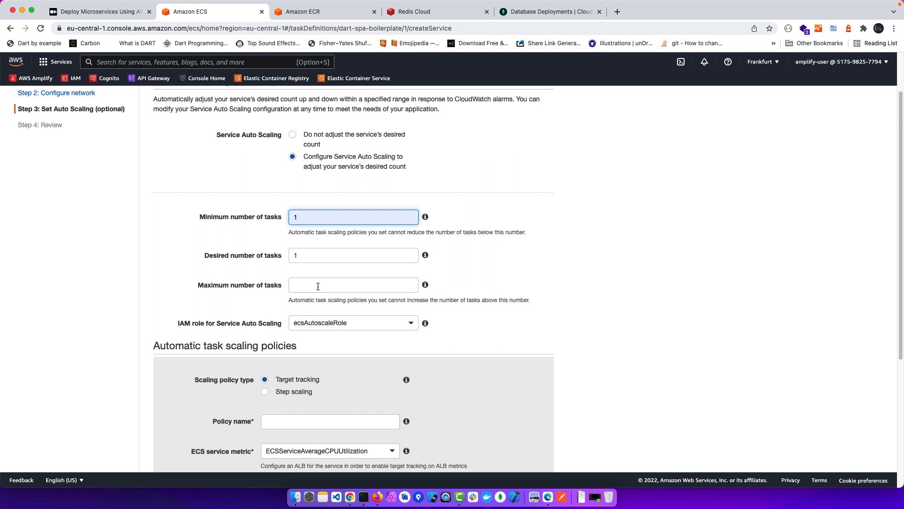
pyautogui.write('2')
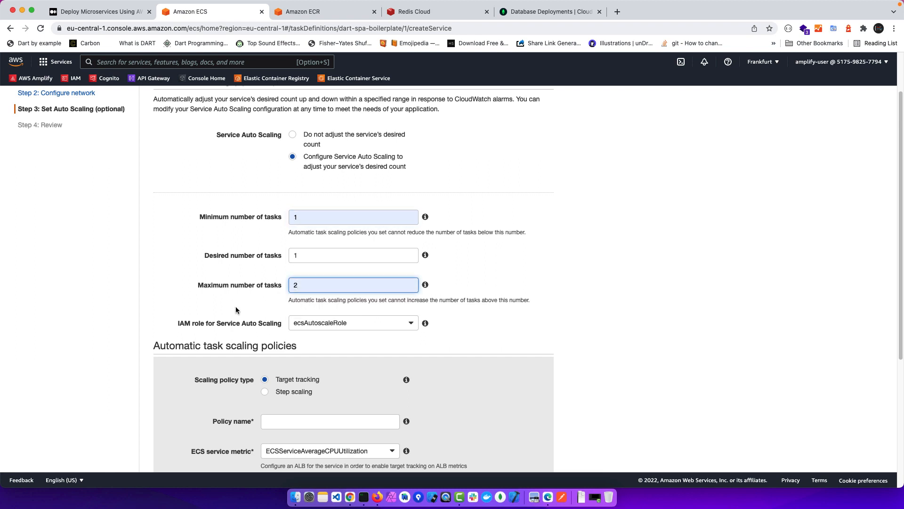
pyautogui.scroll(-3)
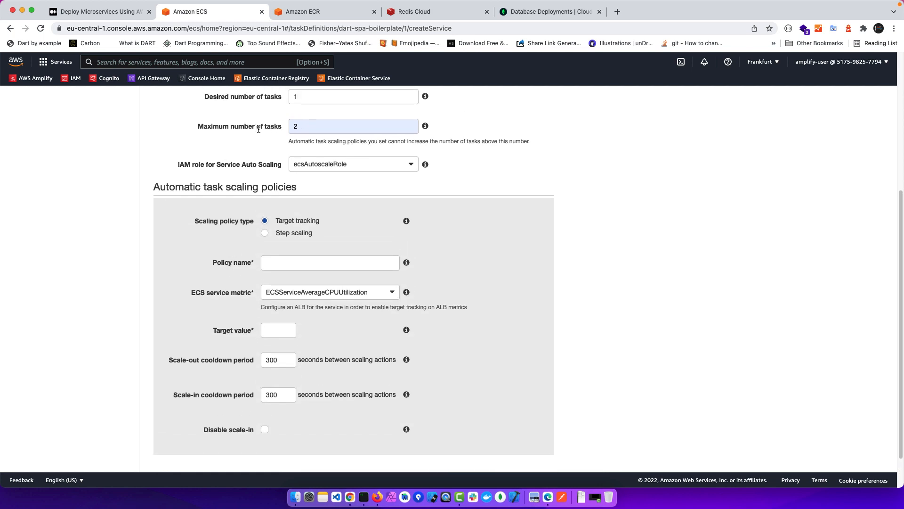
pyautogui.moveTo(280, 269)
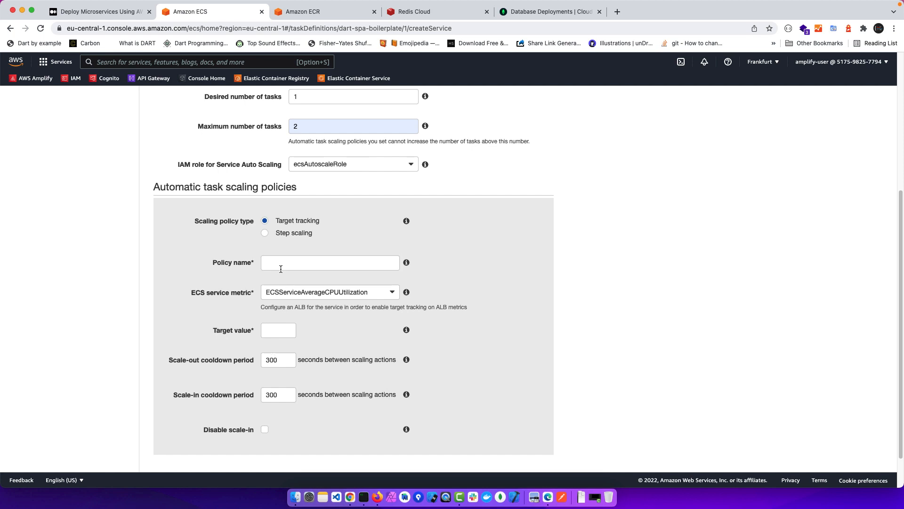
pyautogui.moveTo(324, 299)
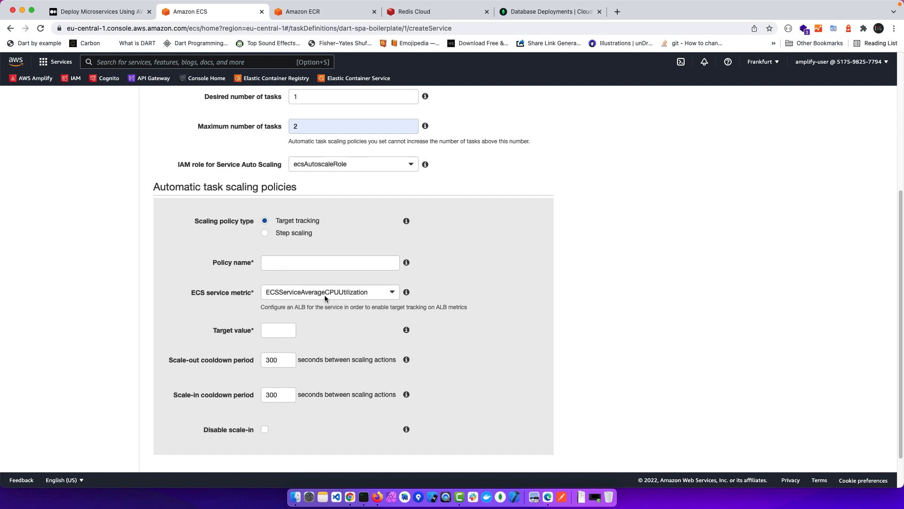
# - Add a CPU target-tracking policy named dart-spa-boilerplate with target value 60
pyautogui.click(278, 330)
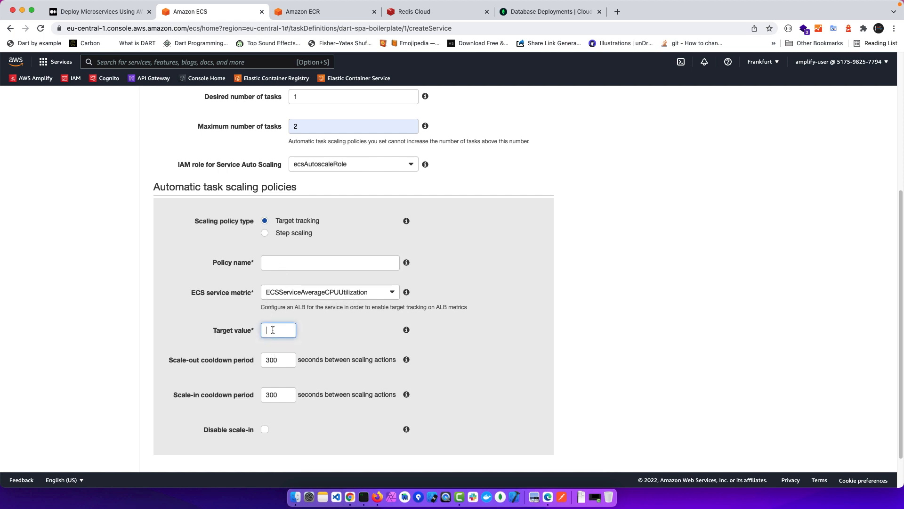
pyautogui.write('60')
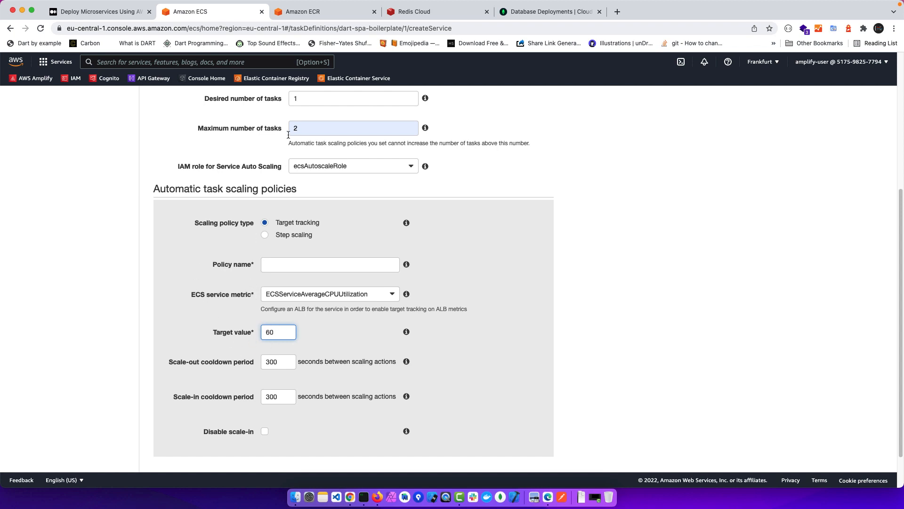
pyautogui.click(329, 264)
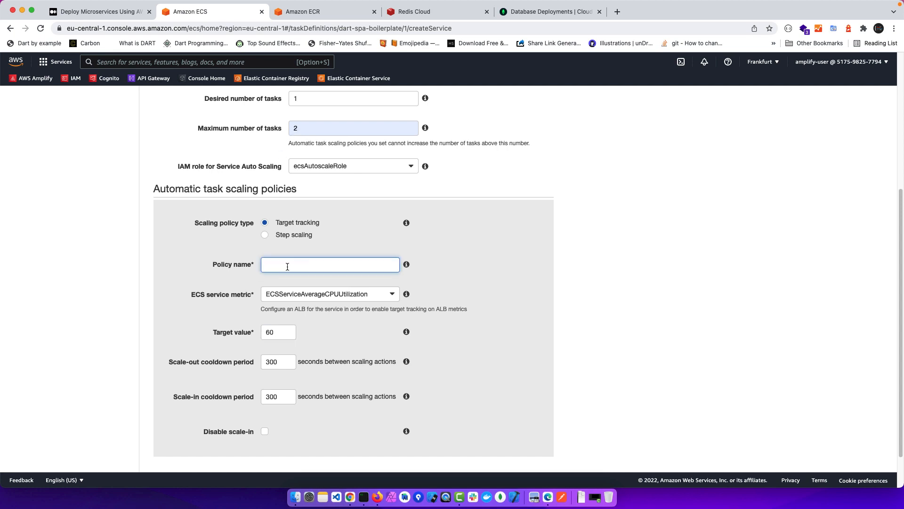
pyautogui.write('dart-spa-b')
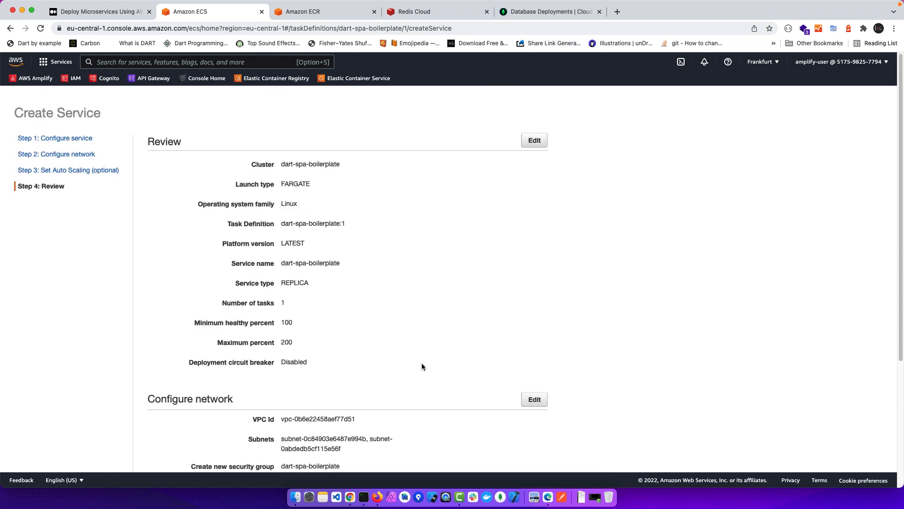
# - Create the dart-spa-boilerplate service from the reviewed settings and view it
pyautogui.scroll(-3)
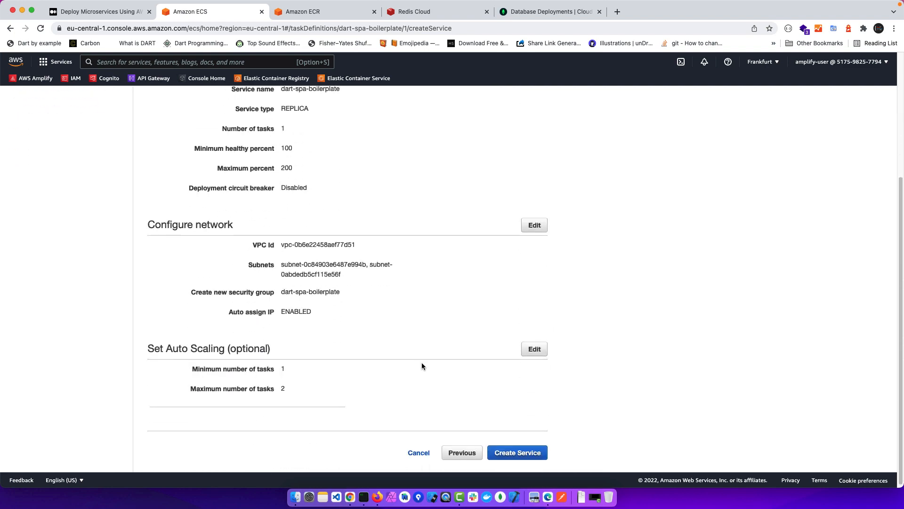
pyautogui.click(516, 452)
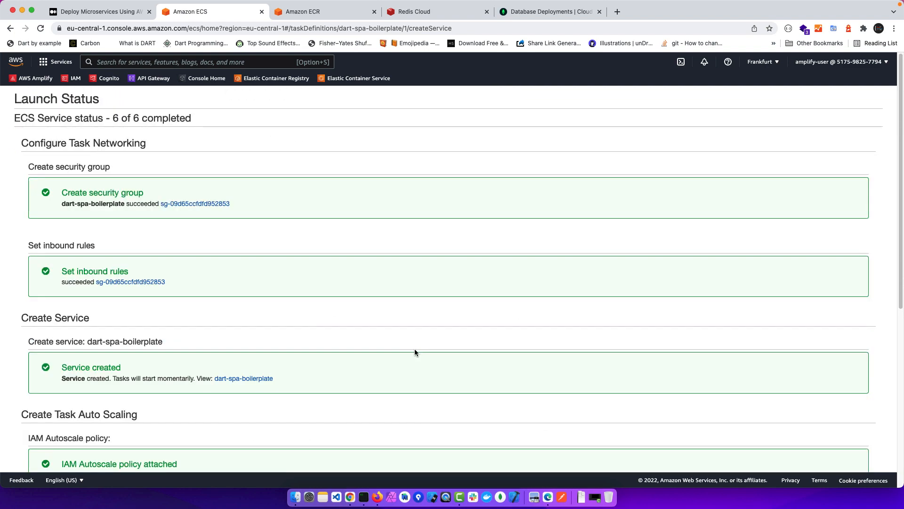
pyautogui.scroll(-3)
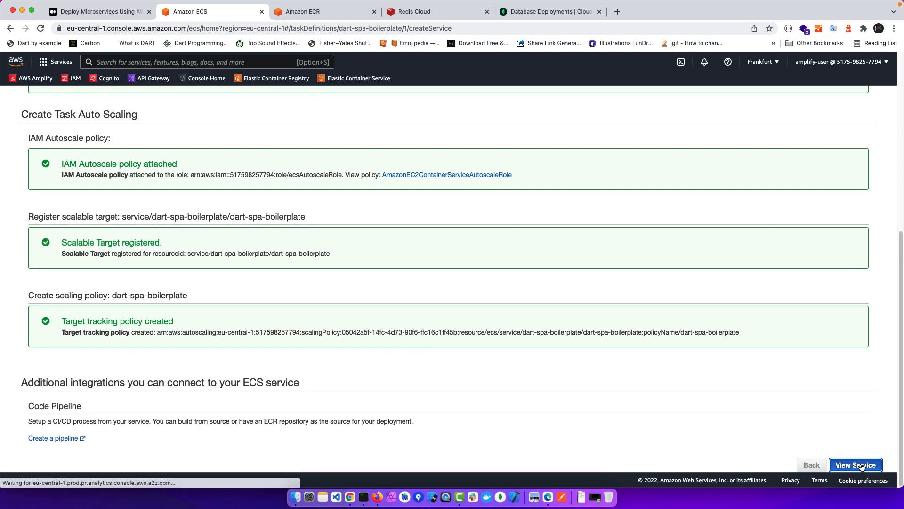
pyautogui.click(855, 464)
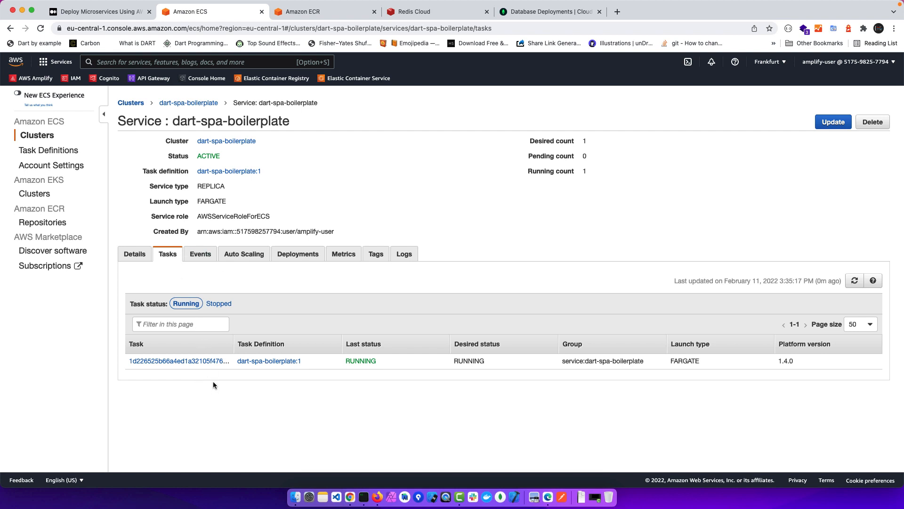
# - Inspect the service's task and refresh to see the essential container exited
pyautogui.click(179, 361)
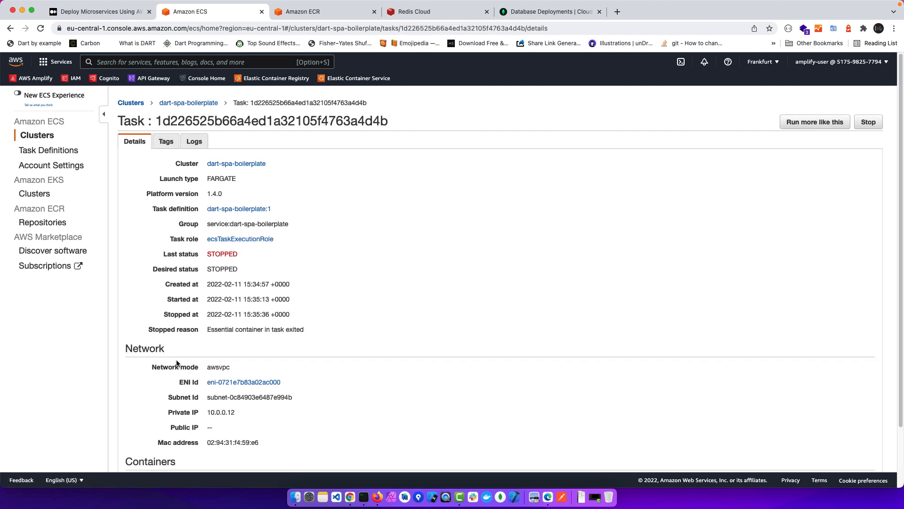
pyautogui.scroll(-3)
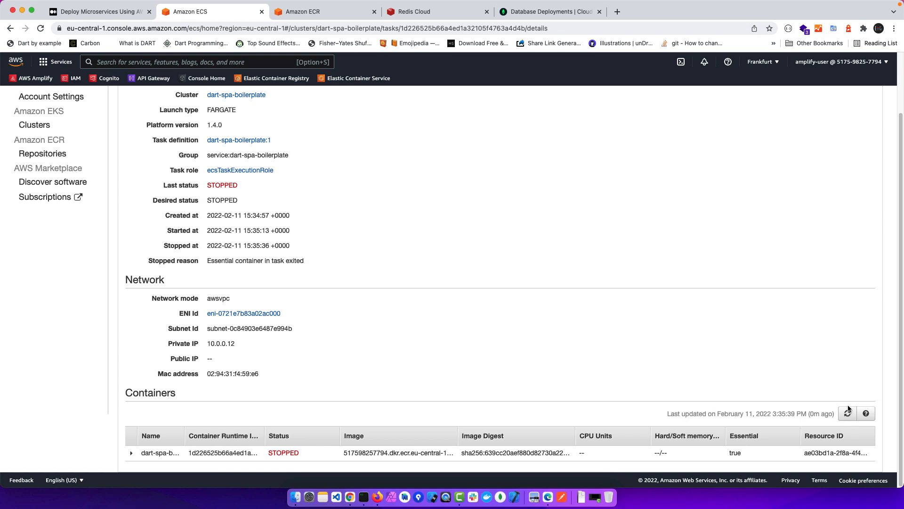
pyautogui.click(847, 413)
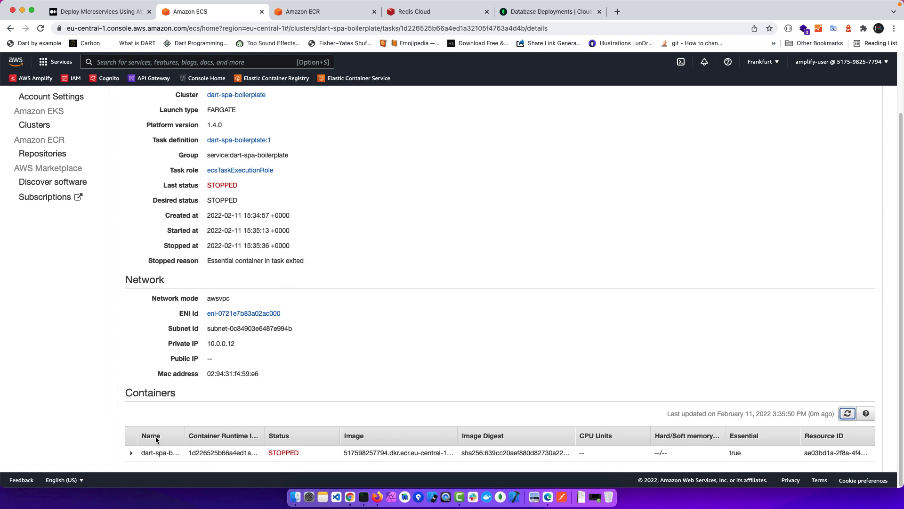
pyautogui.click(193, 141)
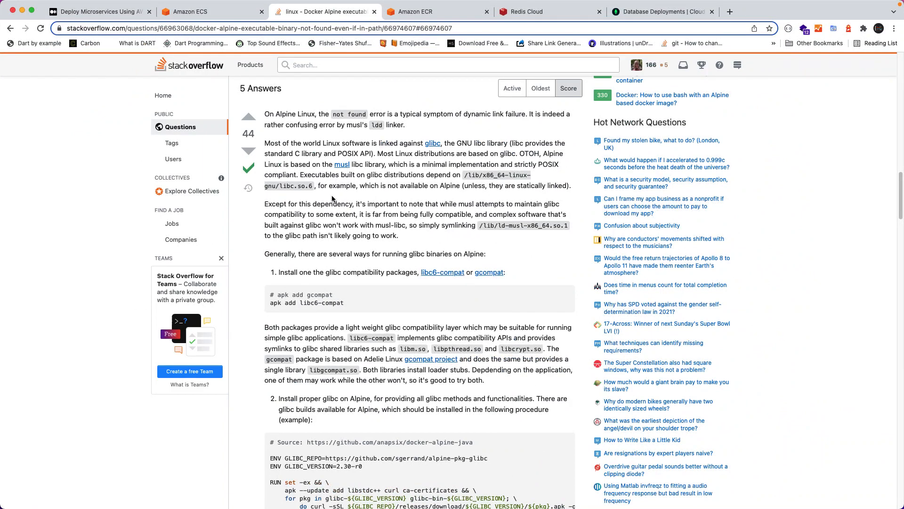
pyautogui.moveTo(351, 282)
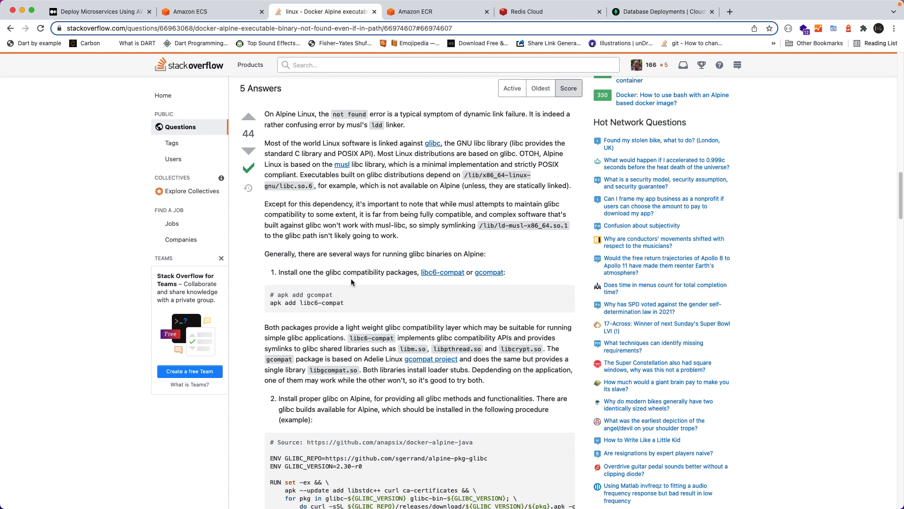
pyautogui.moveTo(359, 287)
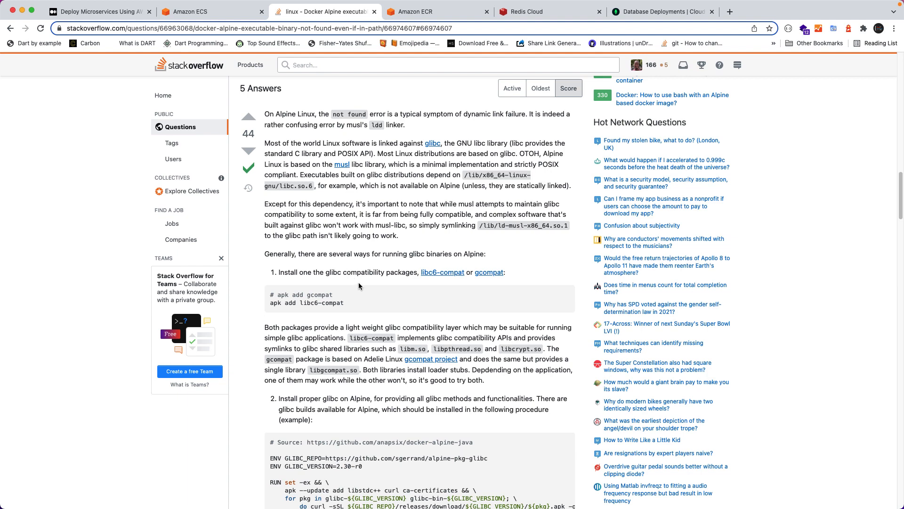
pyautogui.moveTo(360, 287)
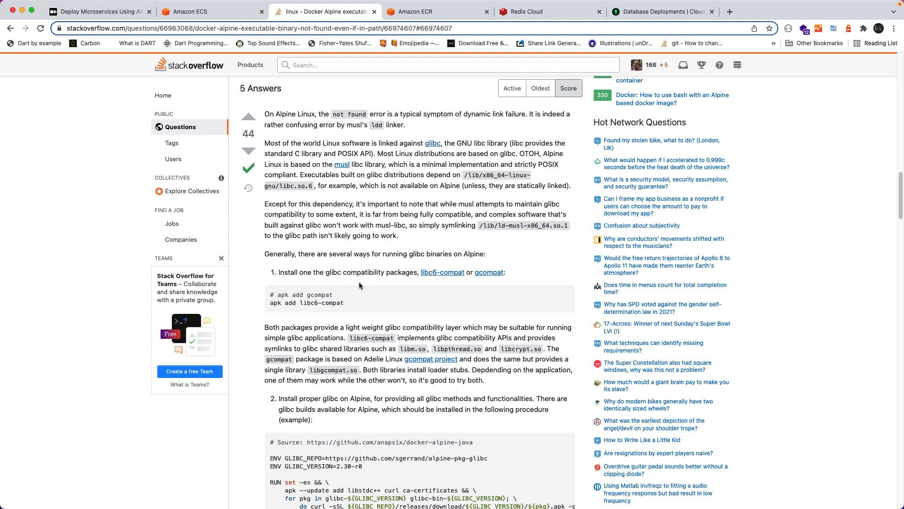
pyautogui.moveTo(358, 288)
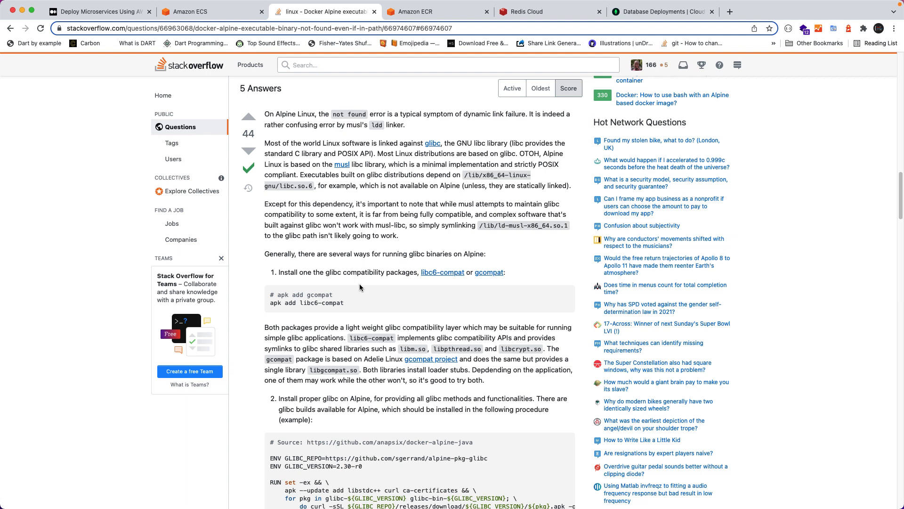
pyautogui.moveTo(341, 180)
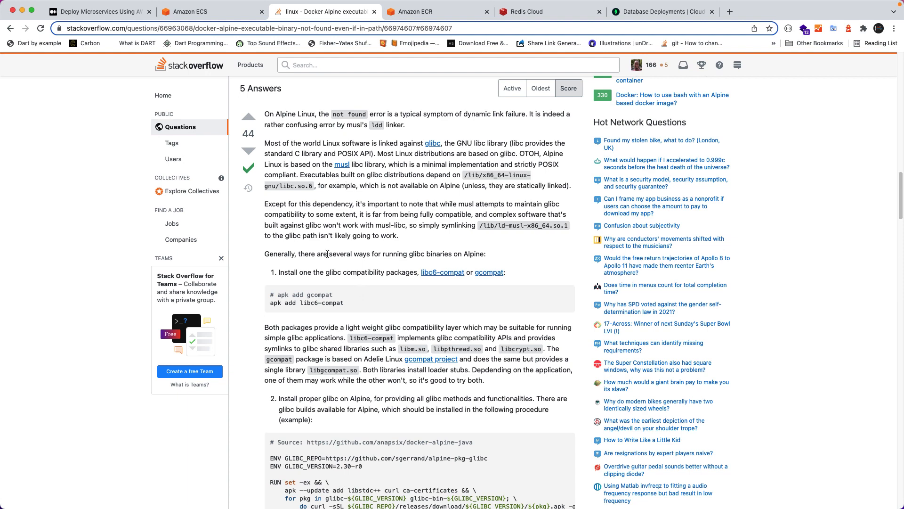
# - Highlight the glibc-on-Alpine installation snippet in Stack Overflow answer option 2
pyautogui.scroll(-3)
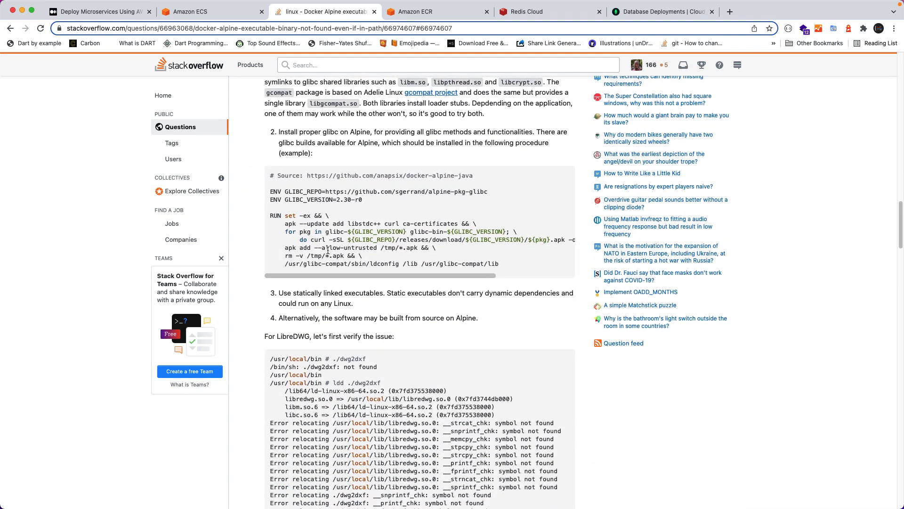
pyautogui.scroll(-3)
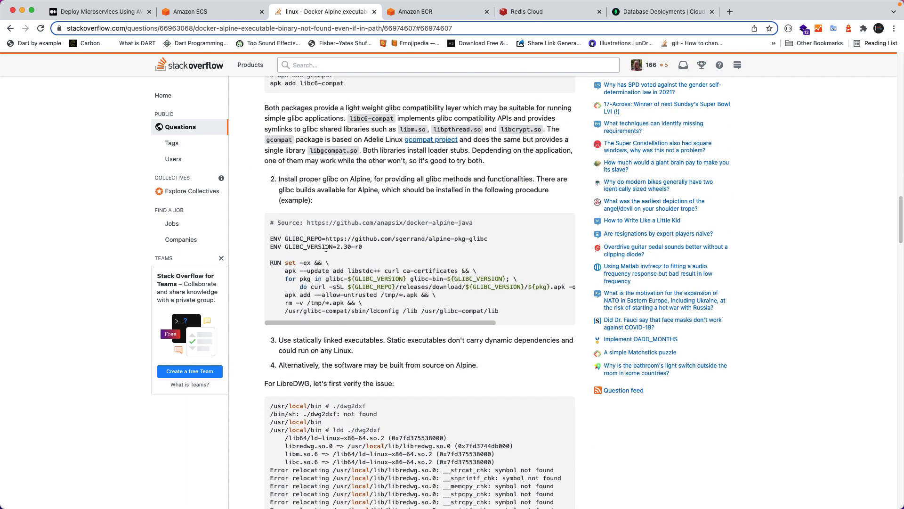
pyautogui.moveTo(277, 195)
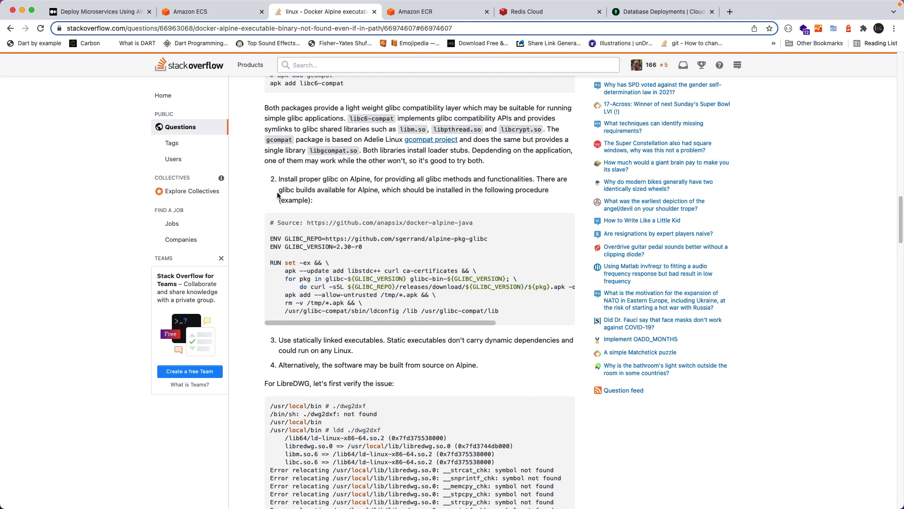
pyautogui.moveTo(276, 222); pyautogui.dragTo(499, 310)
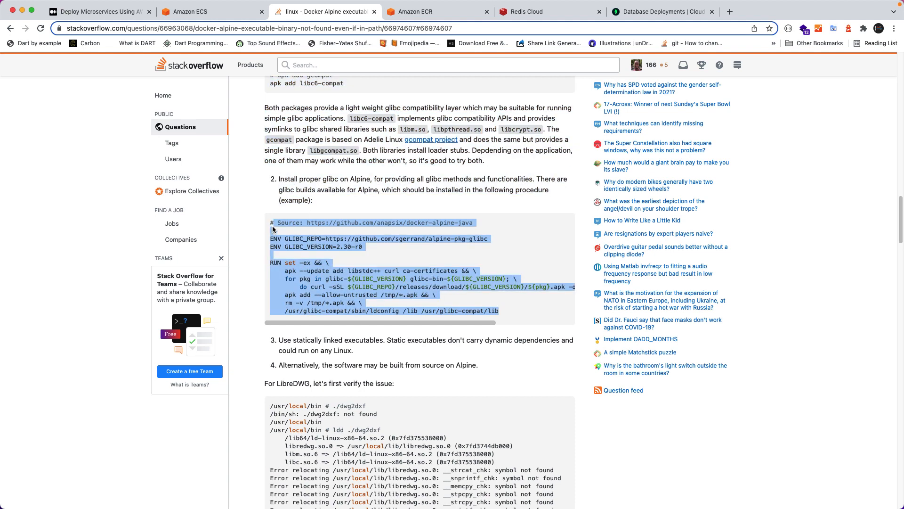
pyautogui.moveTo(349, 270)
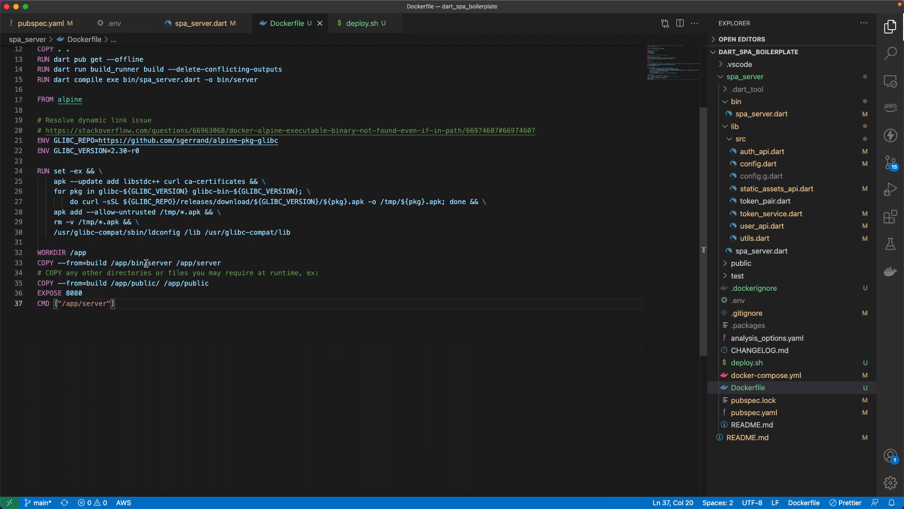
# - Run the dart-spa-boilerplate container locally on port 8080 with docker run -dp 8080:8080
pyautogui.click(222, 263)
pyautogui.write('docker run -dp 8080:8080 dart-spa-boilerplate')
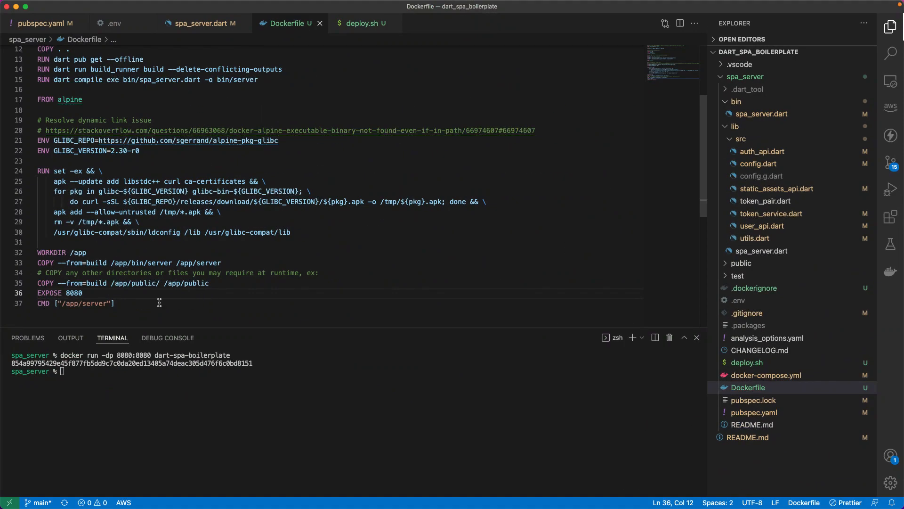
pyautogui.moveTo(121, 373)
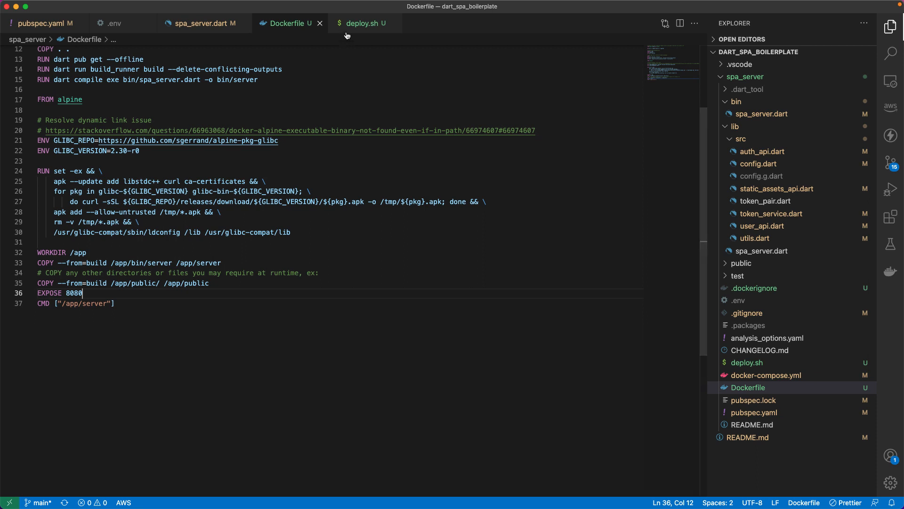
# - Review deploy.sh's build, ECR login, tag/push and ECS force-deployment commands
pyautogui.click(363, 23)
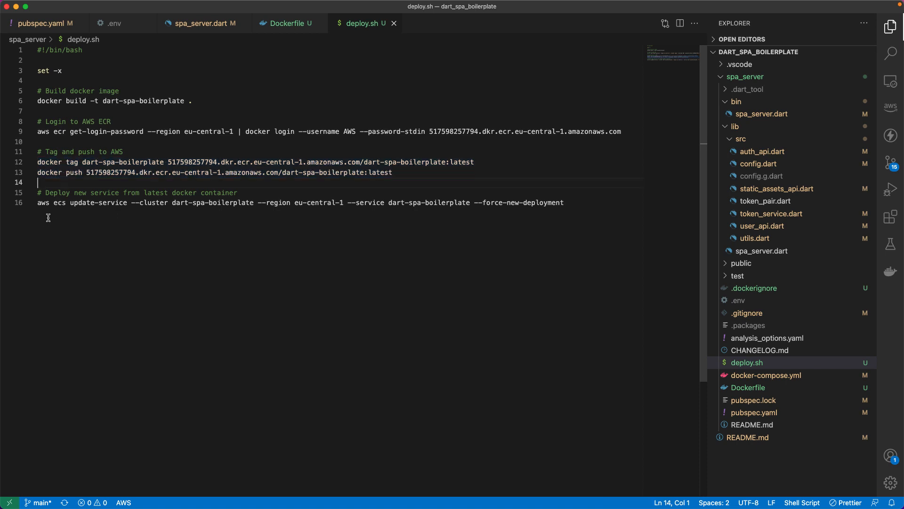
pyautogui.tripleClick(230, 202)
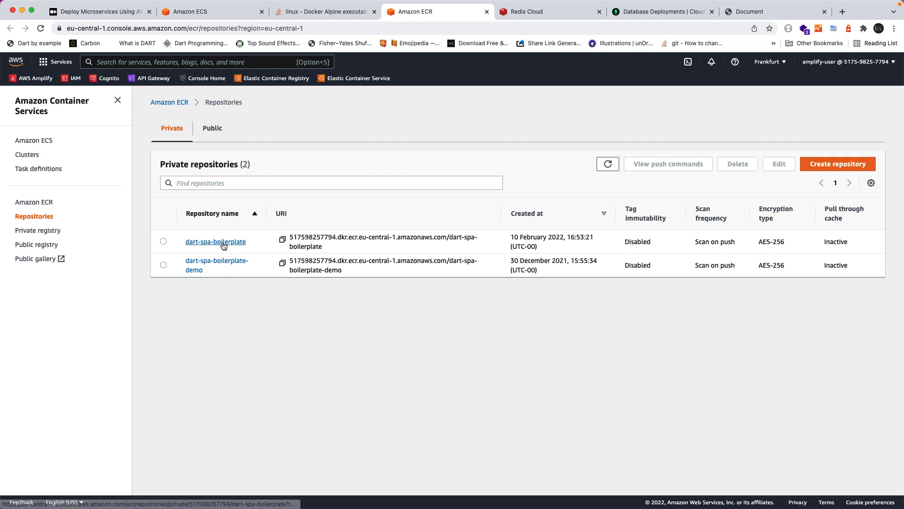
# - Check the ECR repository, then open the newly running task in the dart-spa-boilerplate cluster
pyautogui.click(215, 242)
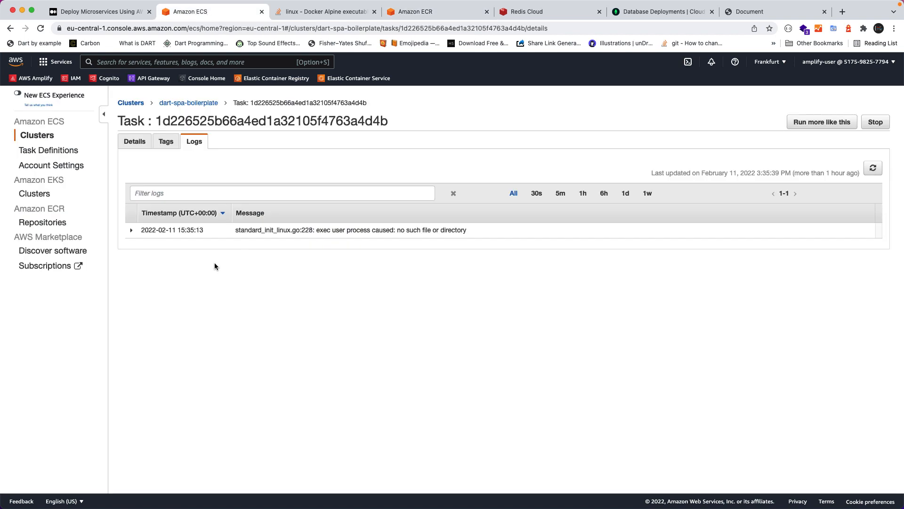
pyautogui.click(188, 103)
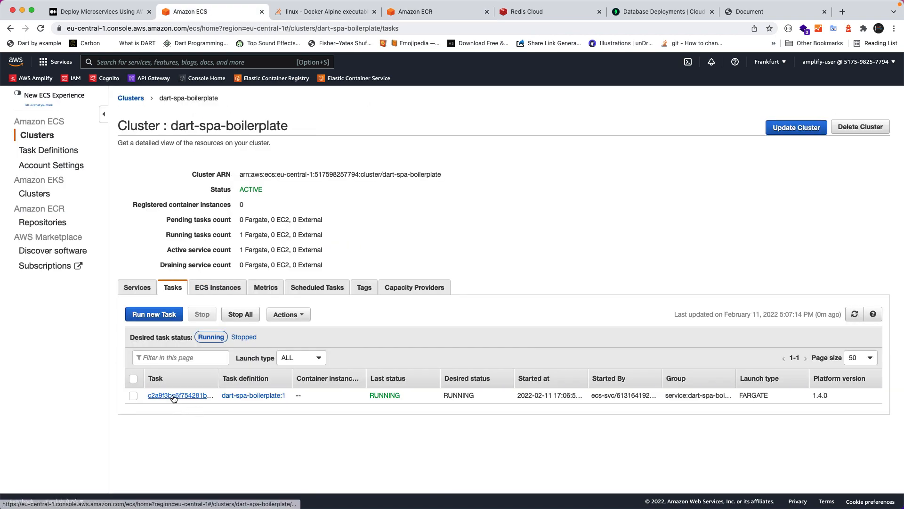
pyautogui.click(179, 395)
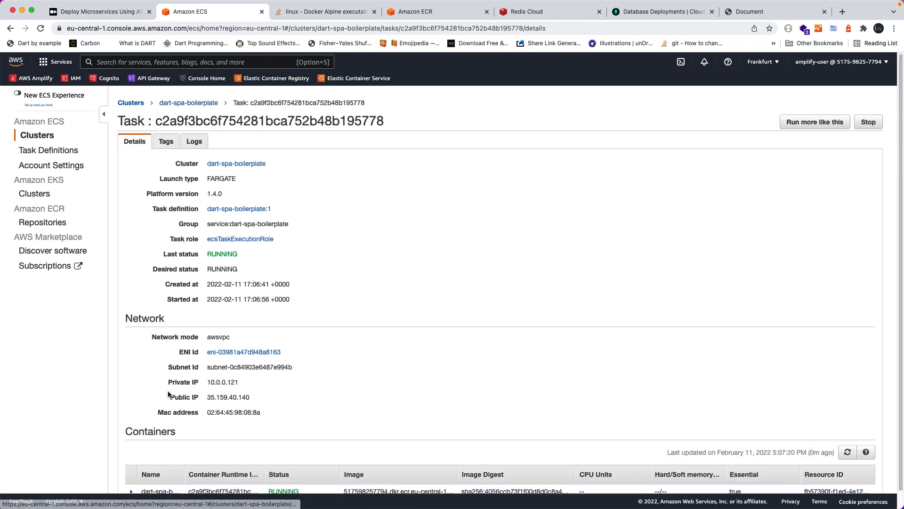
# - Read the task's startup logs, then view its RUNNING status and public IP 35.159.40.140
pyautogui.scroll(-3)
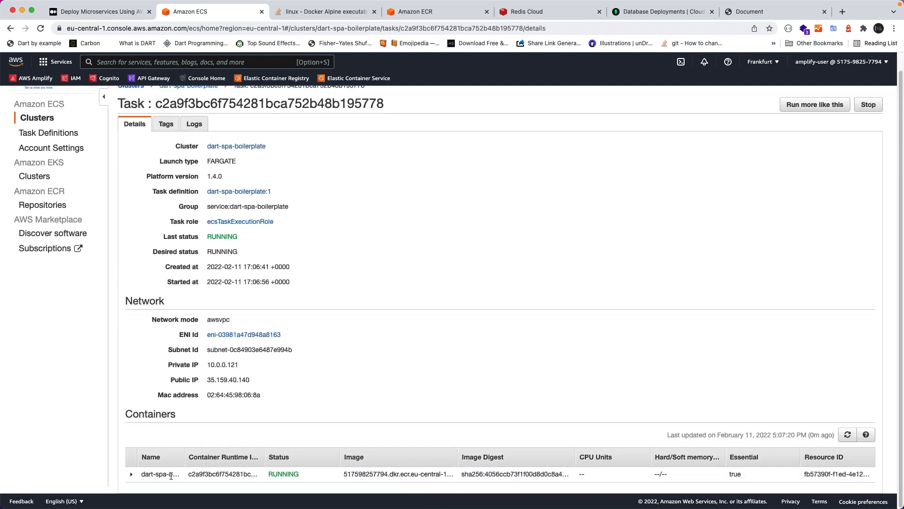
pyautogui.click(194, 123)
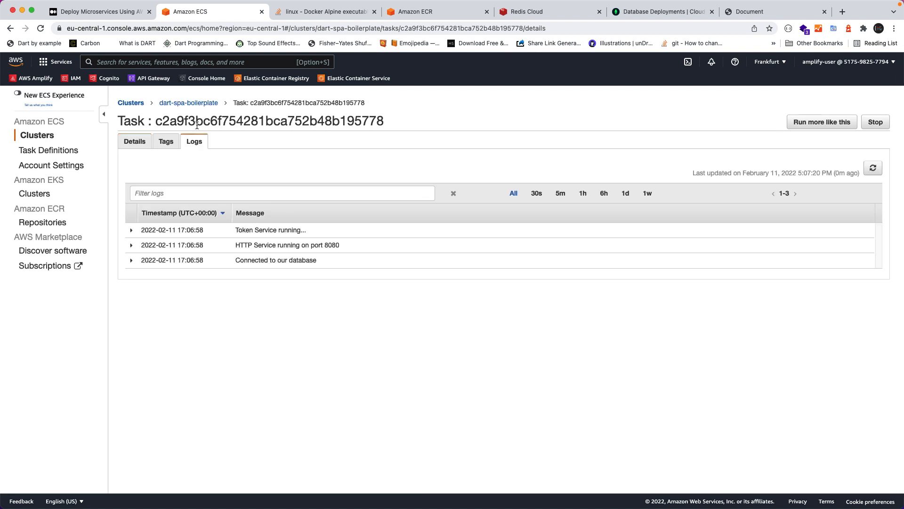
pyautogui.doubleClick(269, 229)
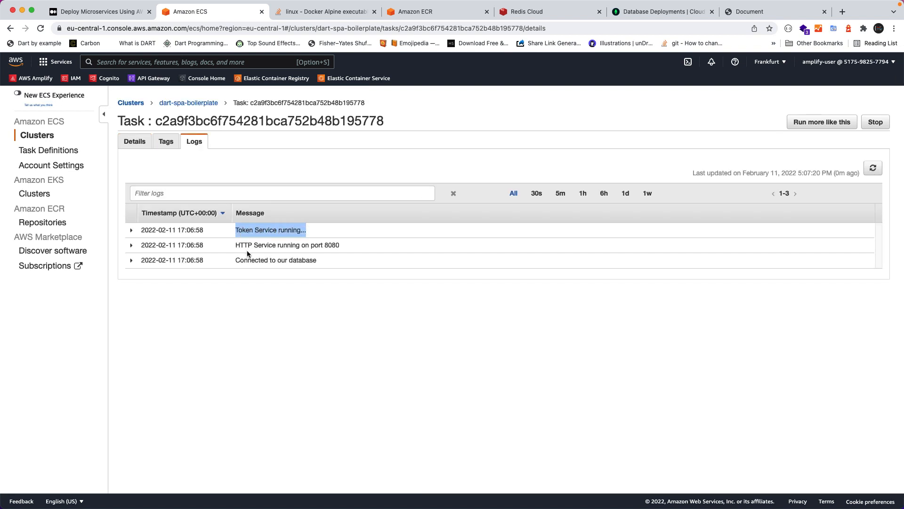
pyautogui.click(309, 308)
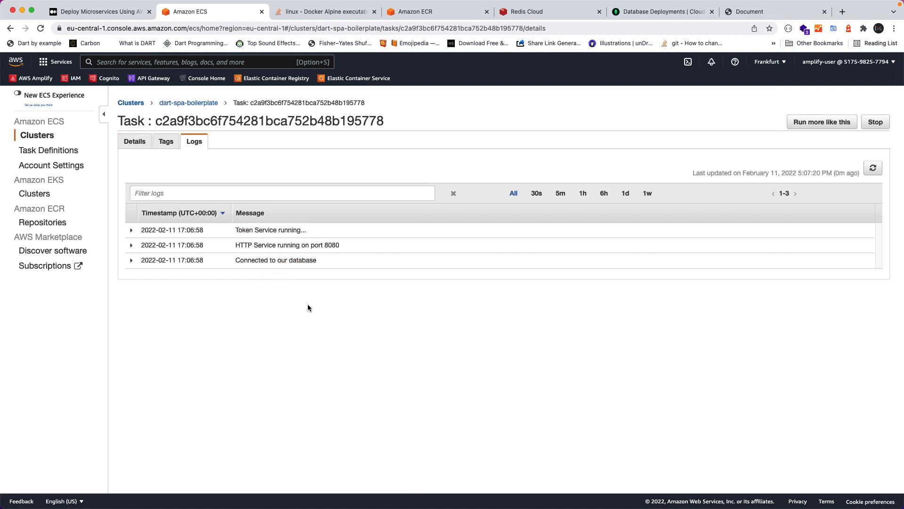
pyautogui.click(134, 141)
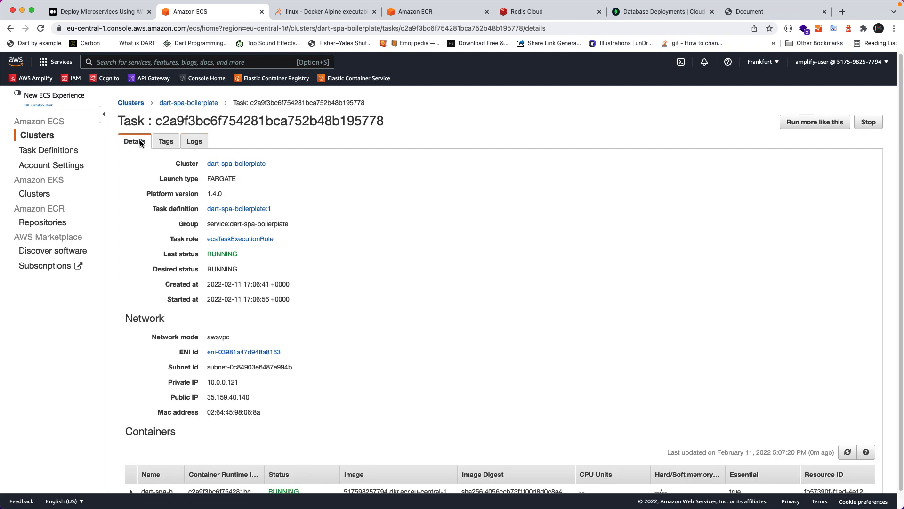
pyautogui.moveTo(203, 398)
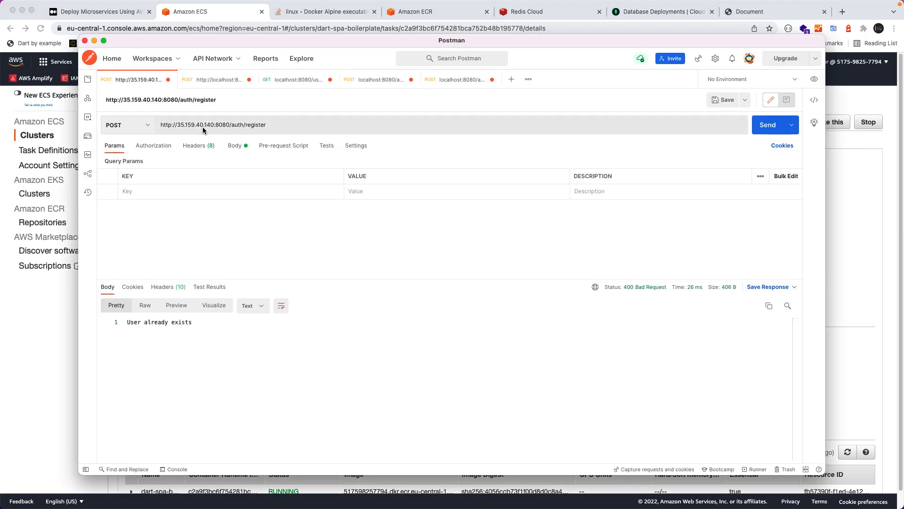
# - Check the register and login requests, then send GET users to 35.159.40.140:8080
pyautogui.click(235, 146)
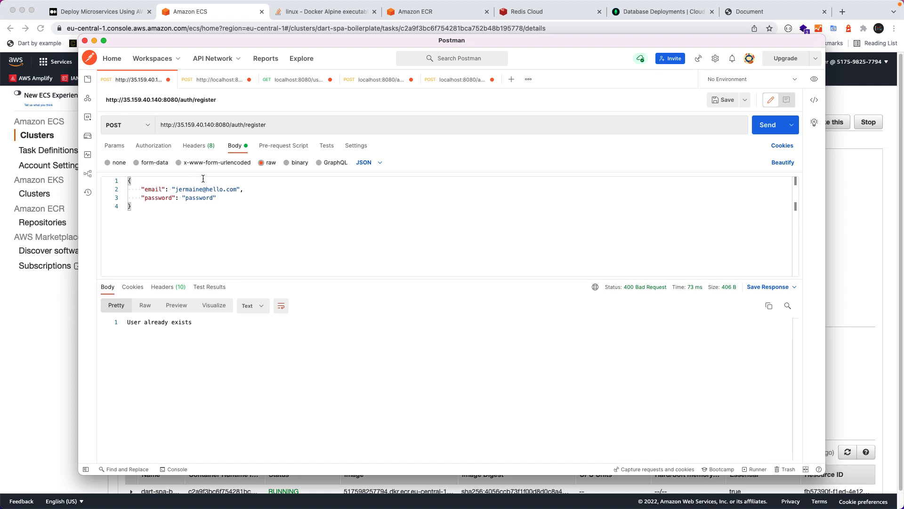
pyautogui.click(217, 80)
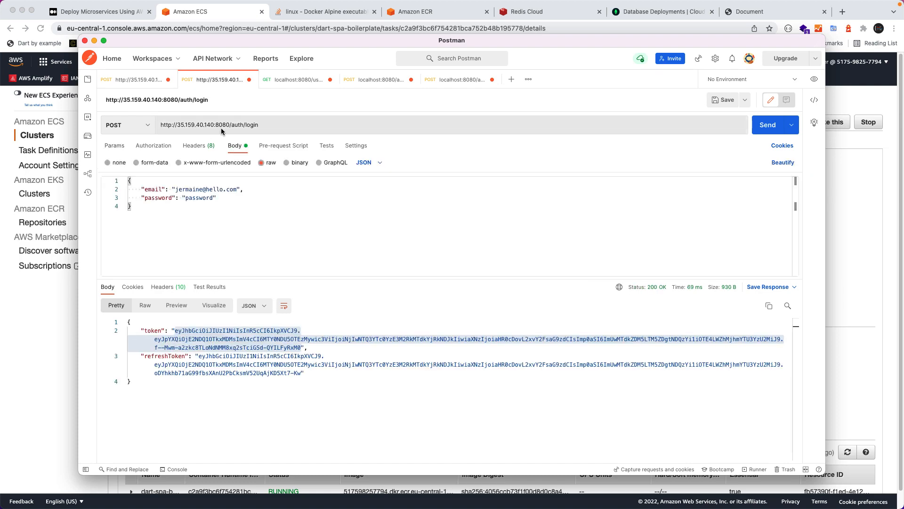
pyautogui.click(767, 125)
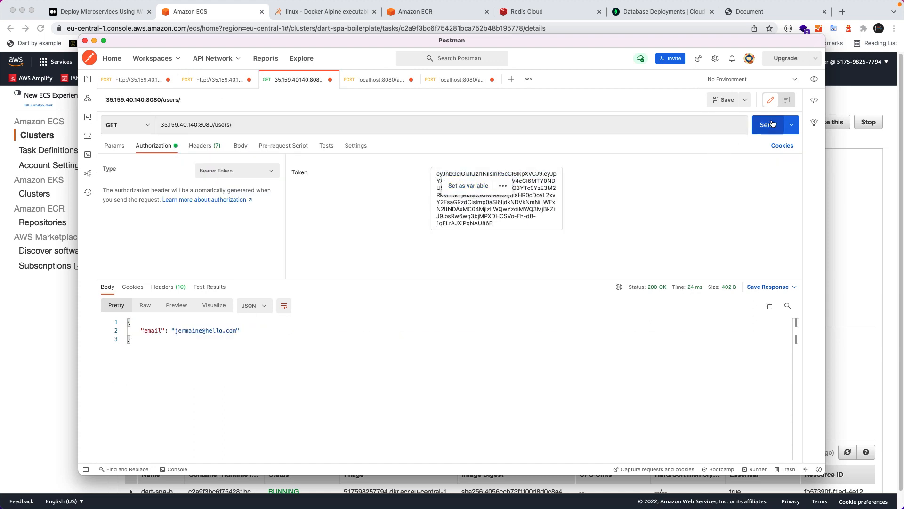
pyautogui.click(769, 124)
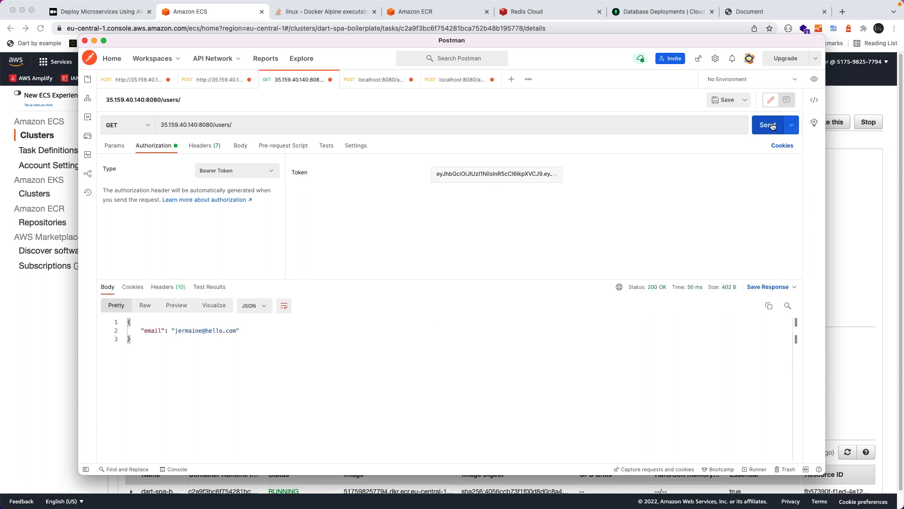
pyautogui.click(768, 124)
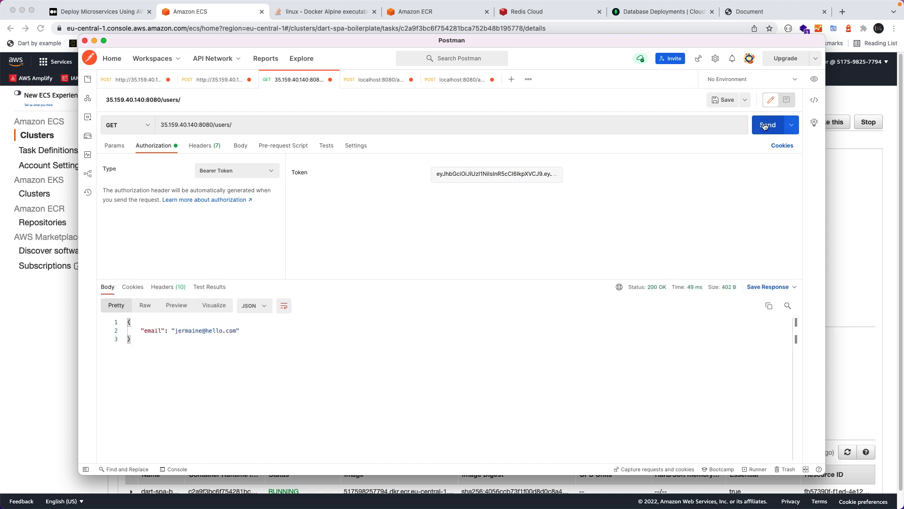
# - Send logout, log in again for a fresh token, re-fetch the user, and log out successfully
pyautogui.click(378, 79)
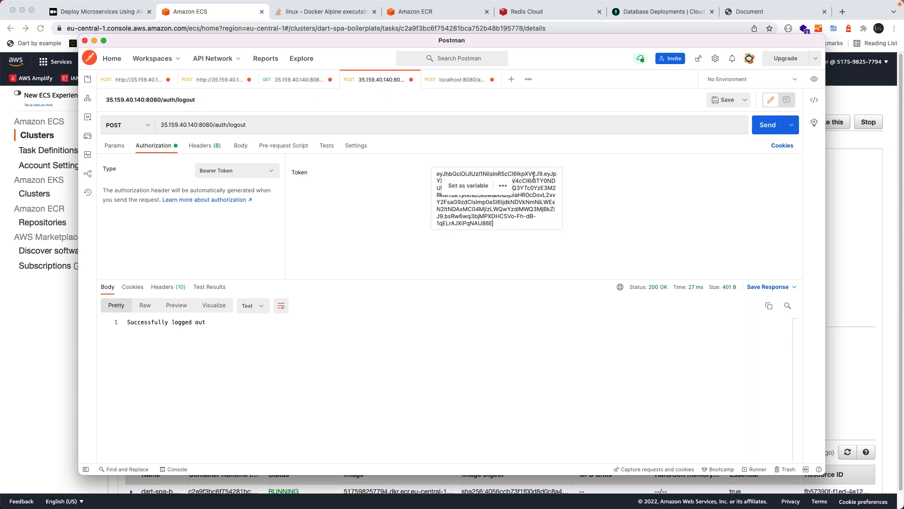
pyautogui.click(767, 124)
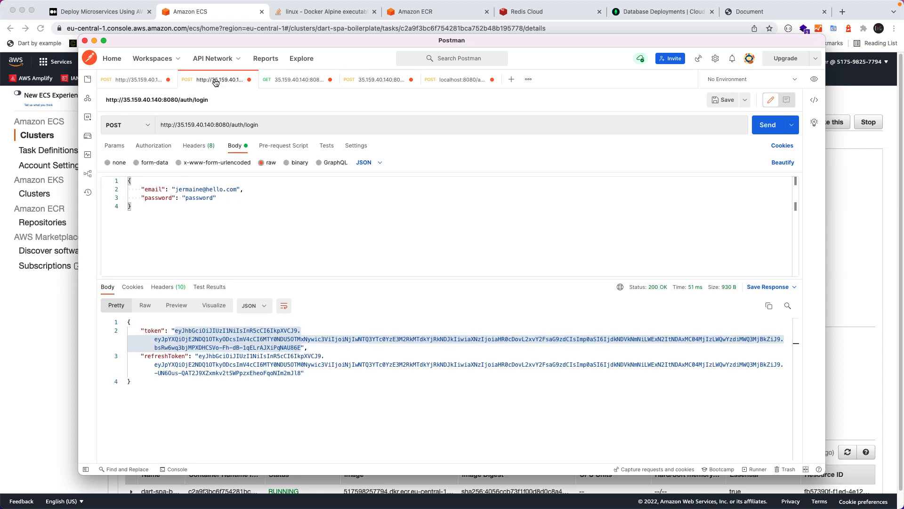
pyautogui.click(767, 124)
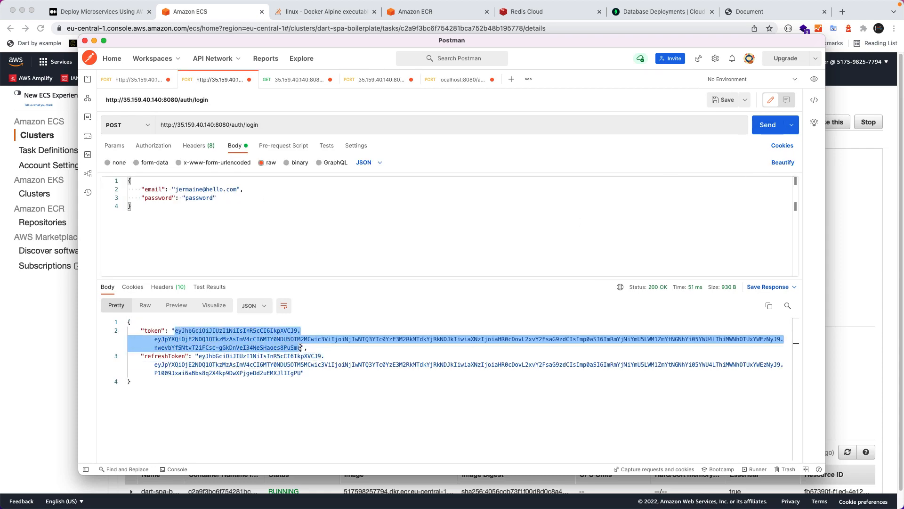
pyautogui.click(297, 79)
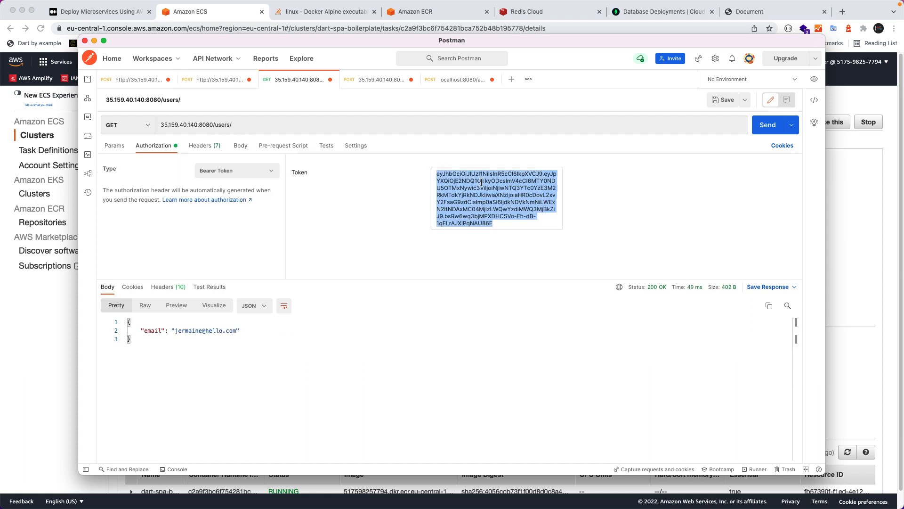
pyautogui.click(768, 124)
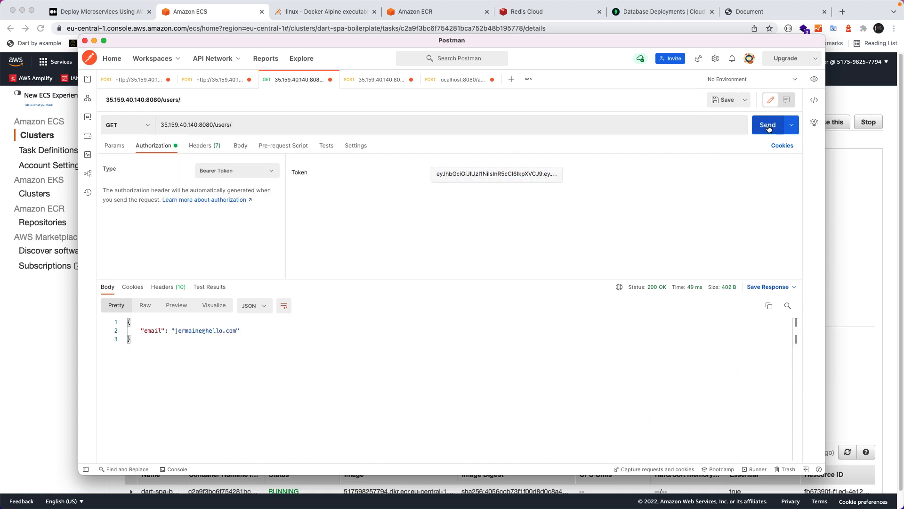
pyautogui.click(379, 80)
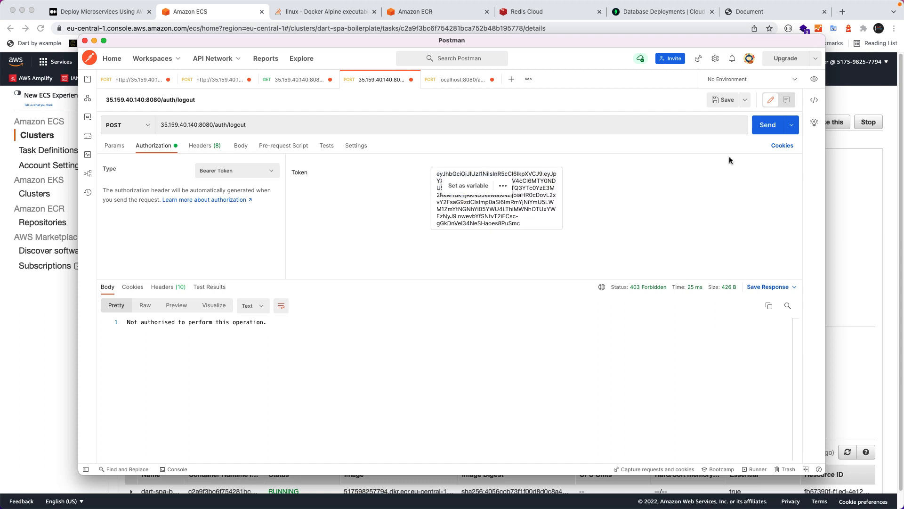
pyautogui.click(767, 125)
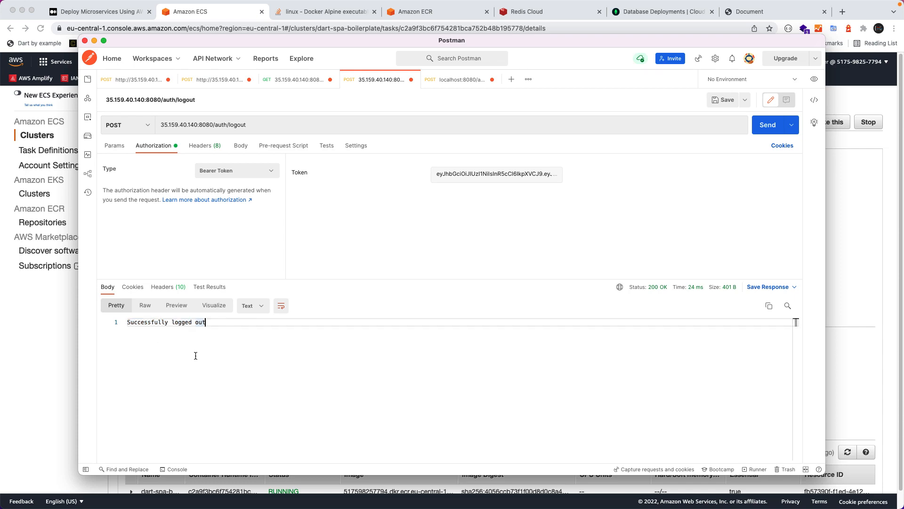
pyautogui.moveTo(312, 275)
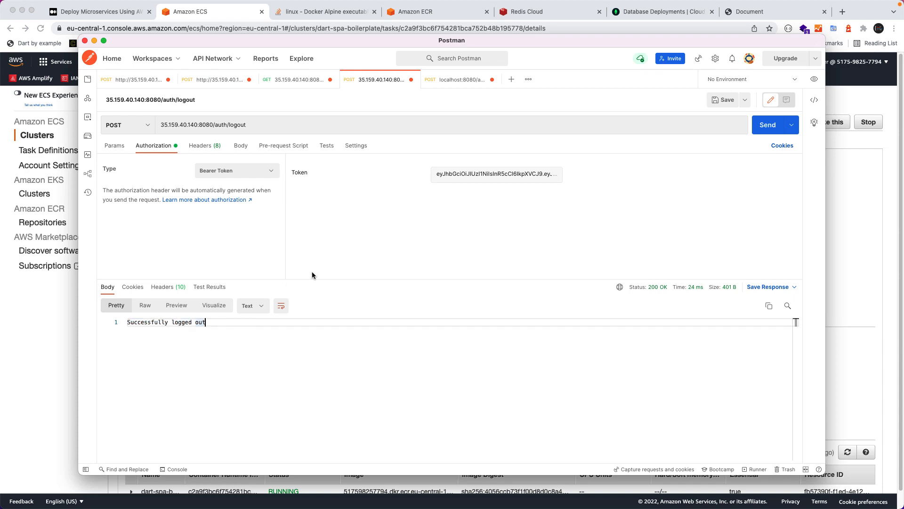
# - Log in to the deployed server and fetch the current user with the new token
pyautogui.click(216, 79)
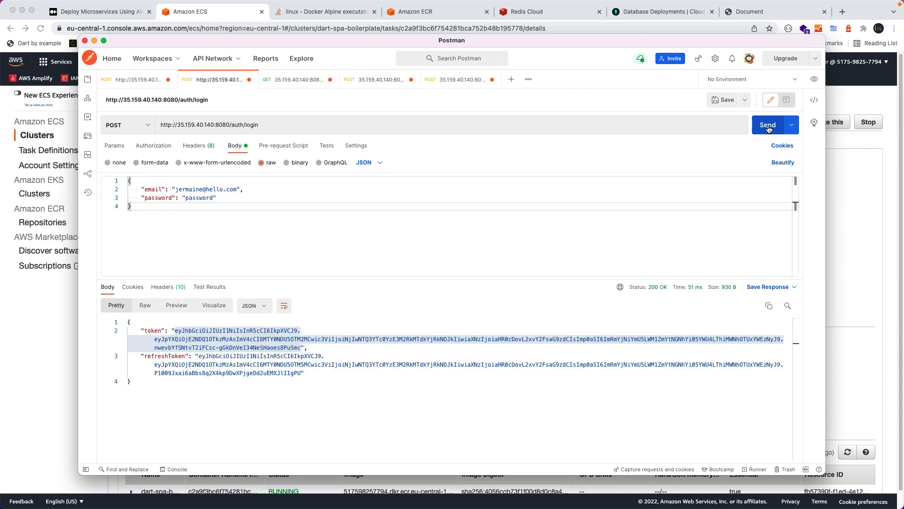
pyautogui.click(767, 124)
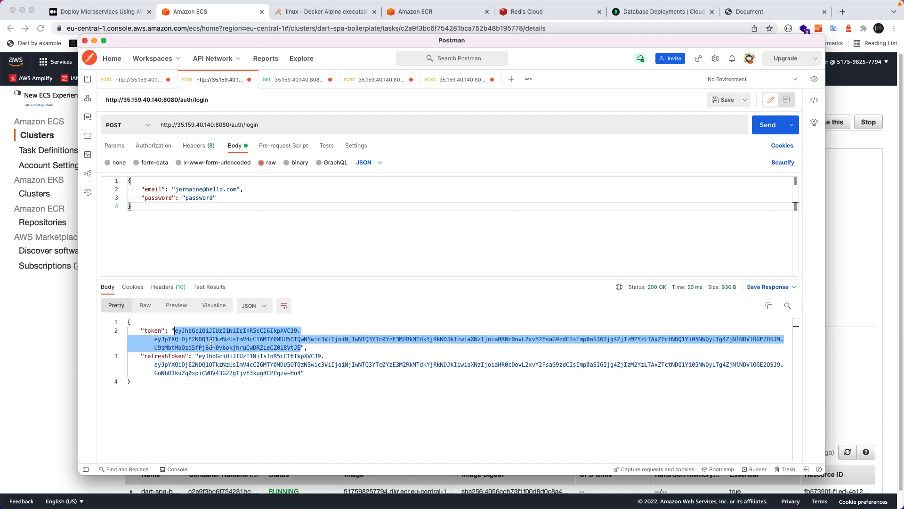
pyautogui.click(297, 79)
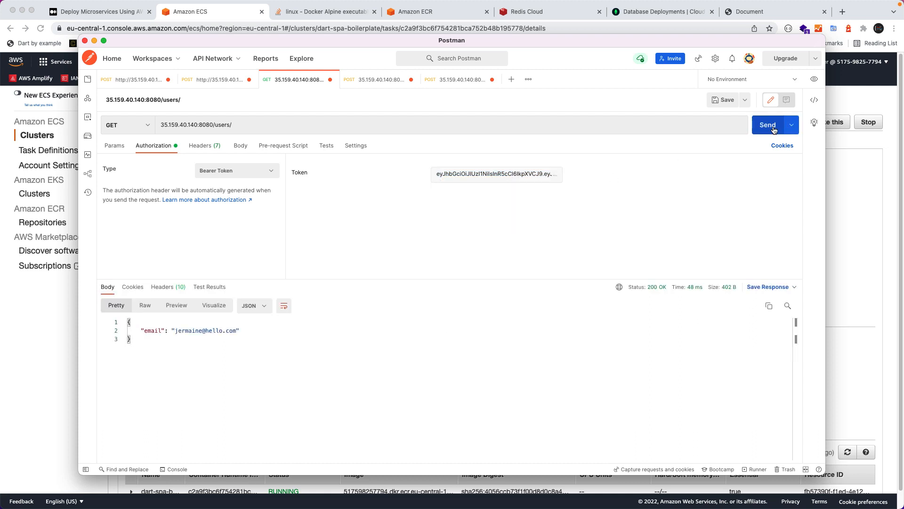
pyautogui.click(768, 124)
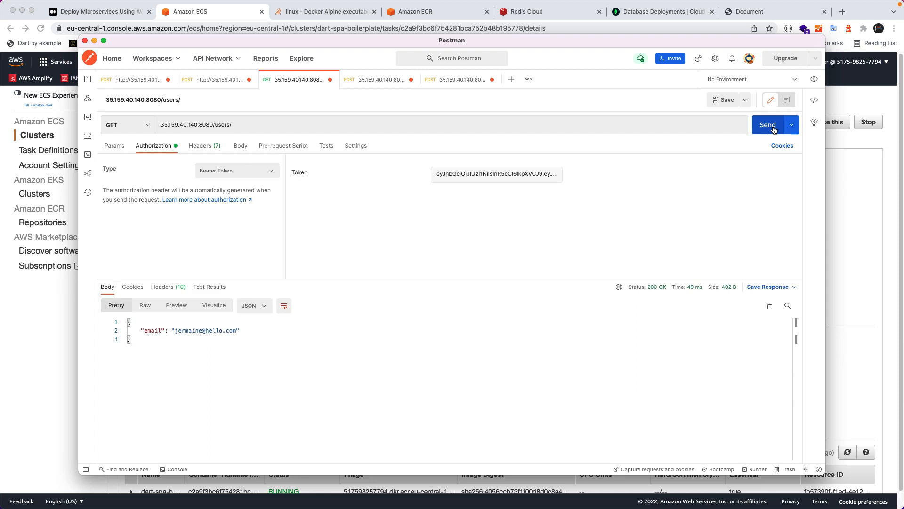
# - Copy the login response's refreshToken into the refreshToken request and send it for new tokens
pyautogui.click(458, 79)
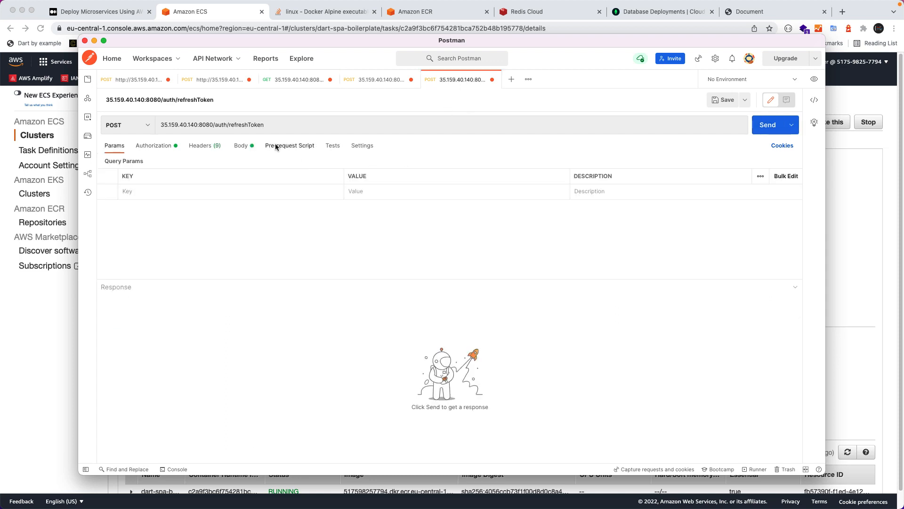
pyautogui.click(153, 146)
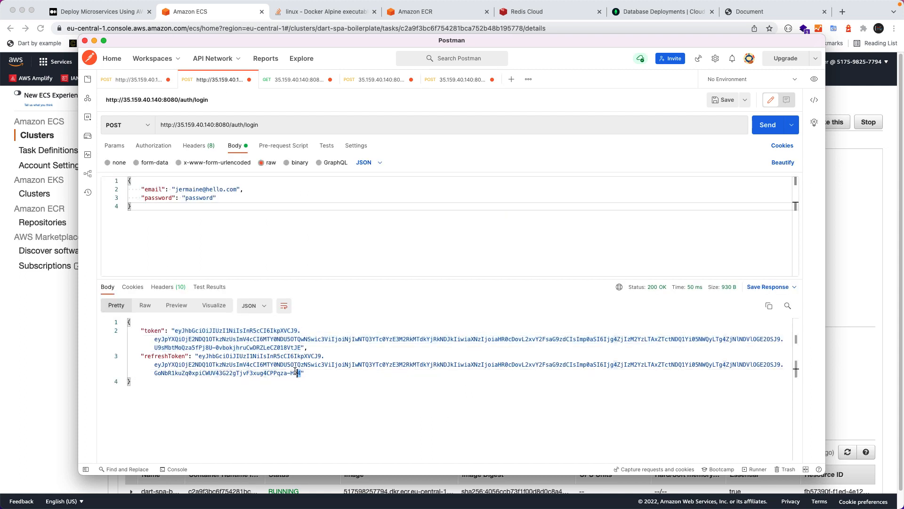
pyautogui.moveTo(198, 356); pyautogui.dragTo(304, 372)
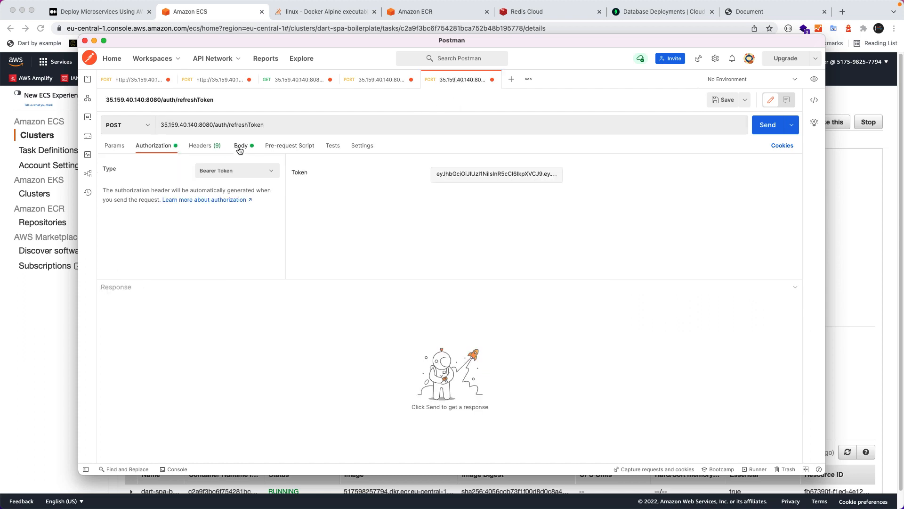
pyautogui.click(242, 146)
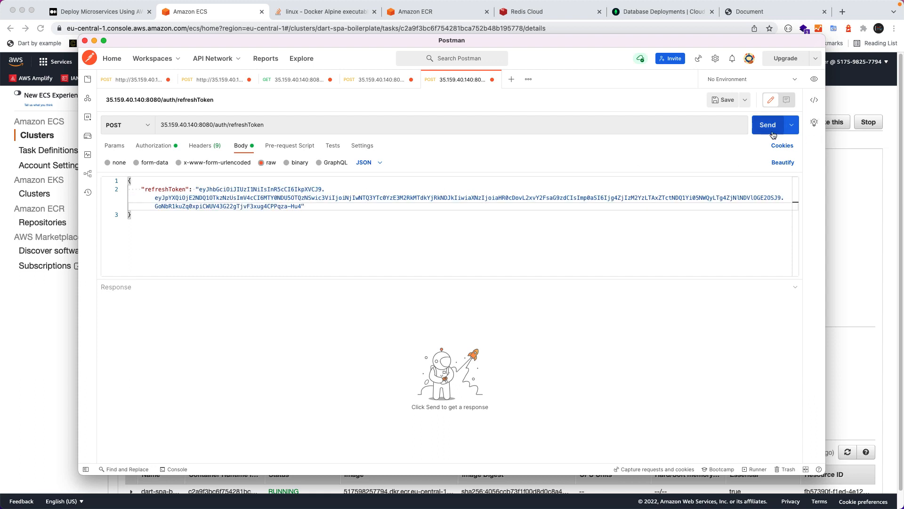
pyautogui.click(768, 124)
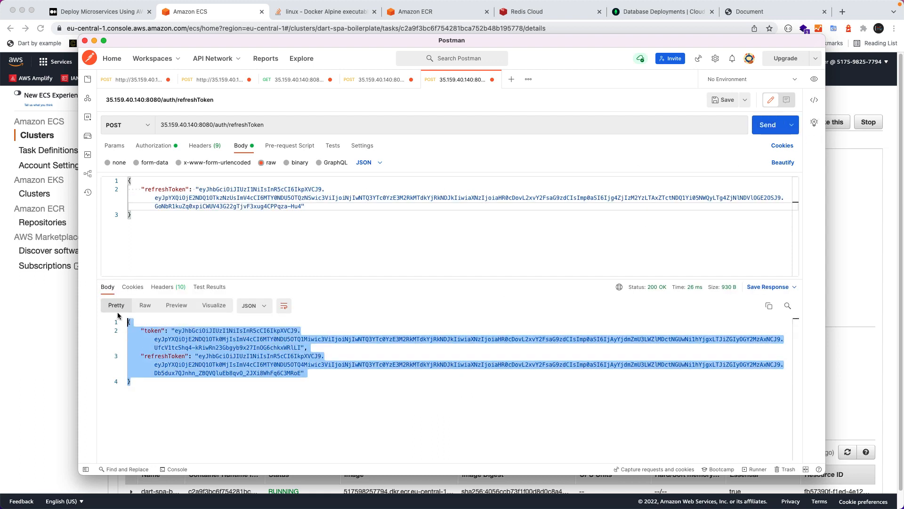